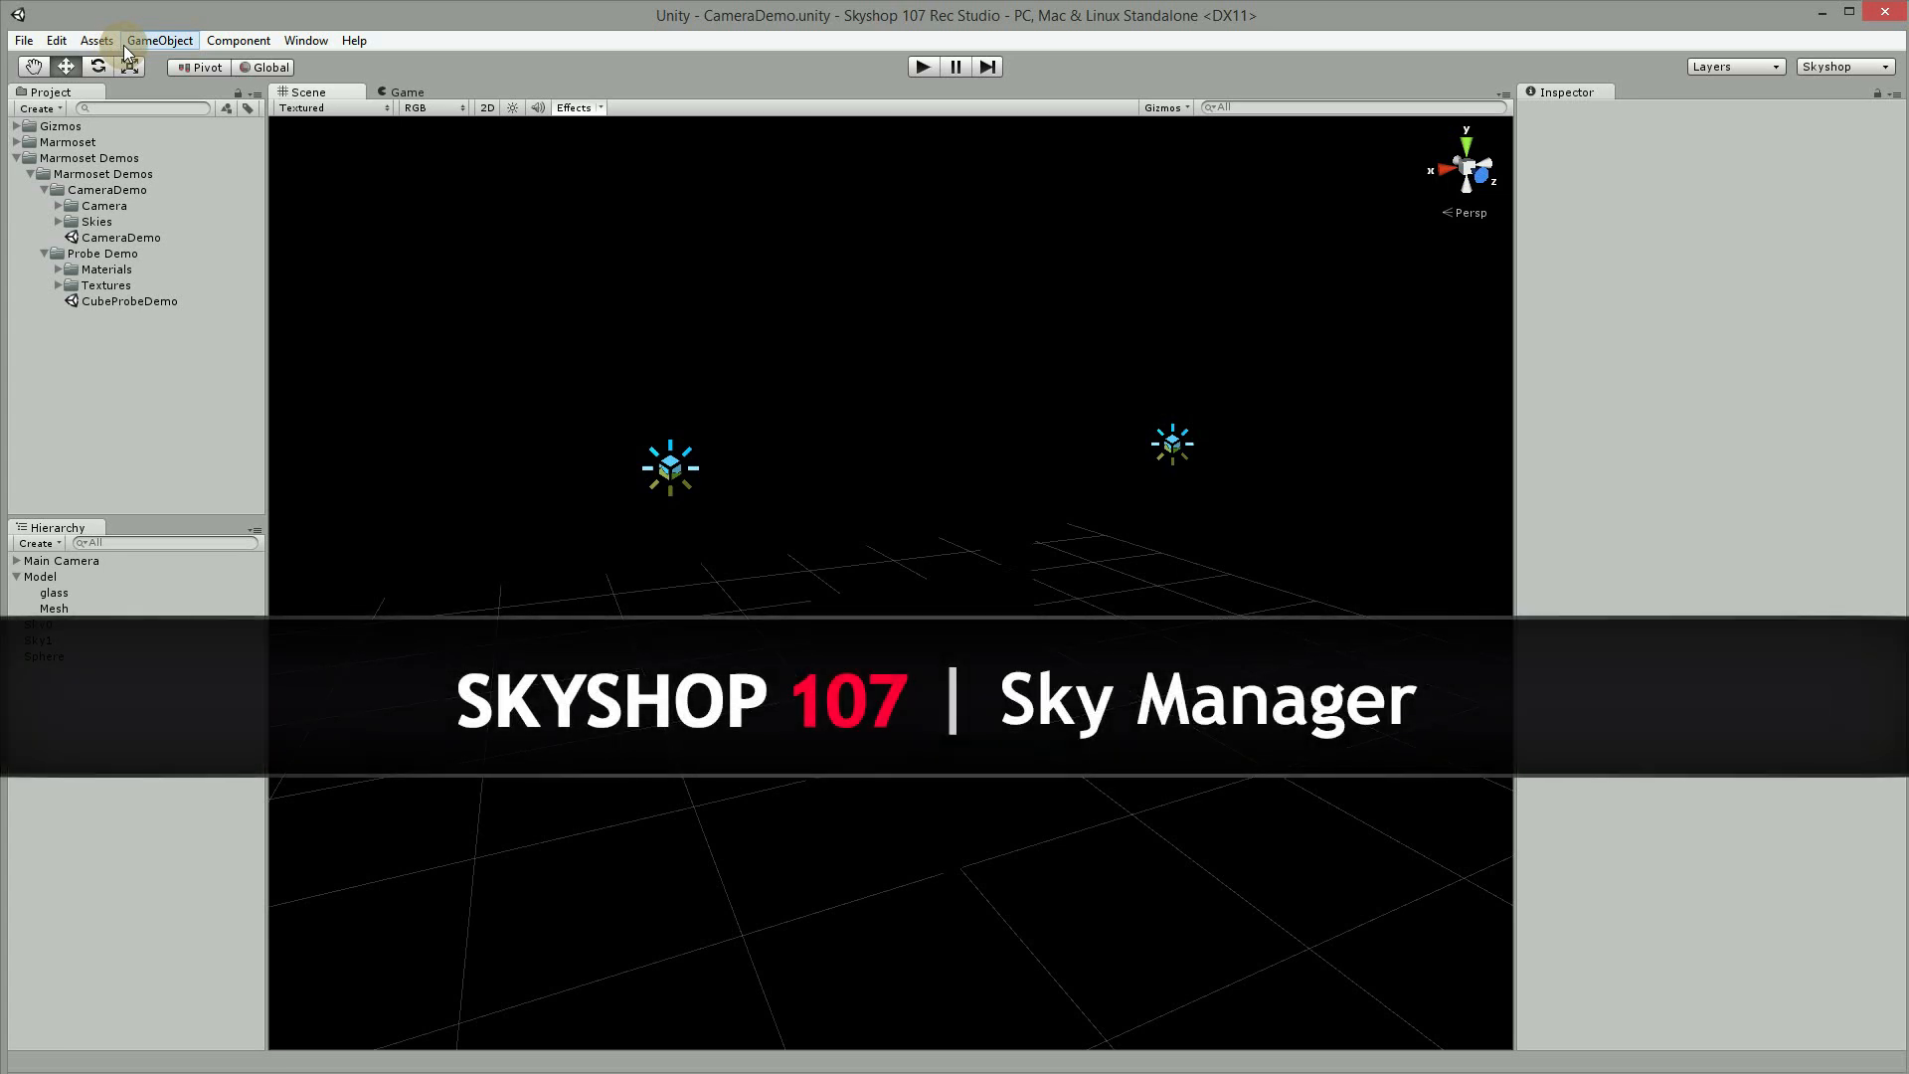
Step: Add a Skyshop Sky Manager from GameObject > Create Other
left_click(159, 40)
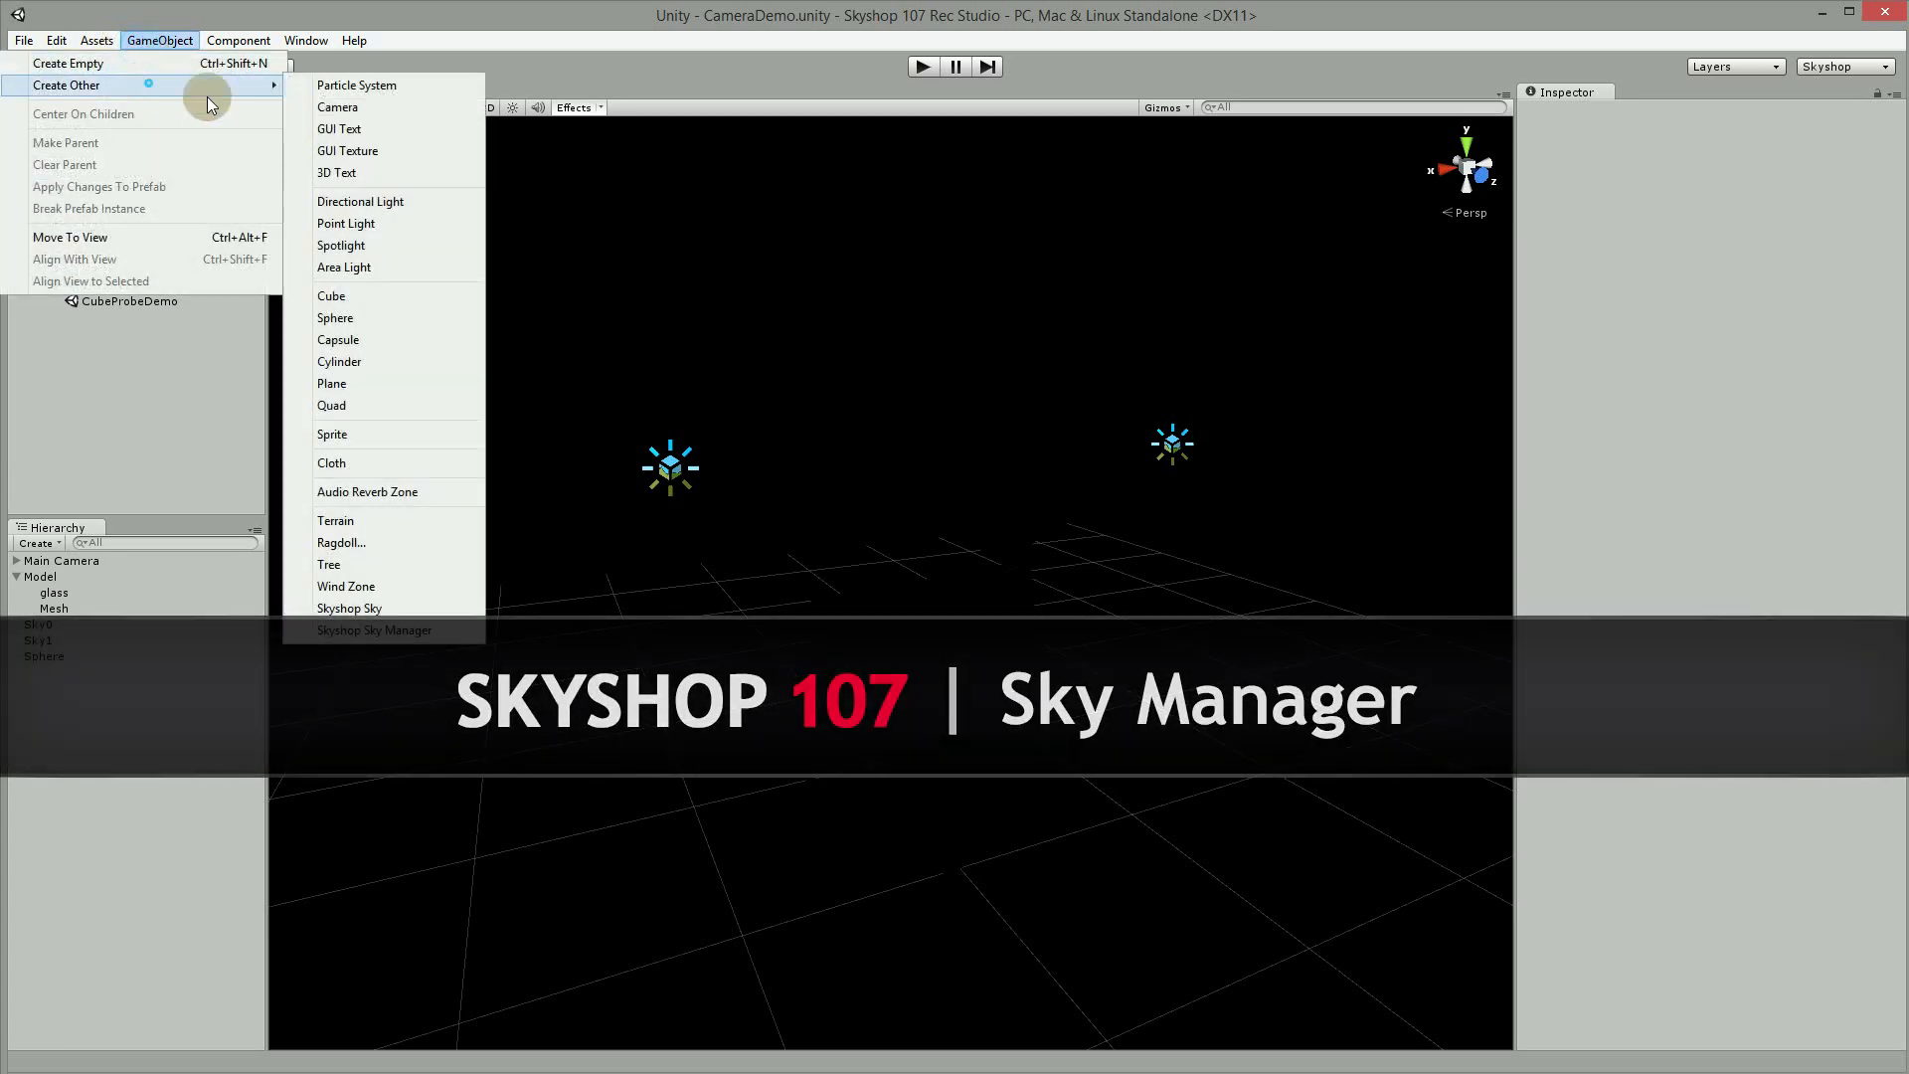
left_click(374, 631)
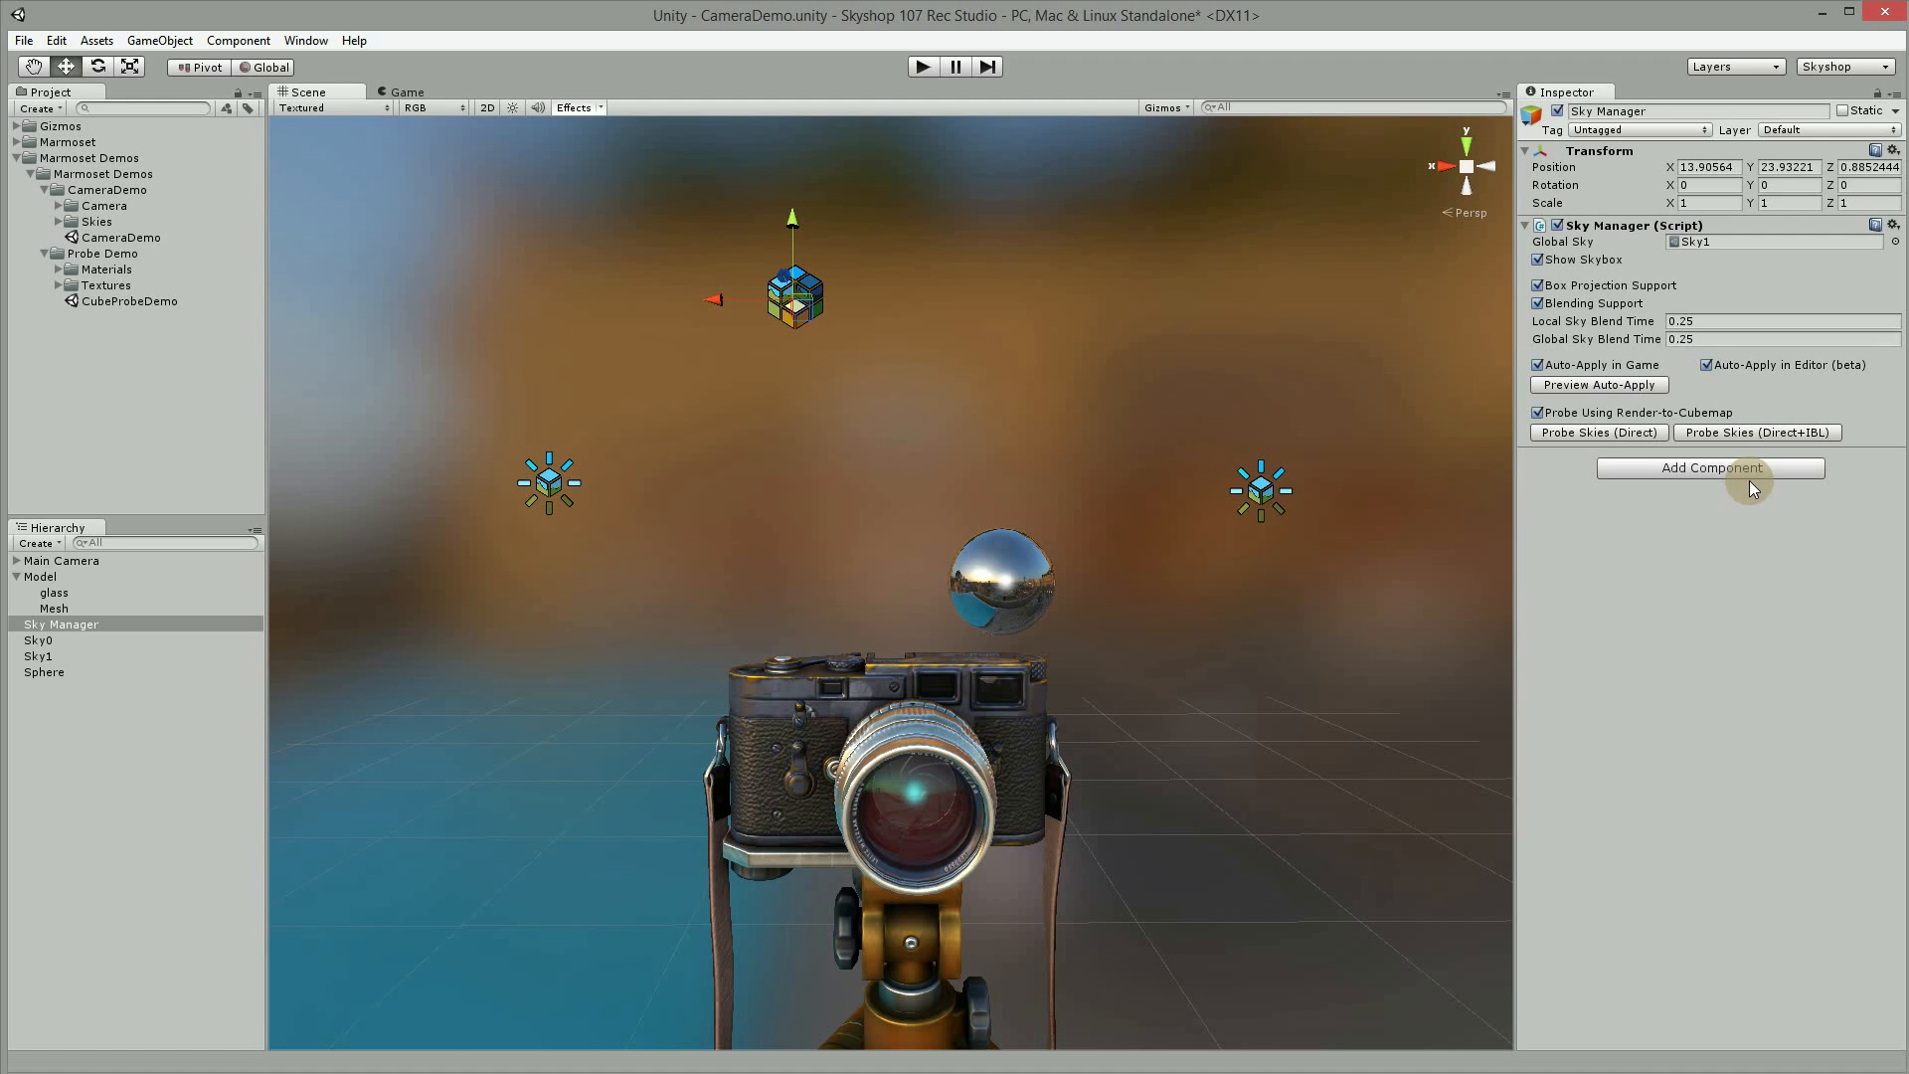
left_click_drag(736, 300, 825, 304)
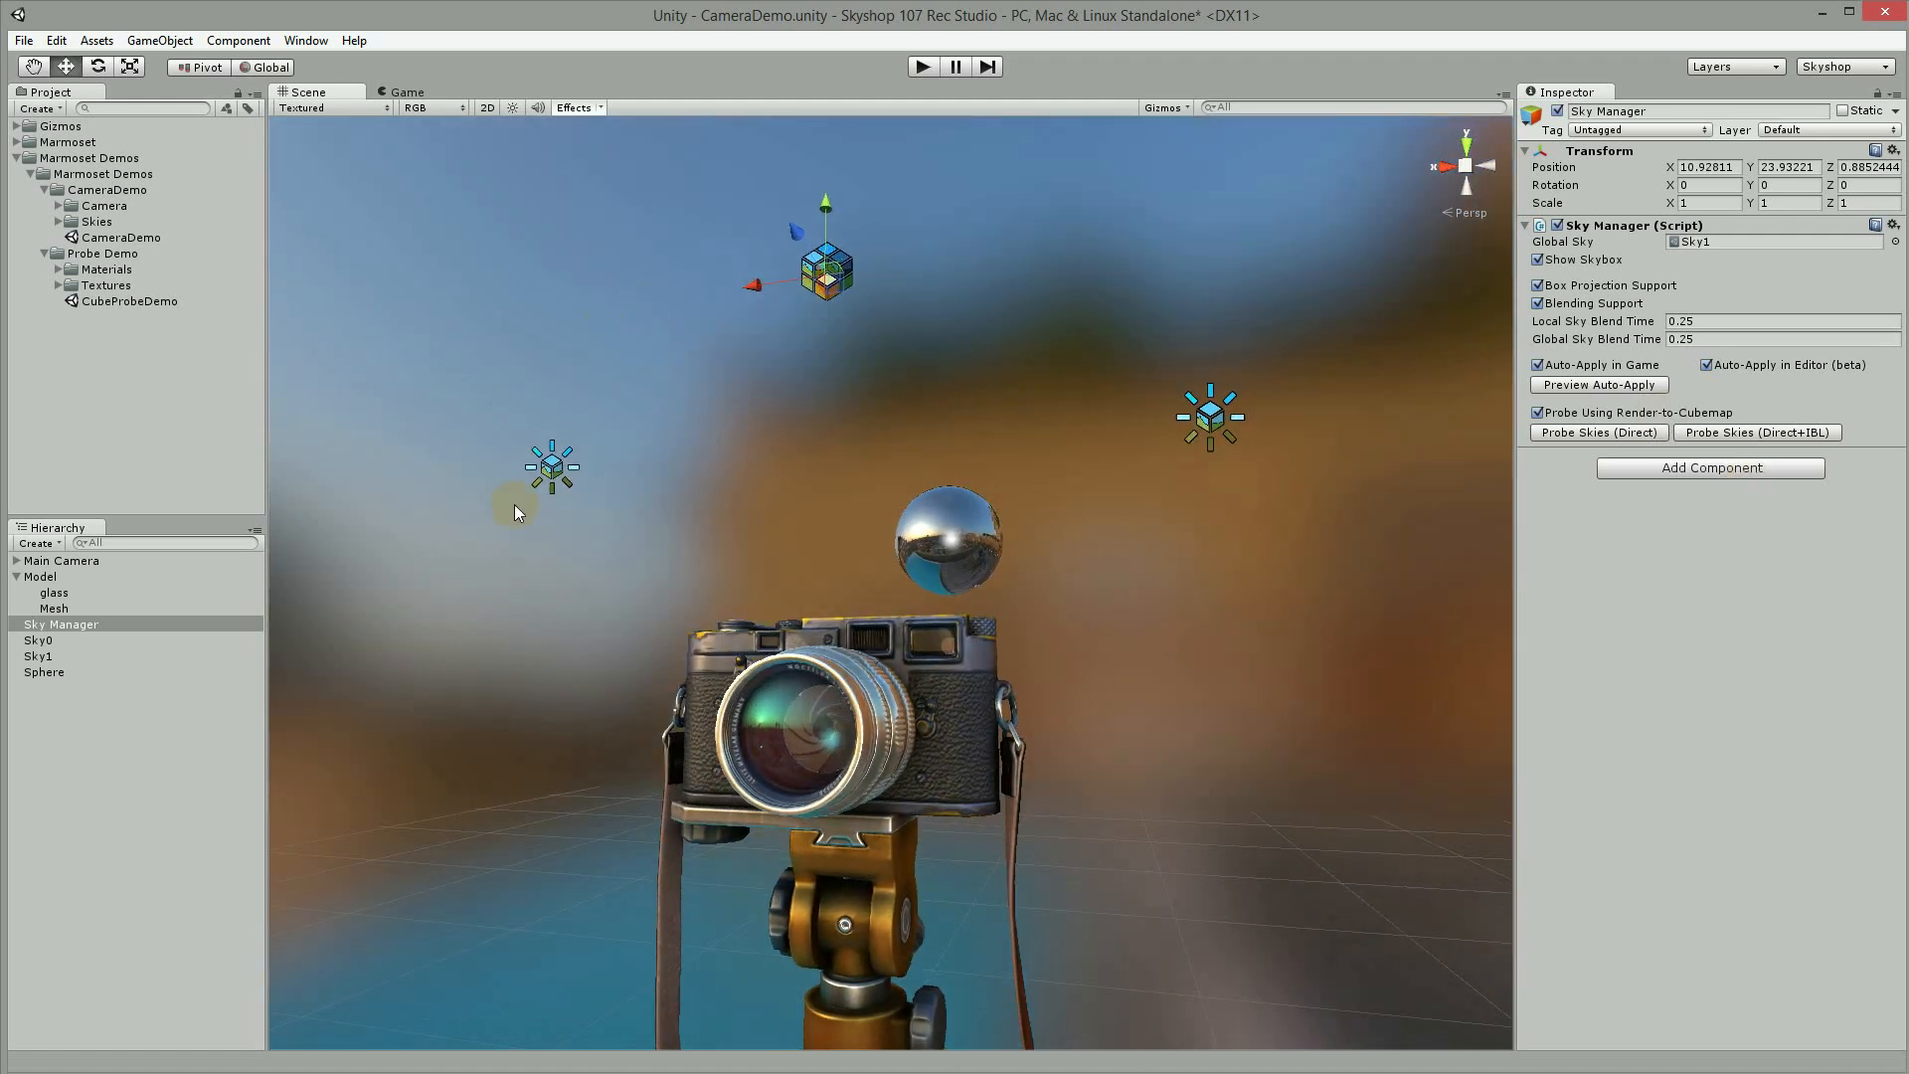
mouse_move(1751, 319)
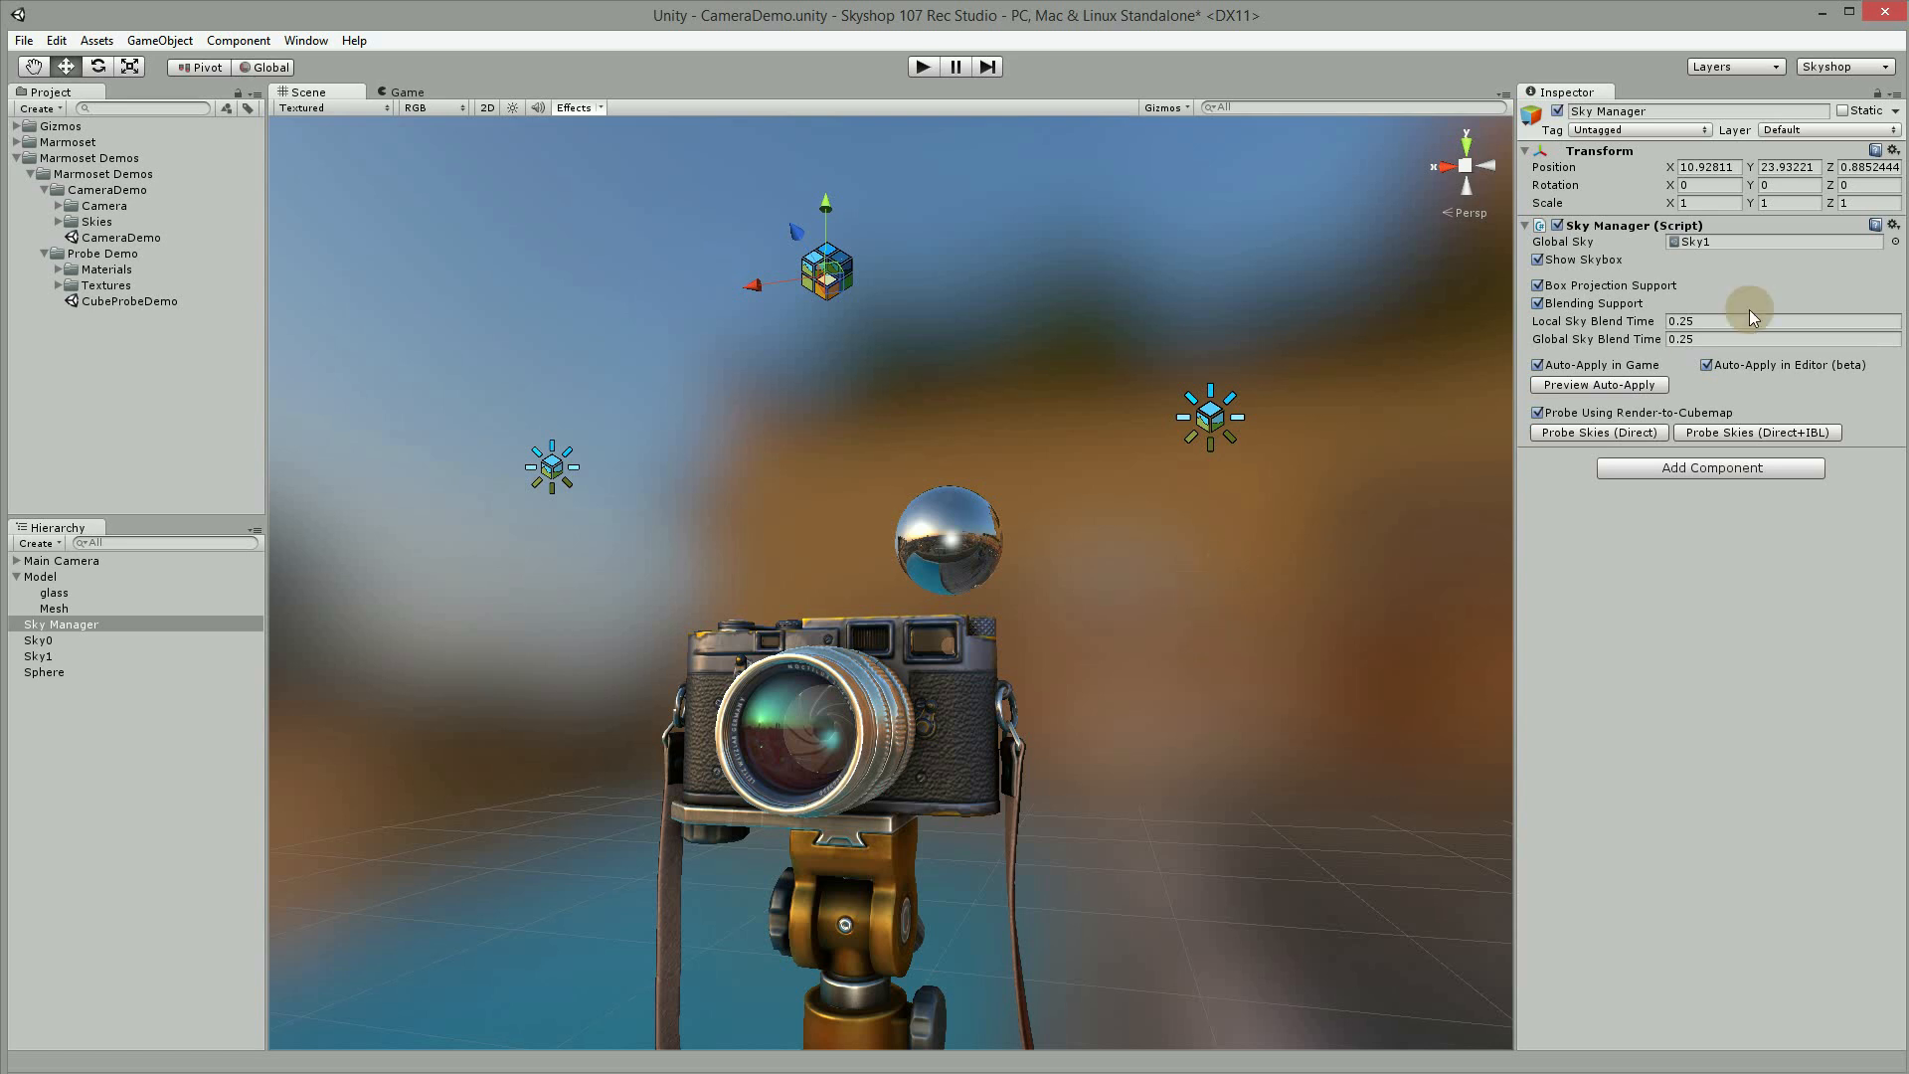
mouse_move(1727, 249)
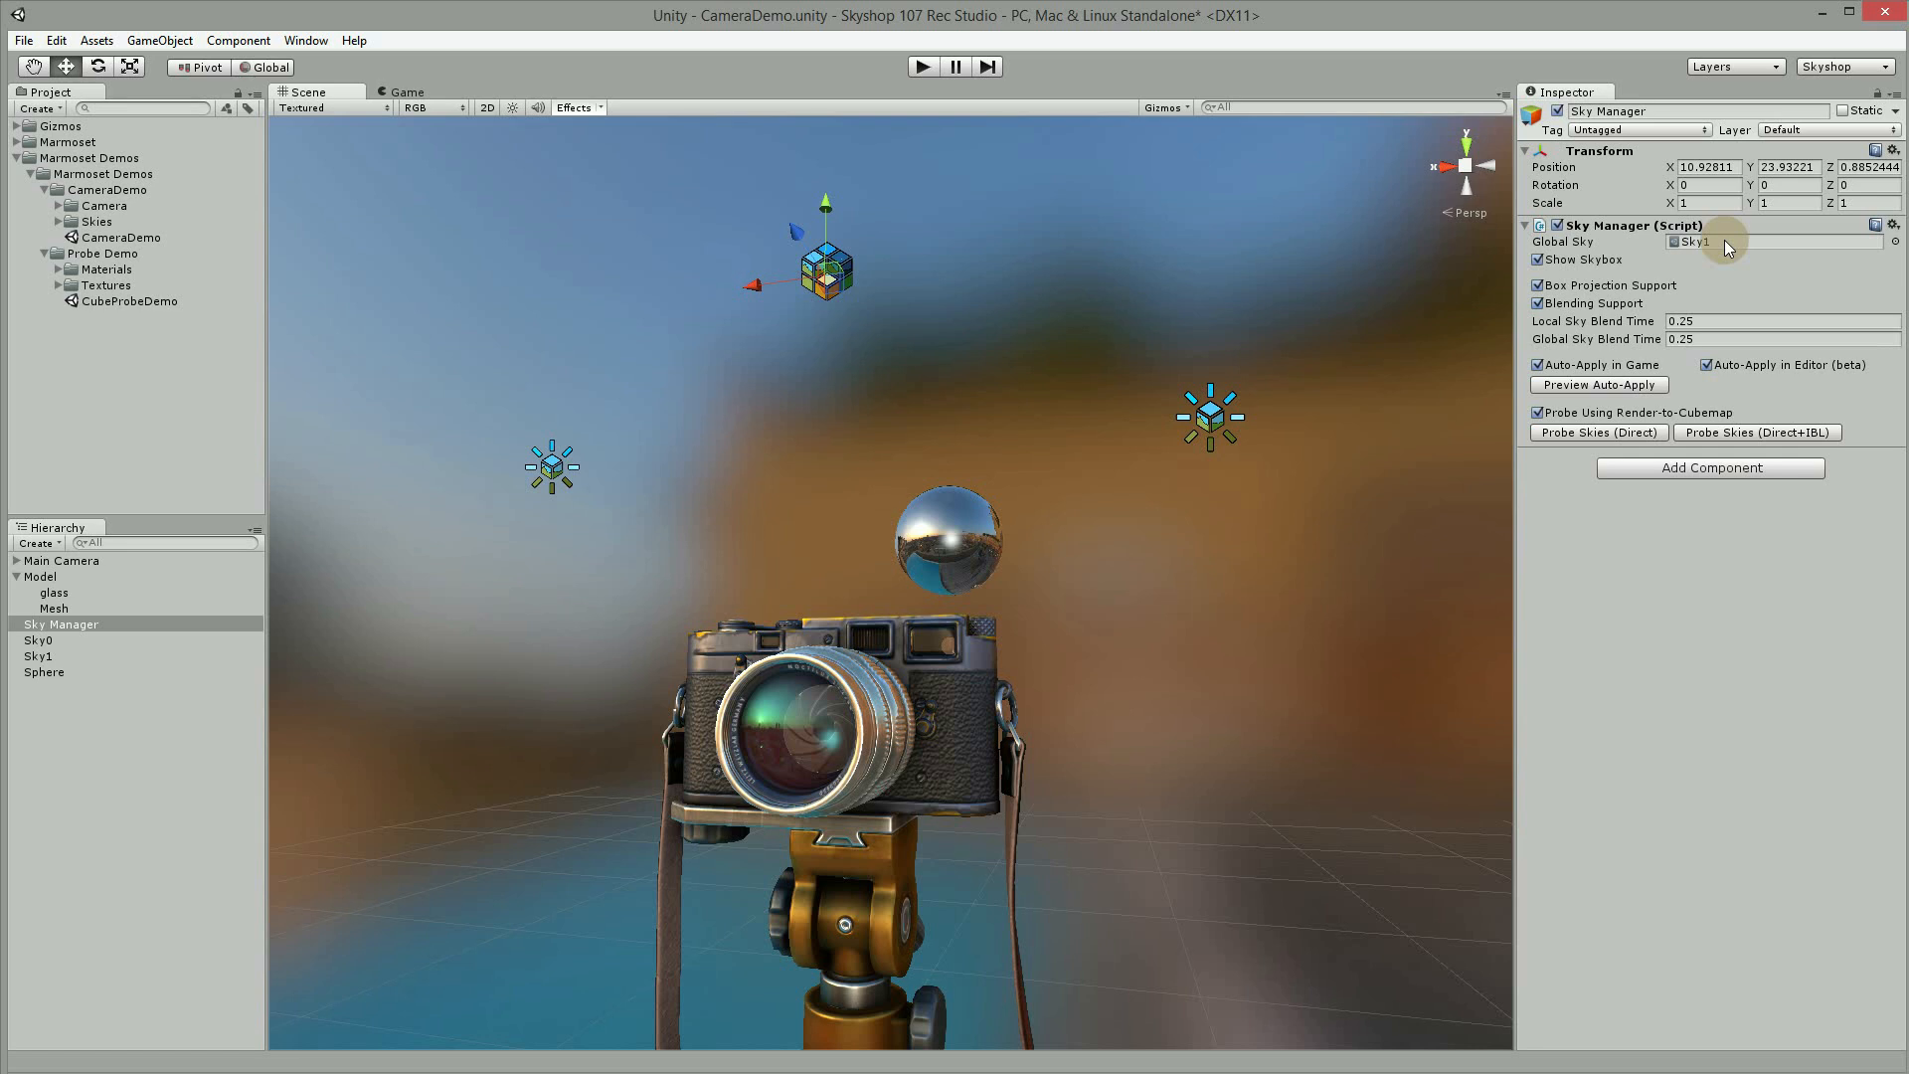
mouse_move(1613, 249)
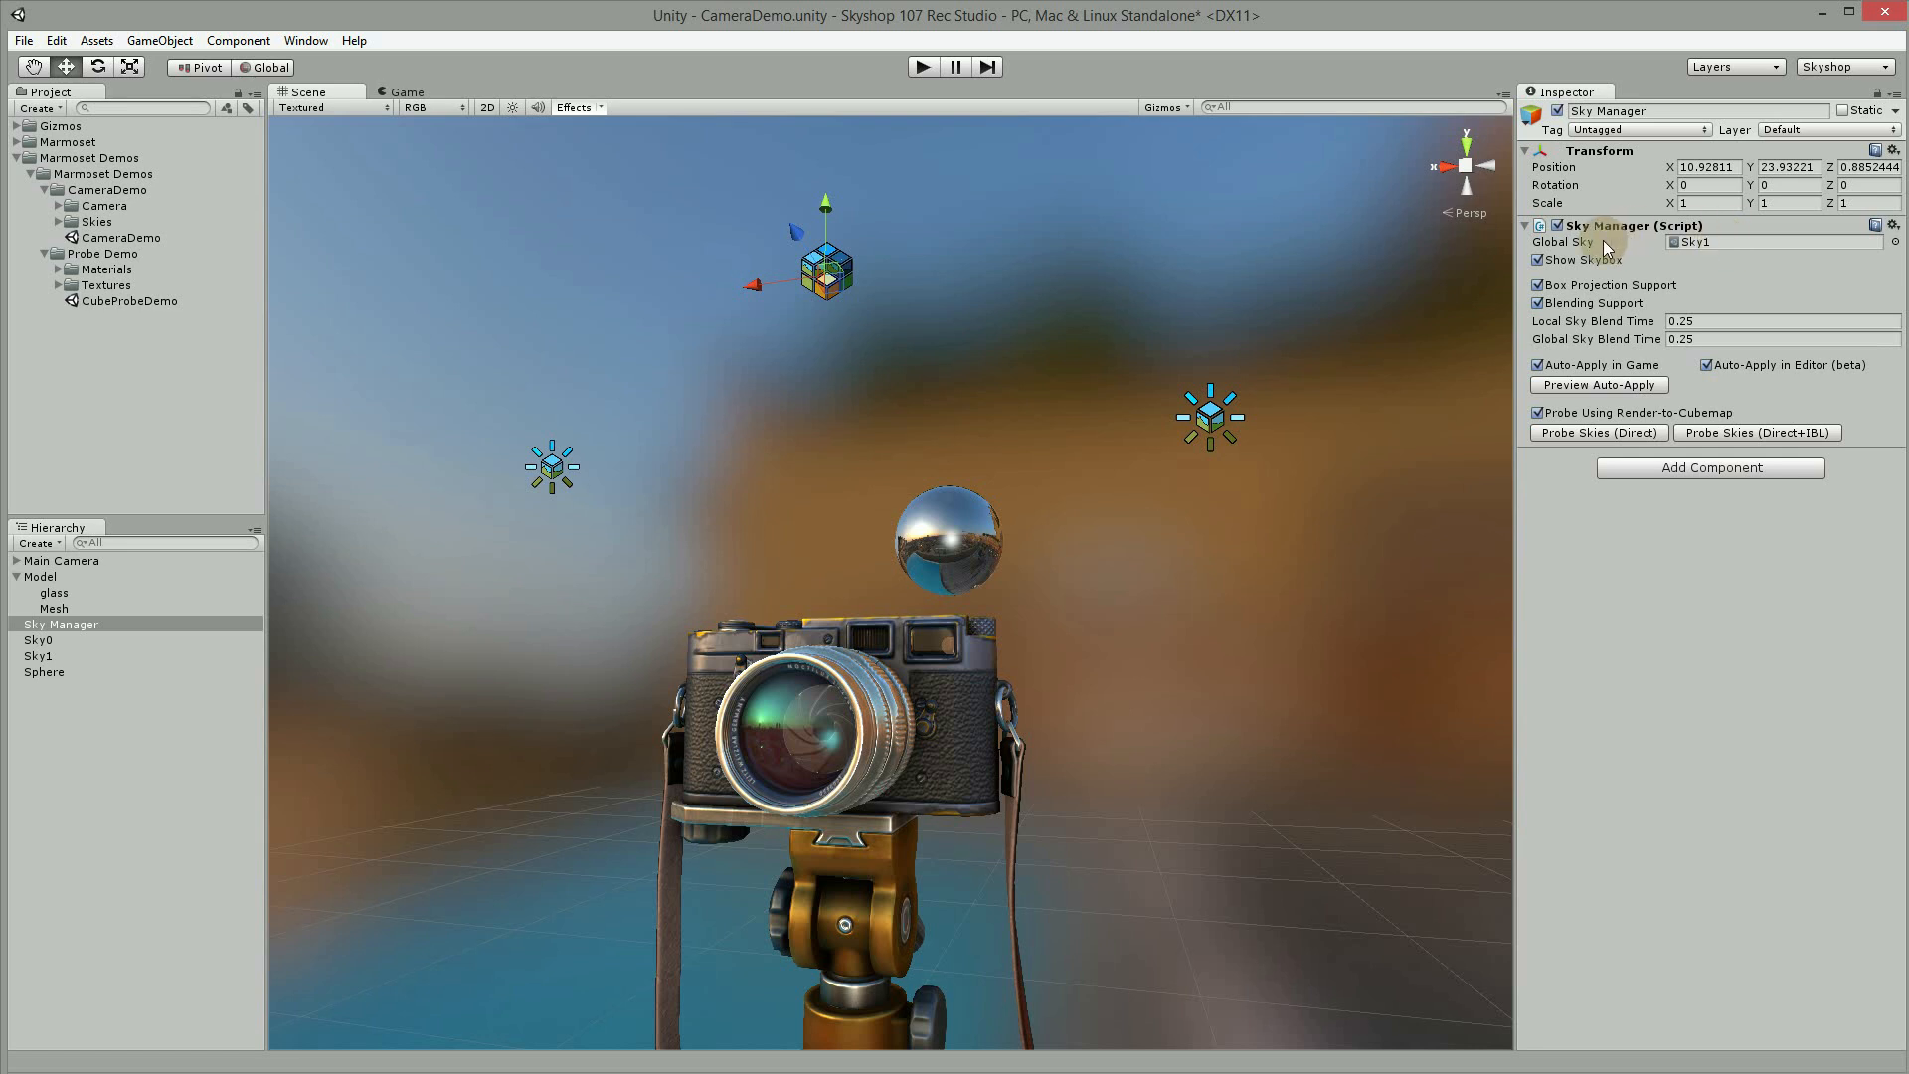
left_click(1537, 258)
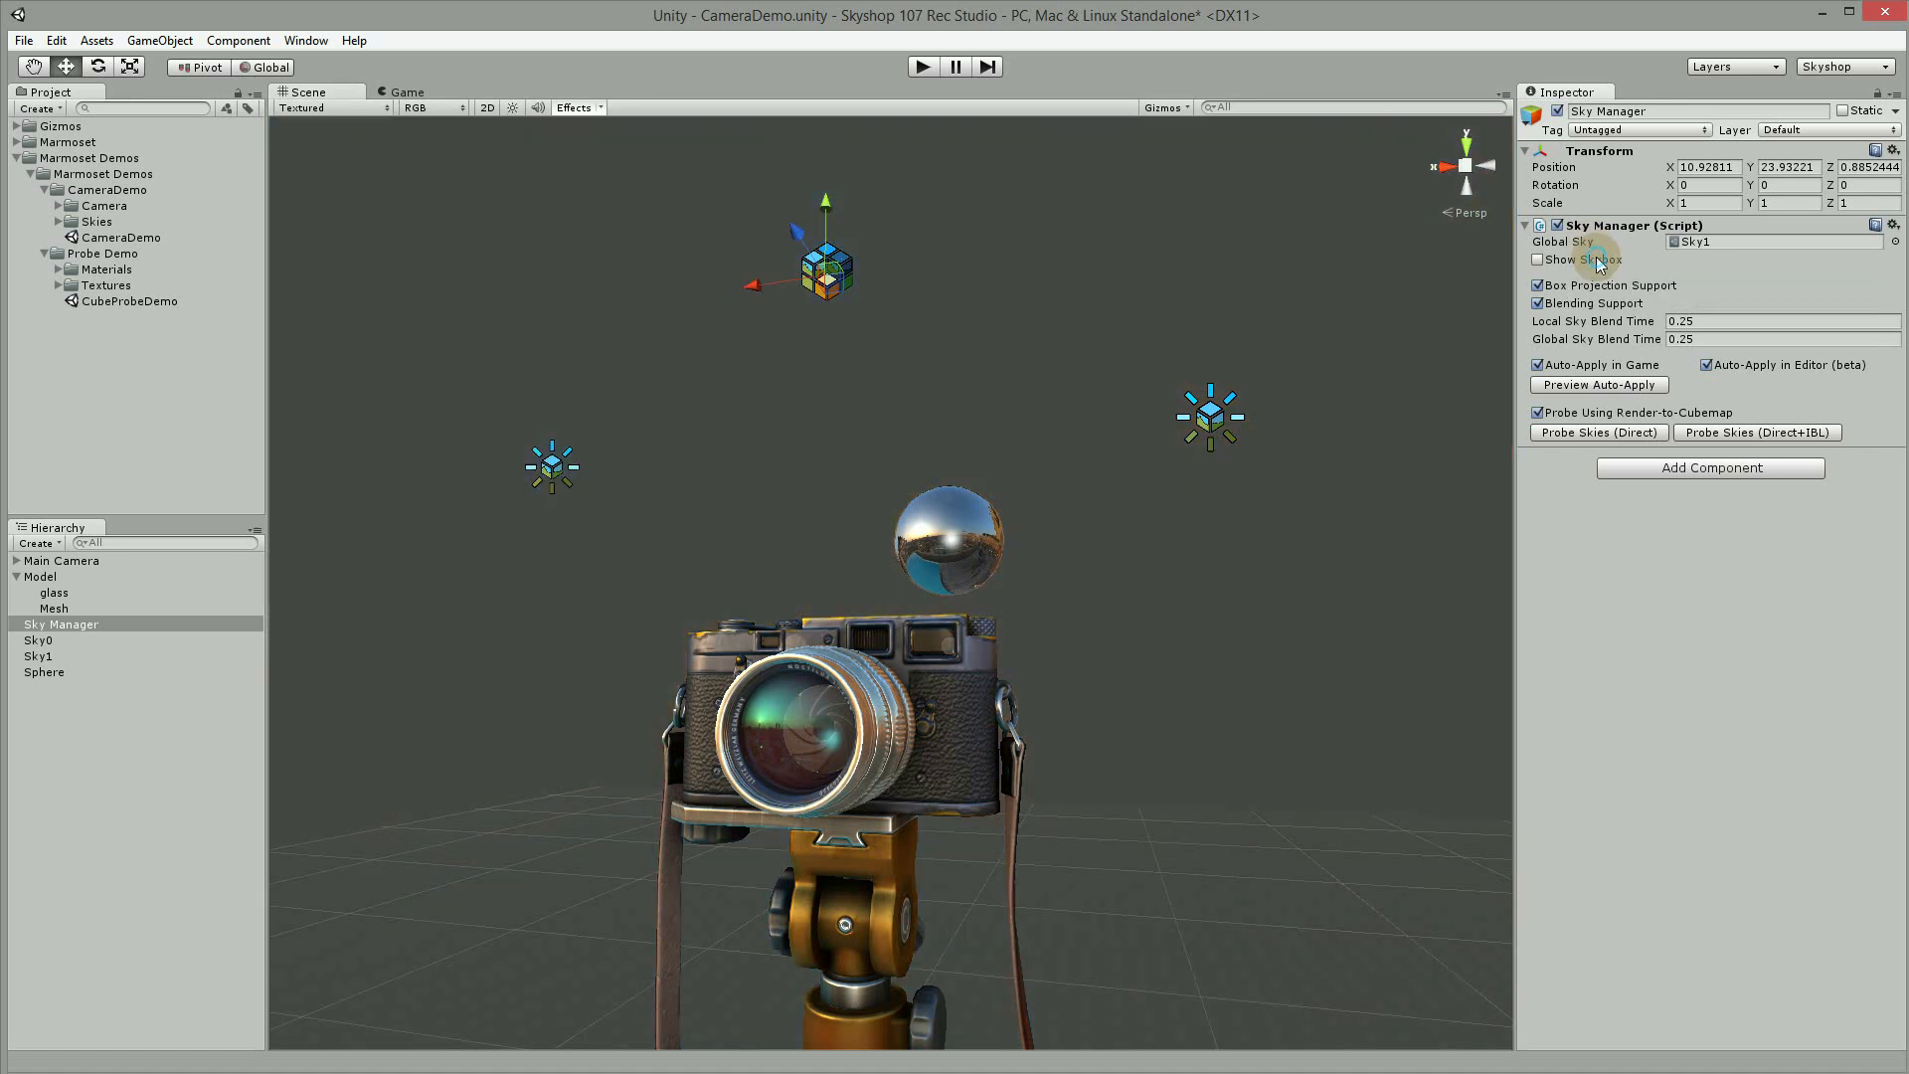
left_click(1537, 259)
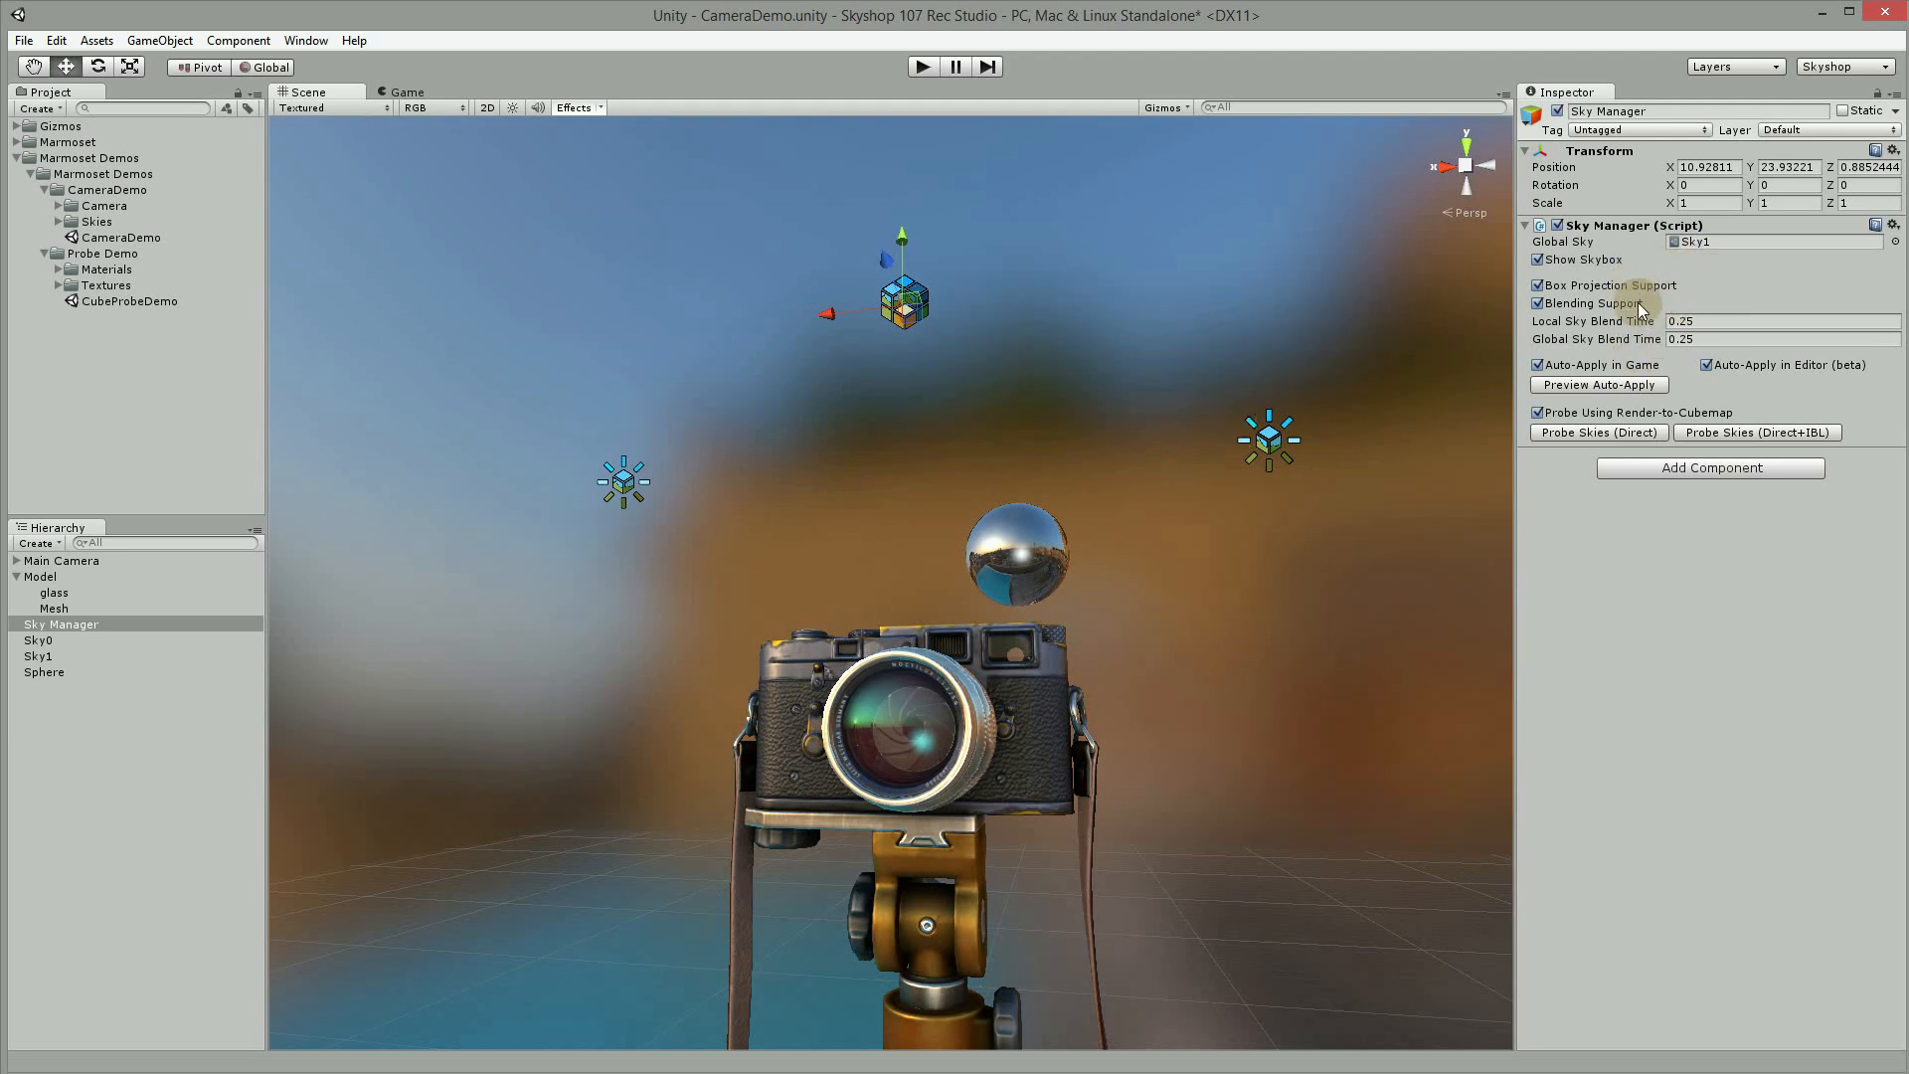
mouse_move(1893, 327)
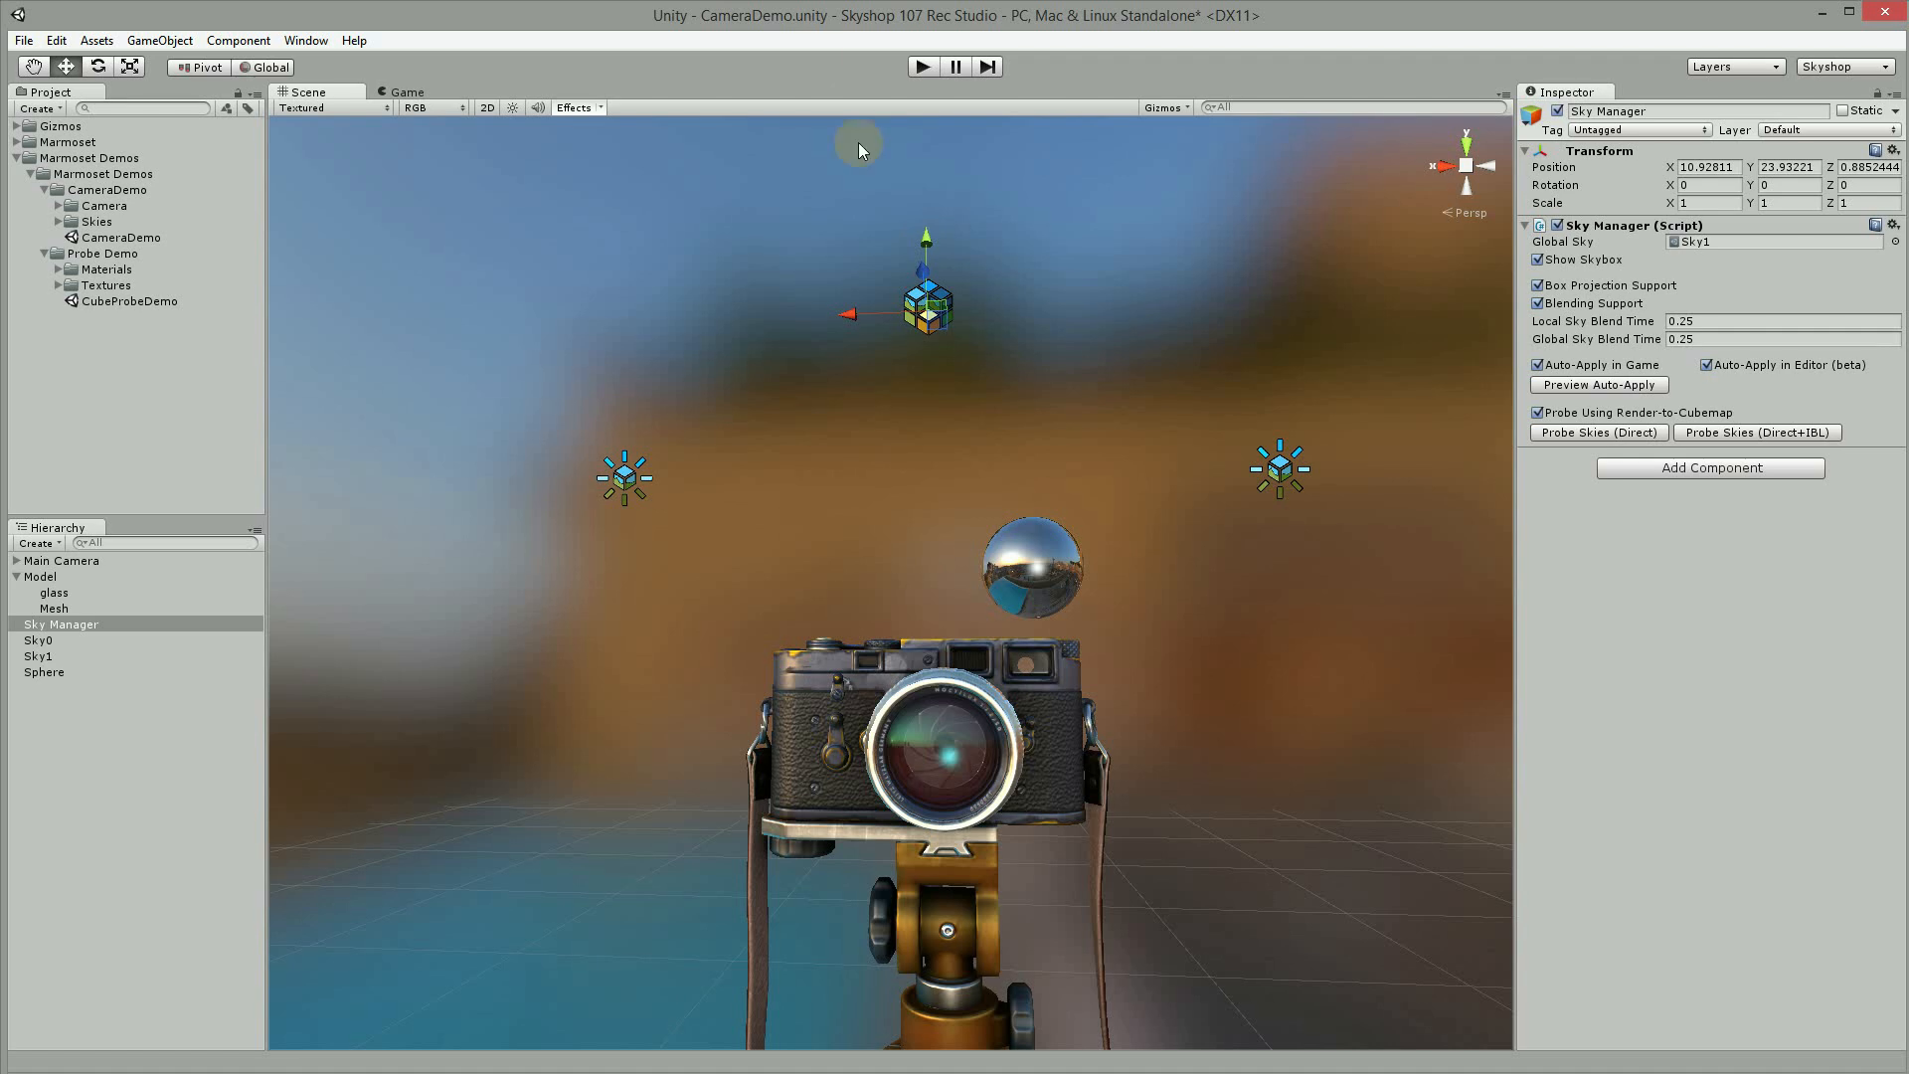
Step: Play the demo, set Global Sky Blend Time to 4, and switch skies to watch the blend
left_click(921, 67)
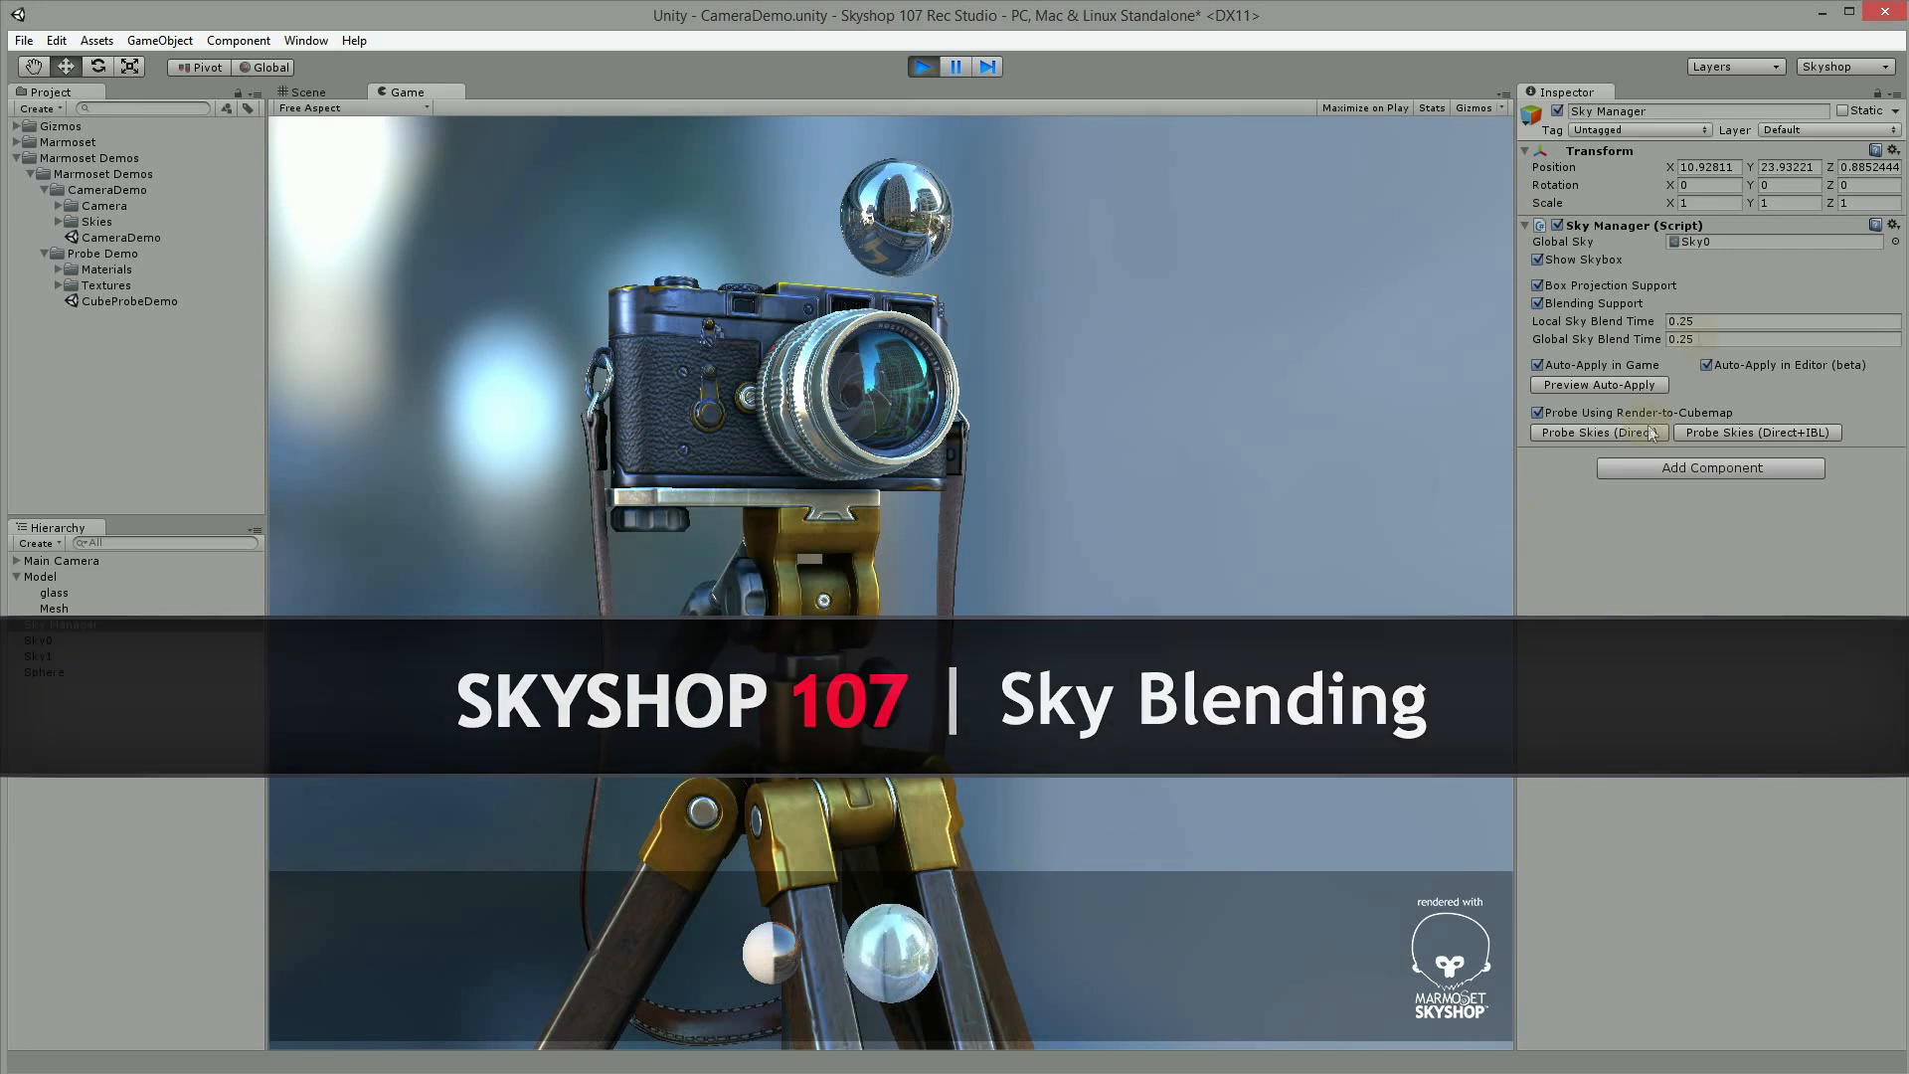
left_click(62, 624)
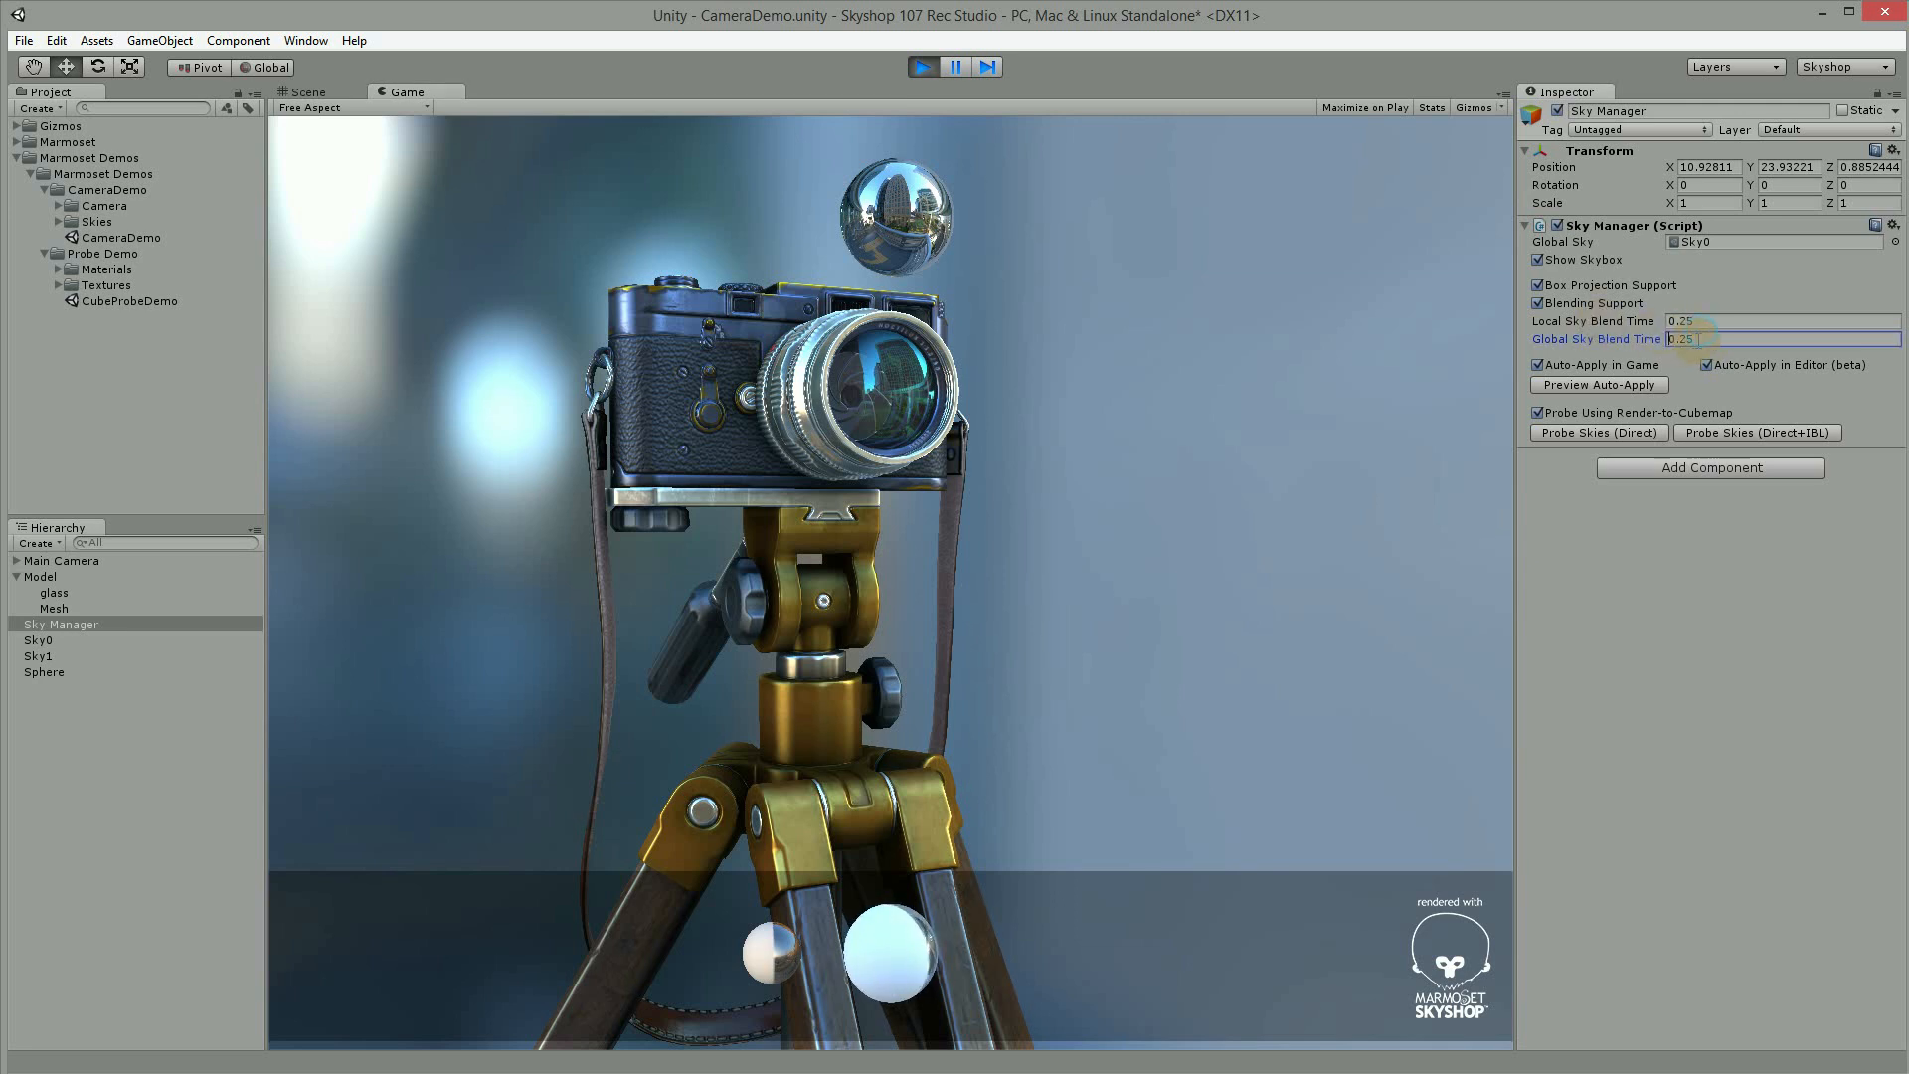
type("4")
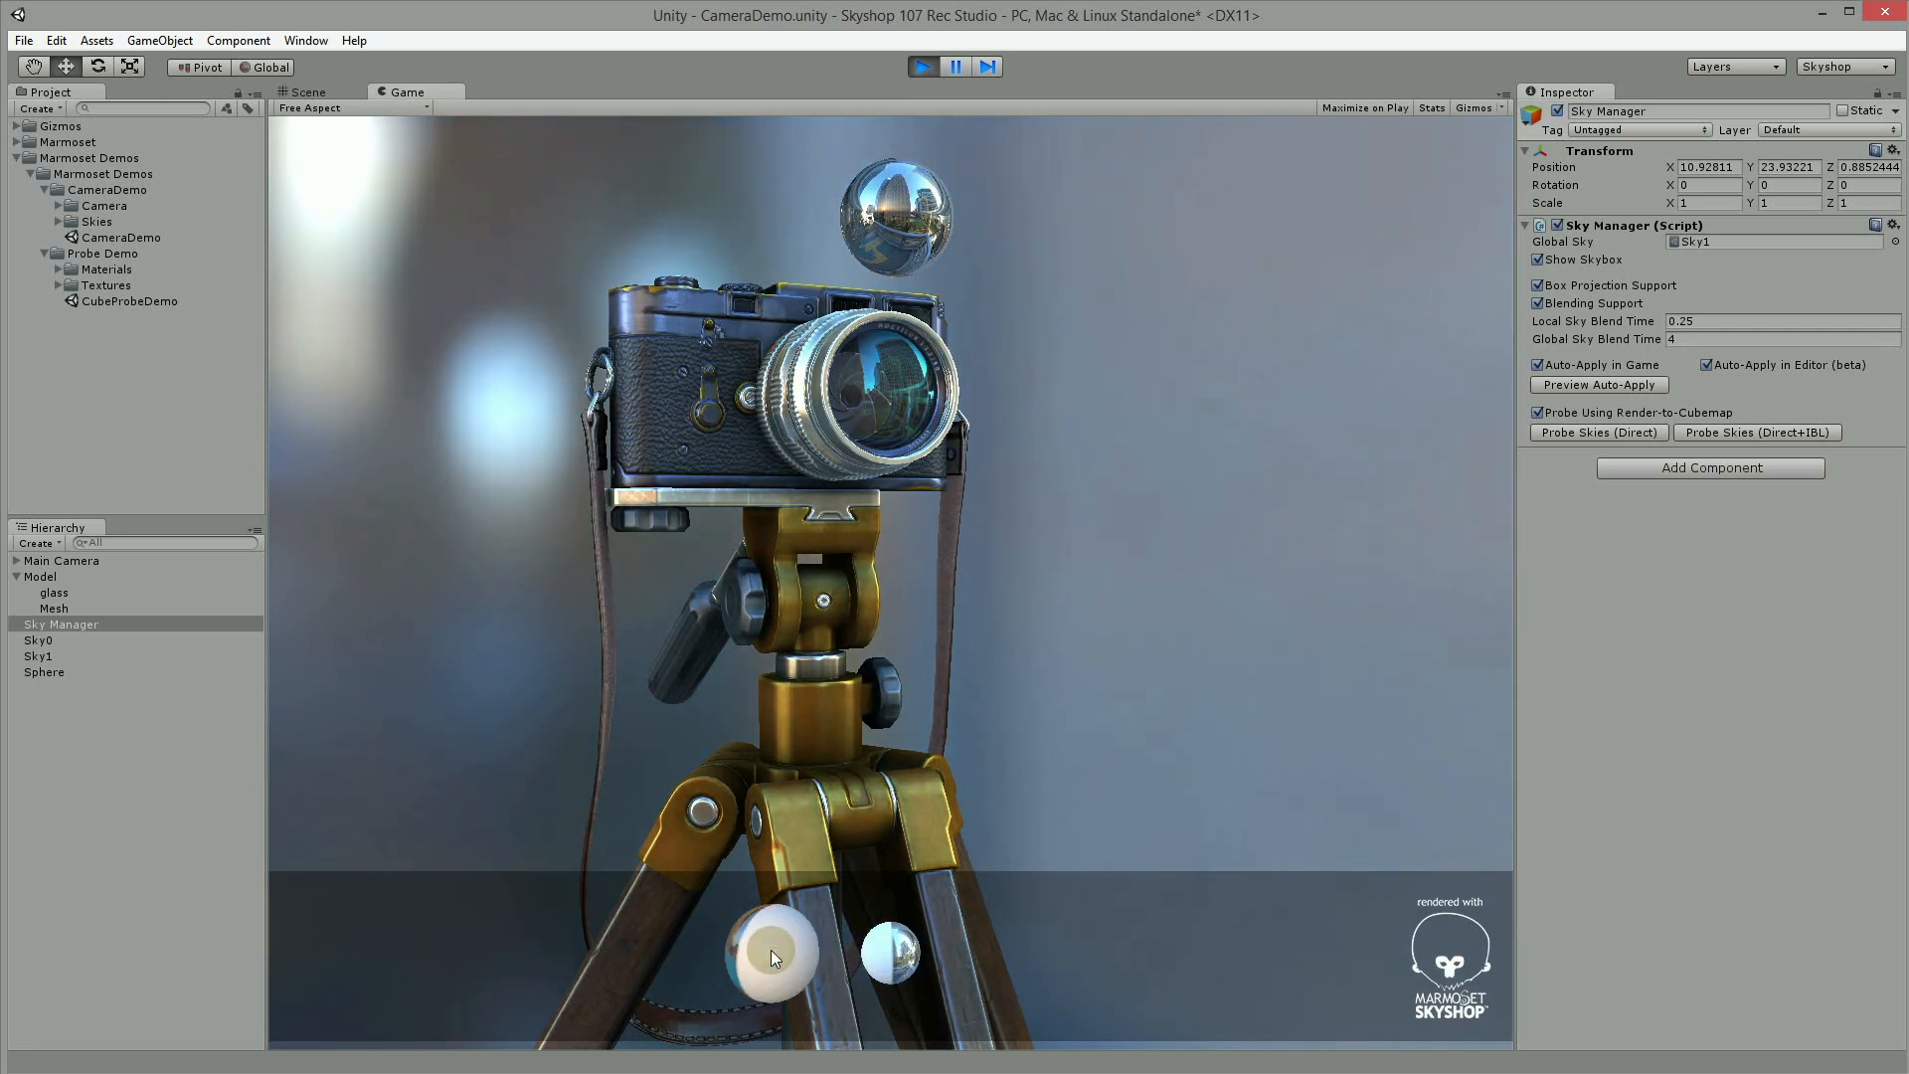
left_click(891, 952)
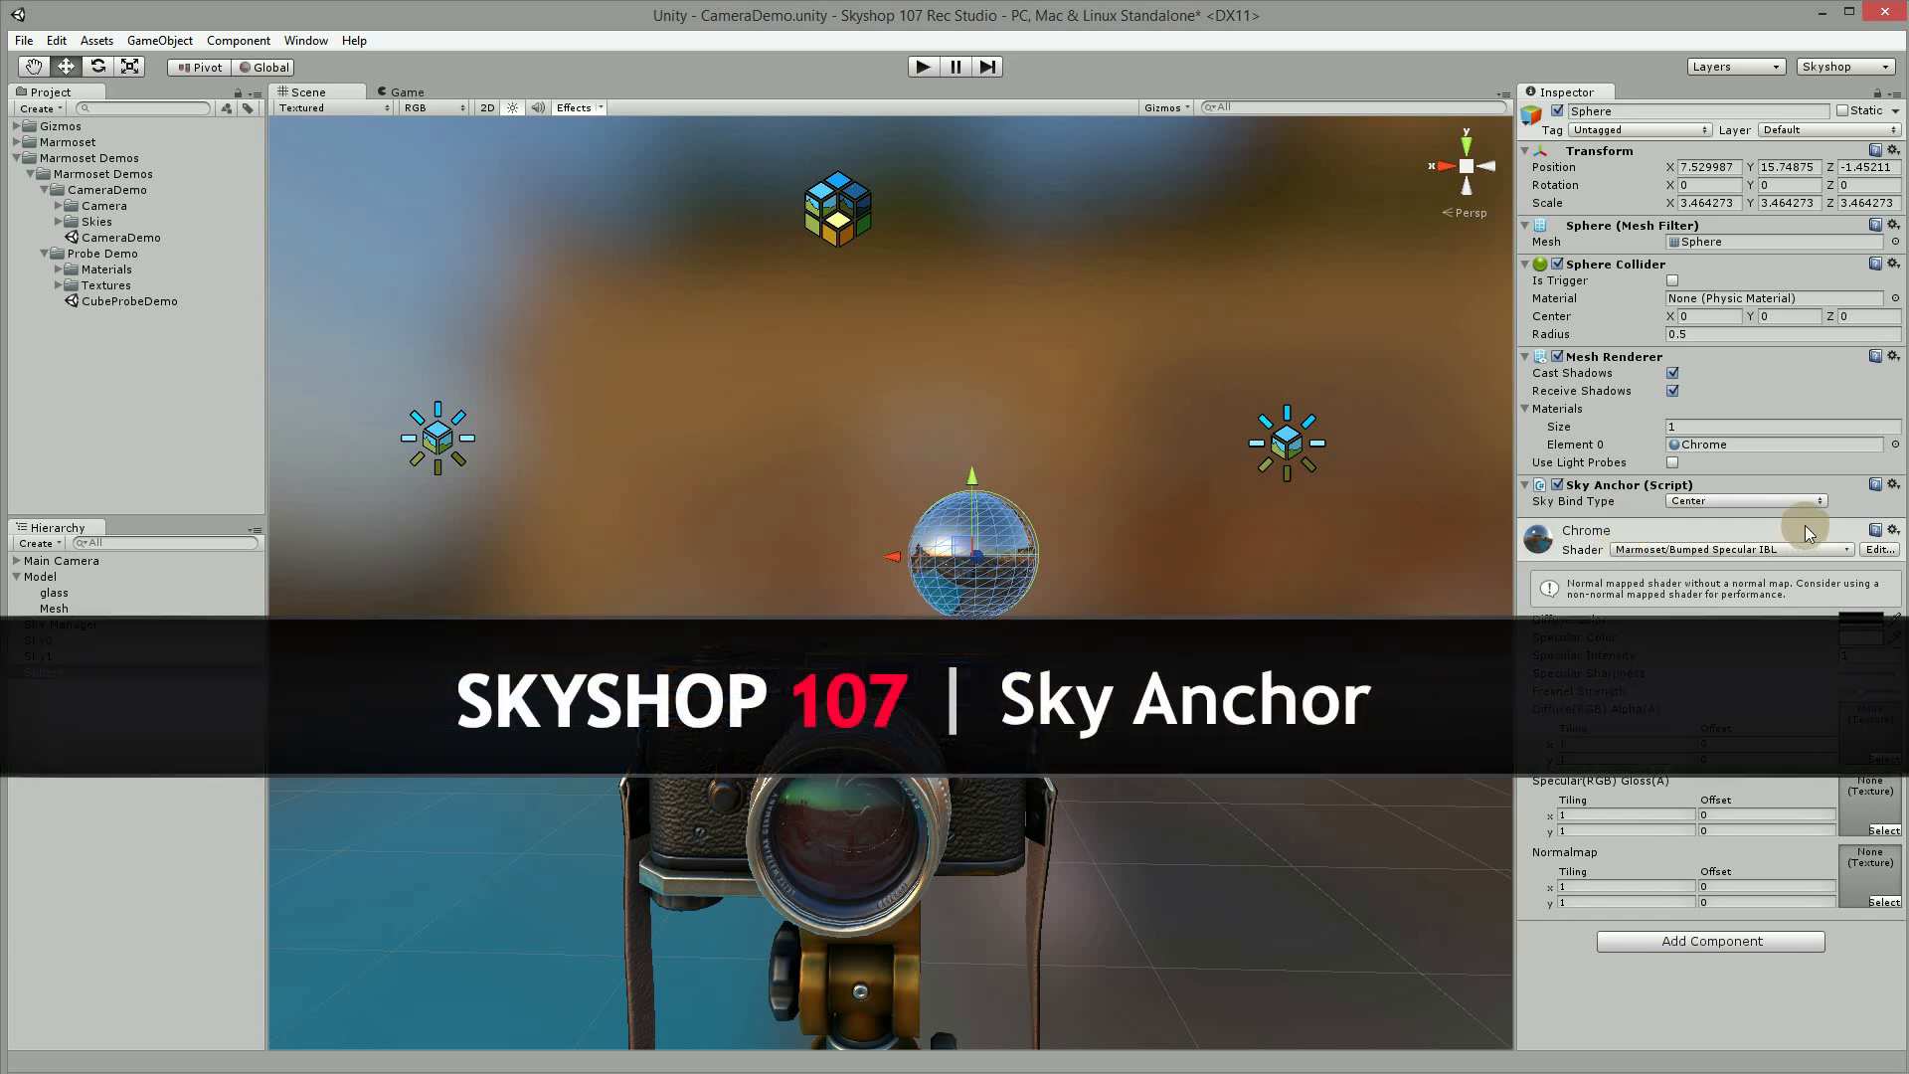
mouse_move(1257, 531)
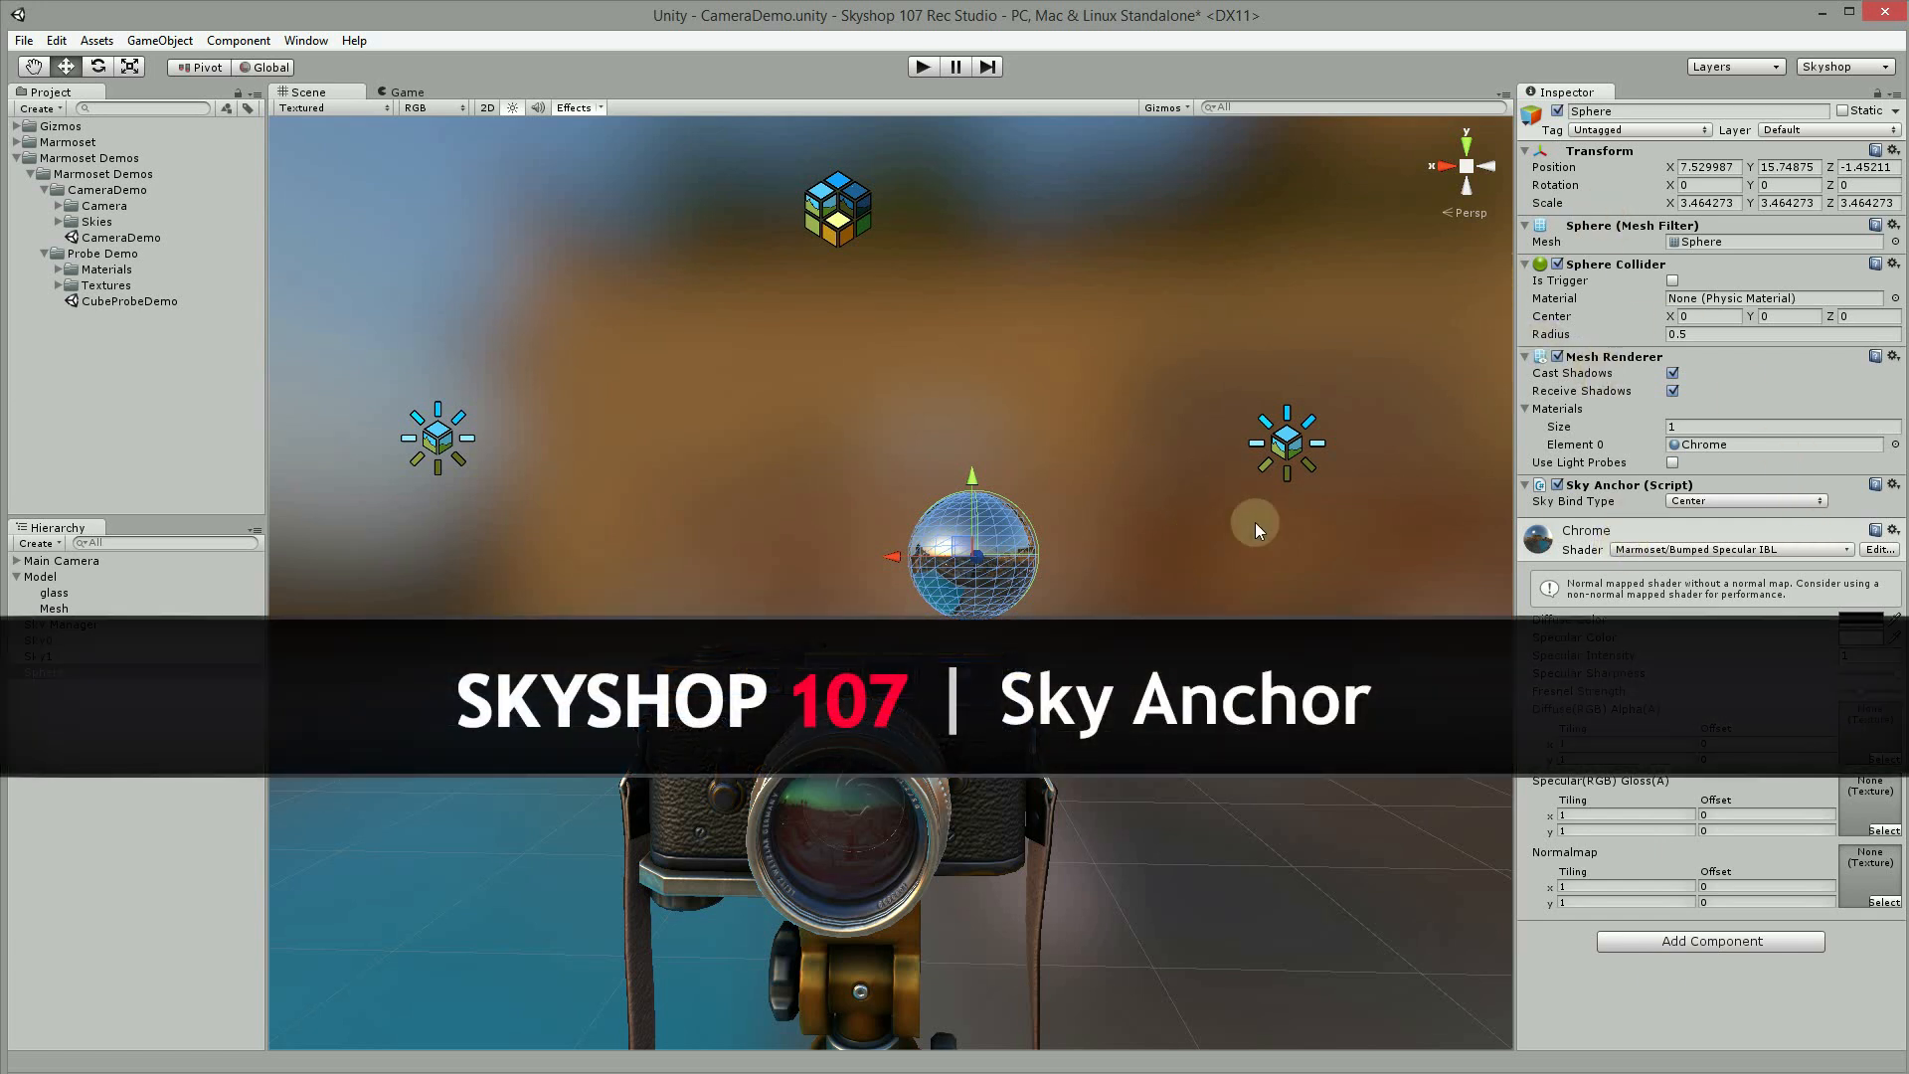
left_click(1744, 501)
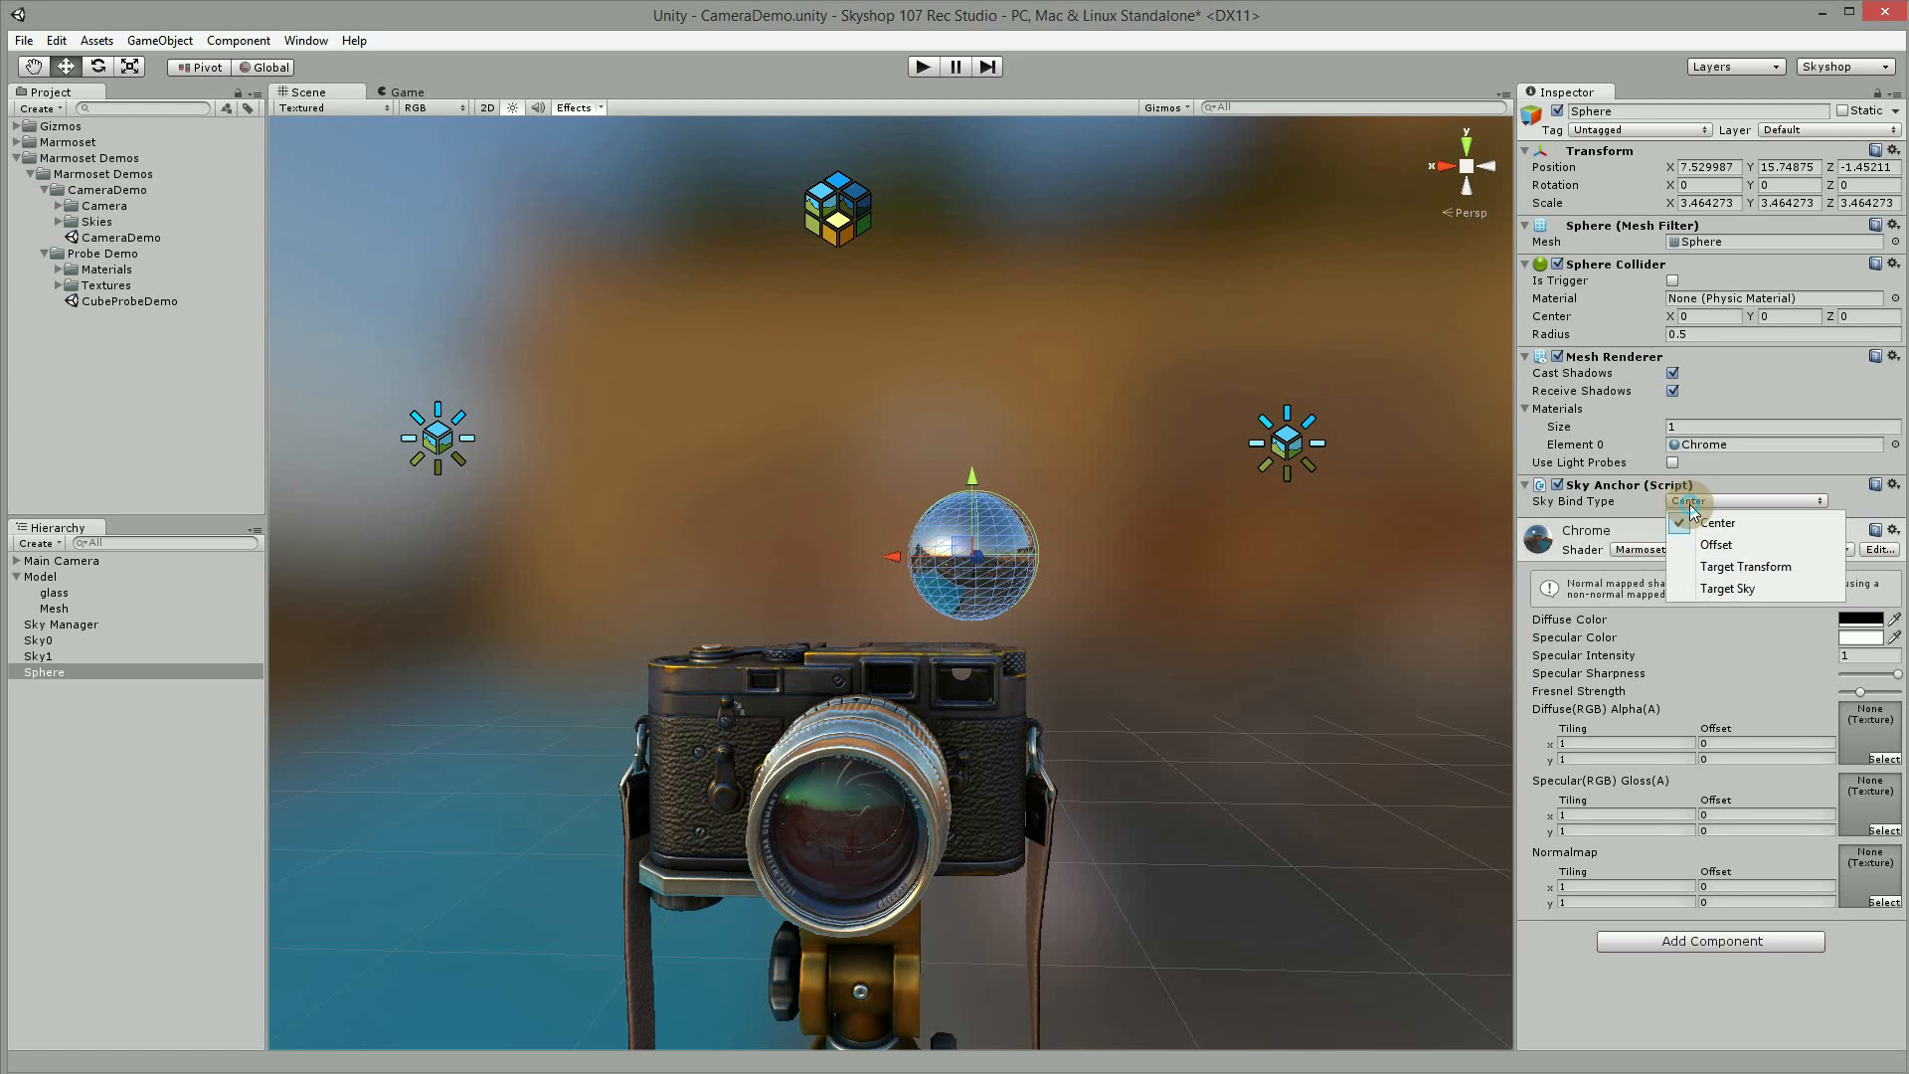
mouse_move(1745, 567)
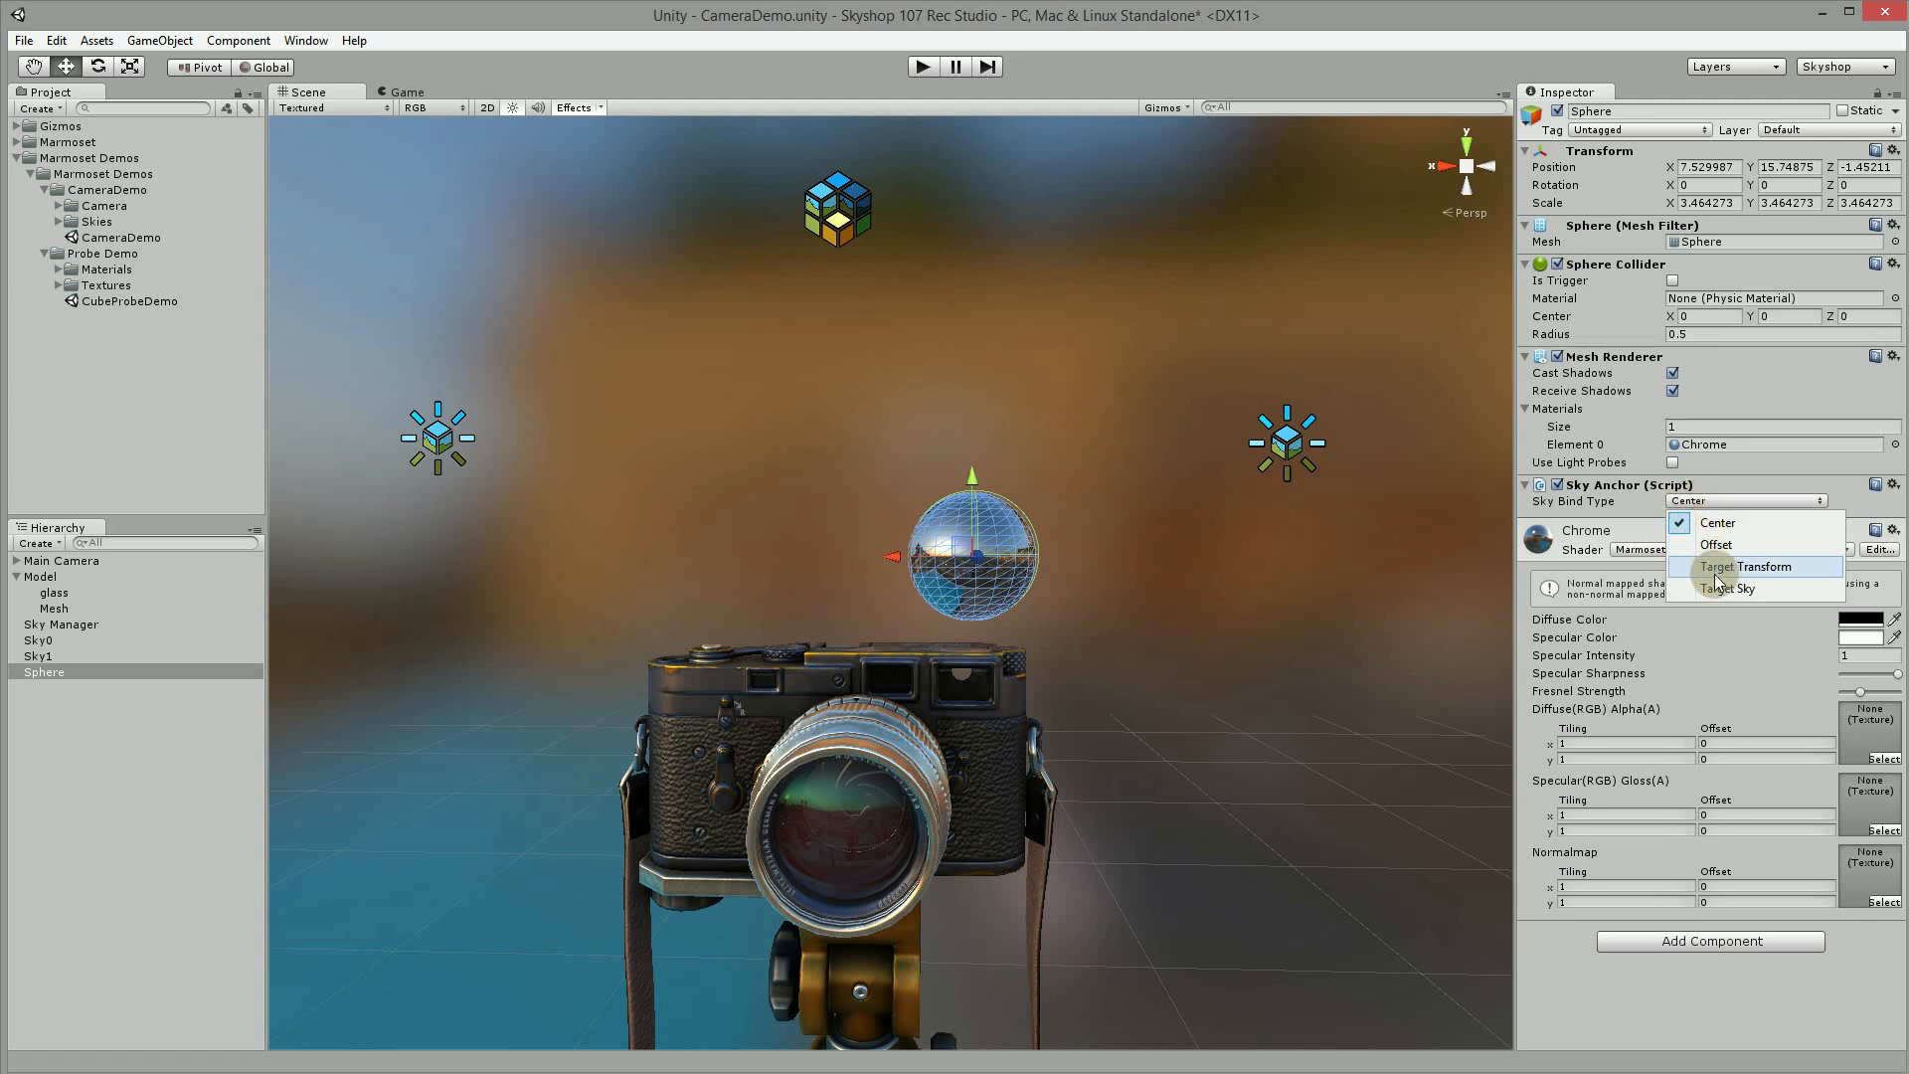
mouse_move(1727, 588)
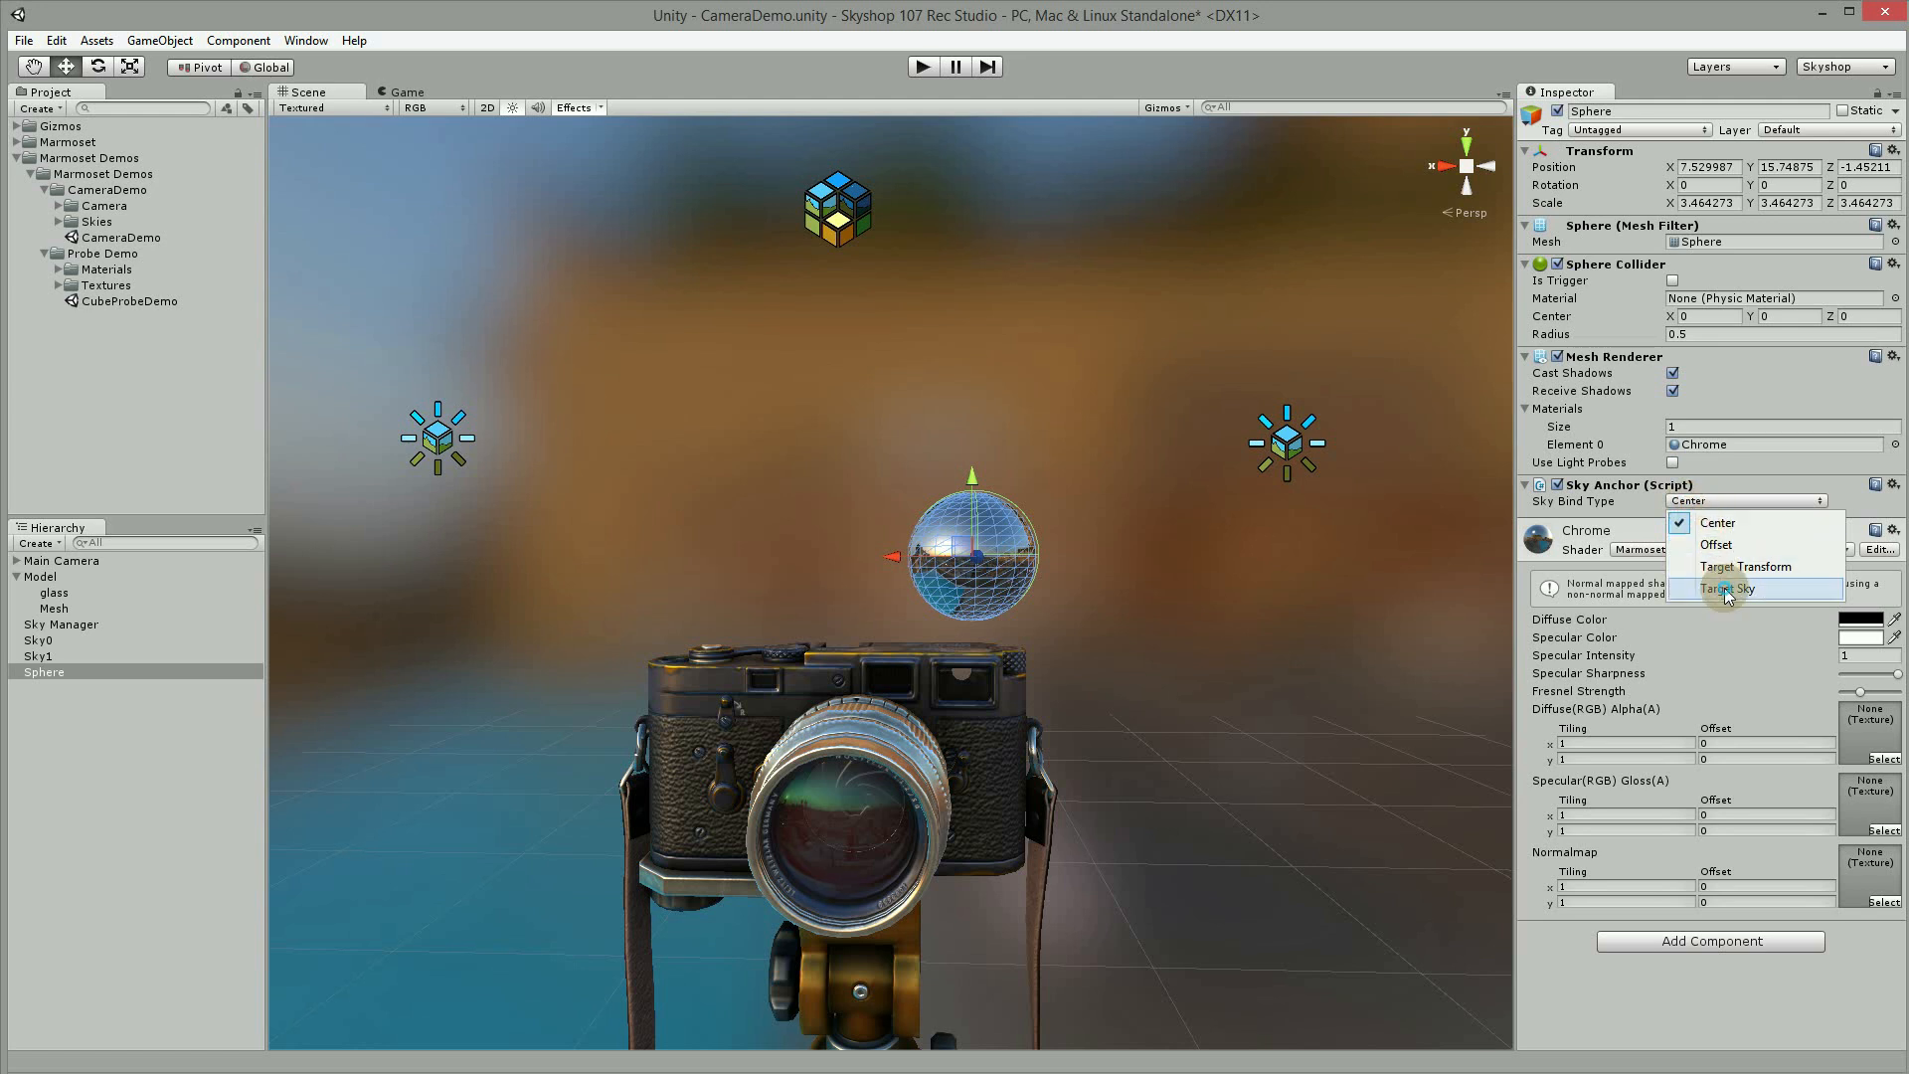
left_click(1726, 588)
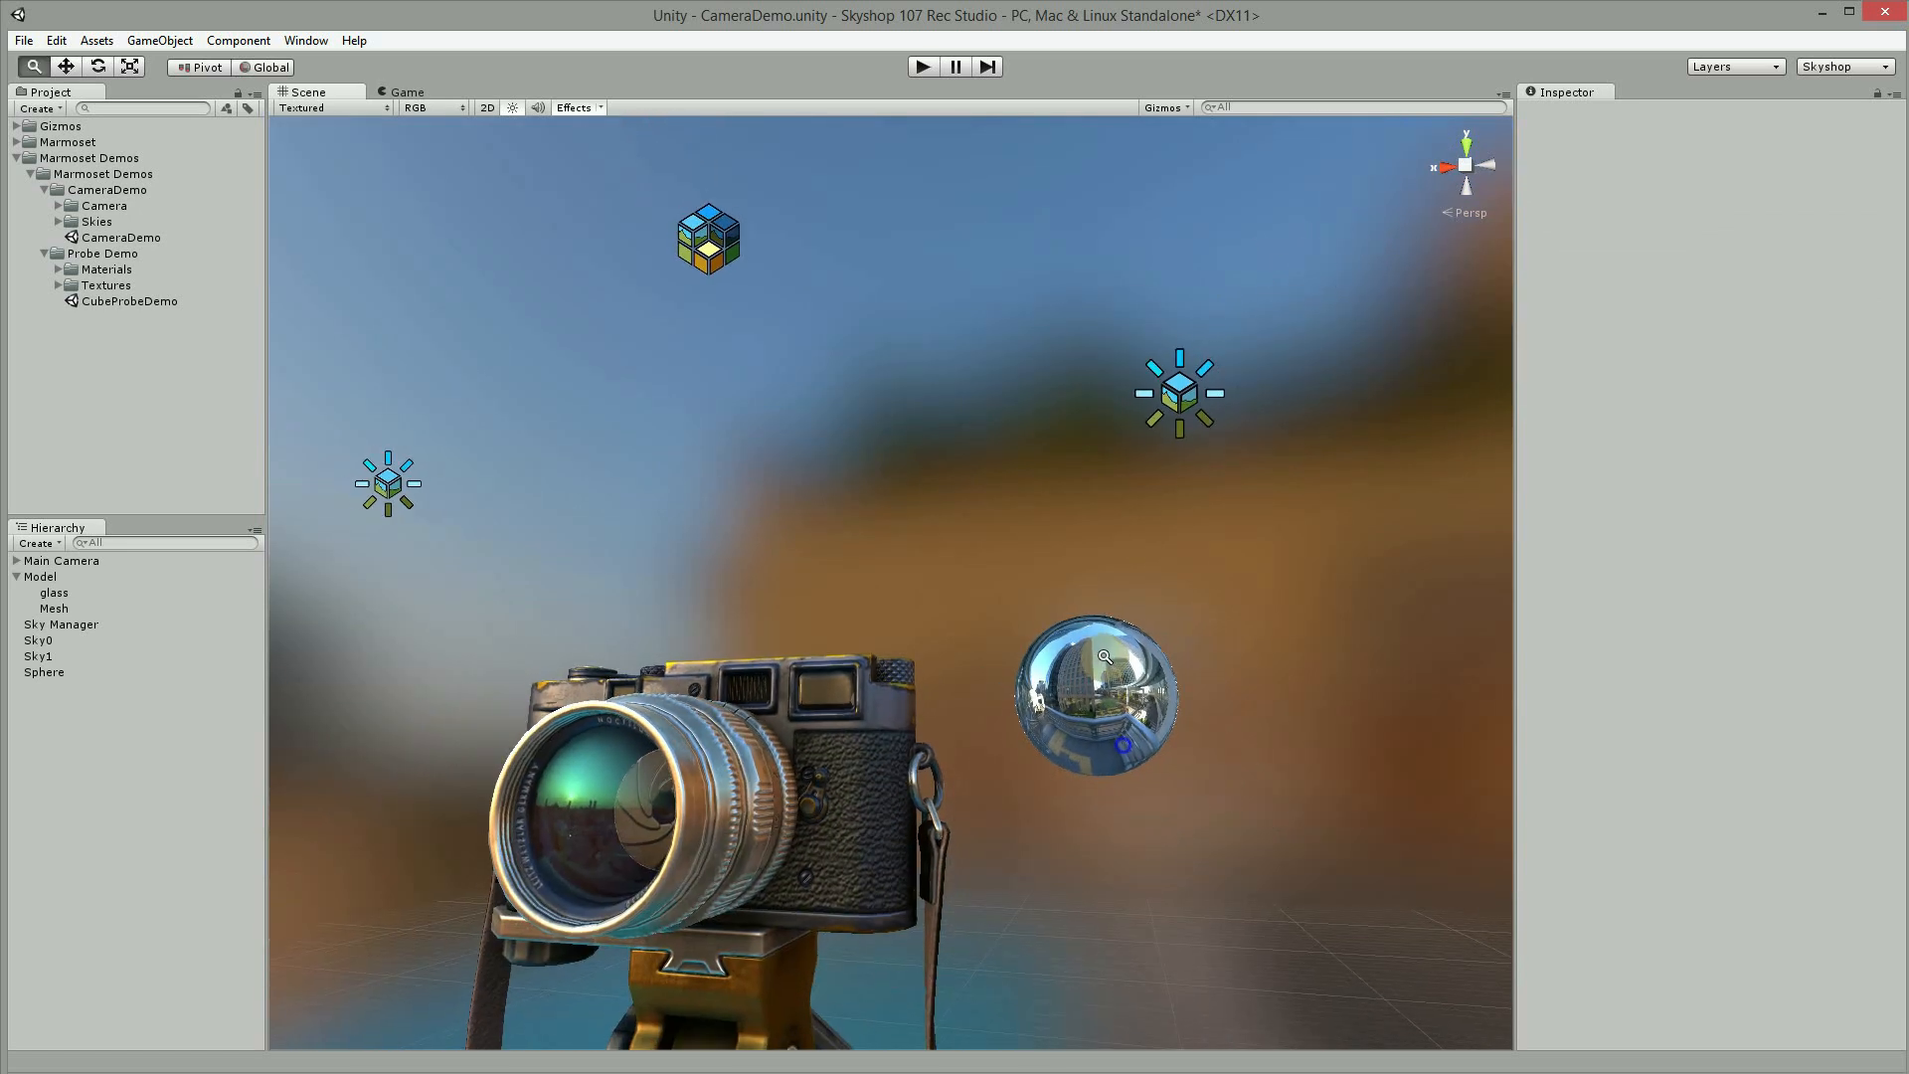
Step: Play the camera demo and switch it to the other sky
left_click(921, 66)
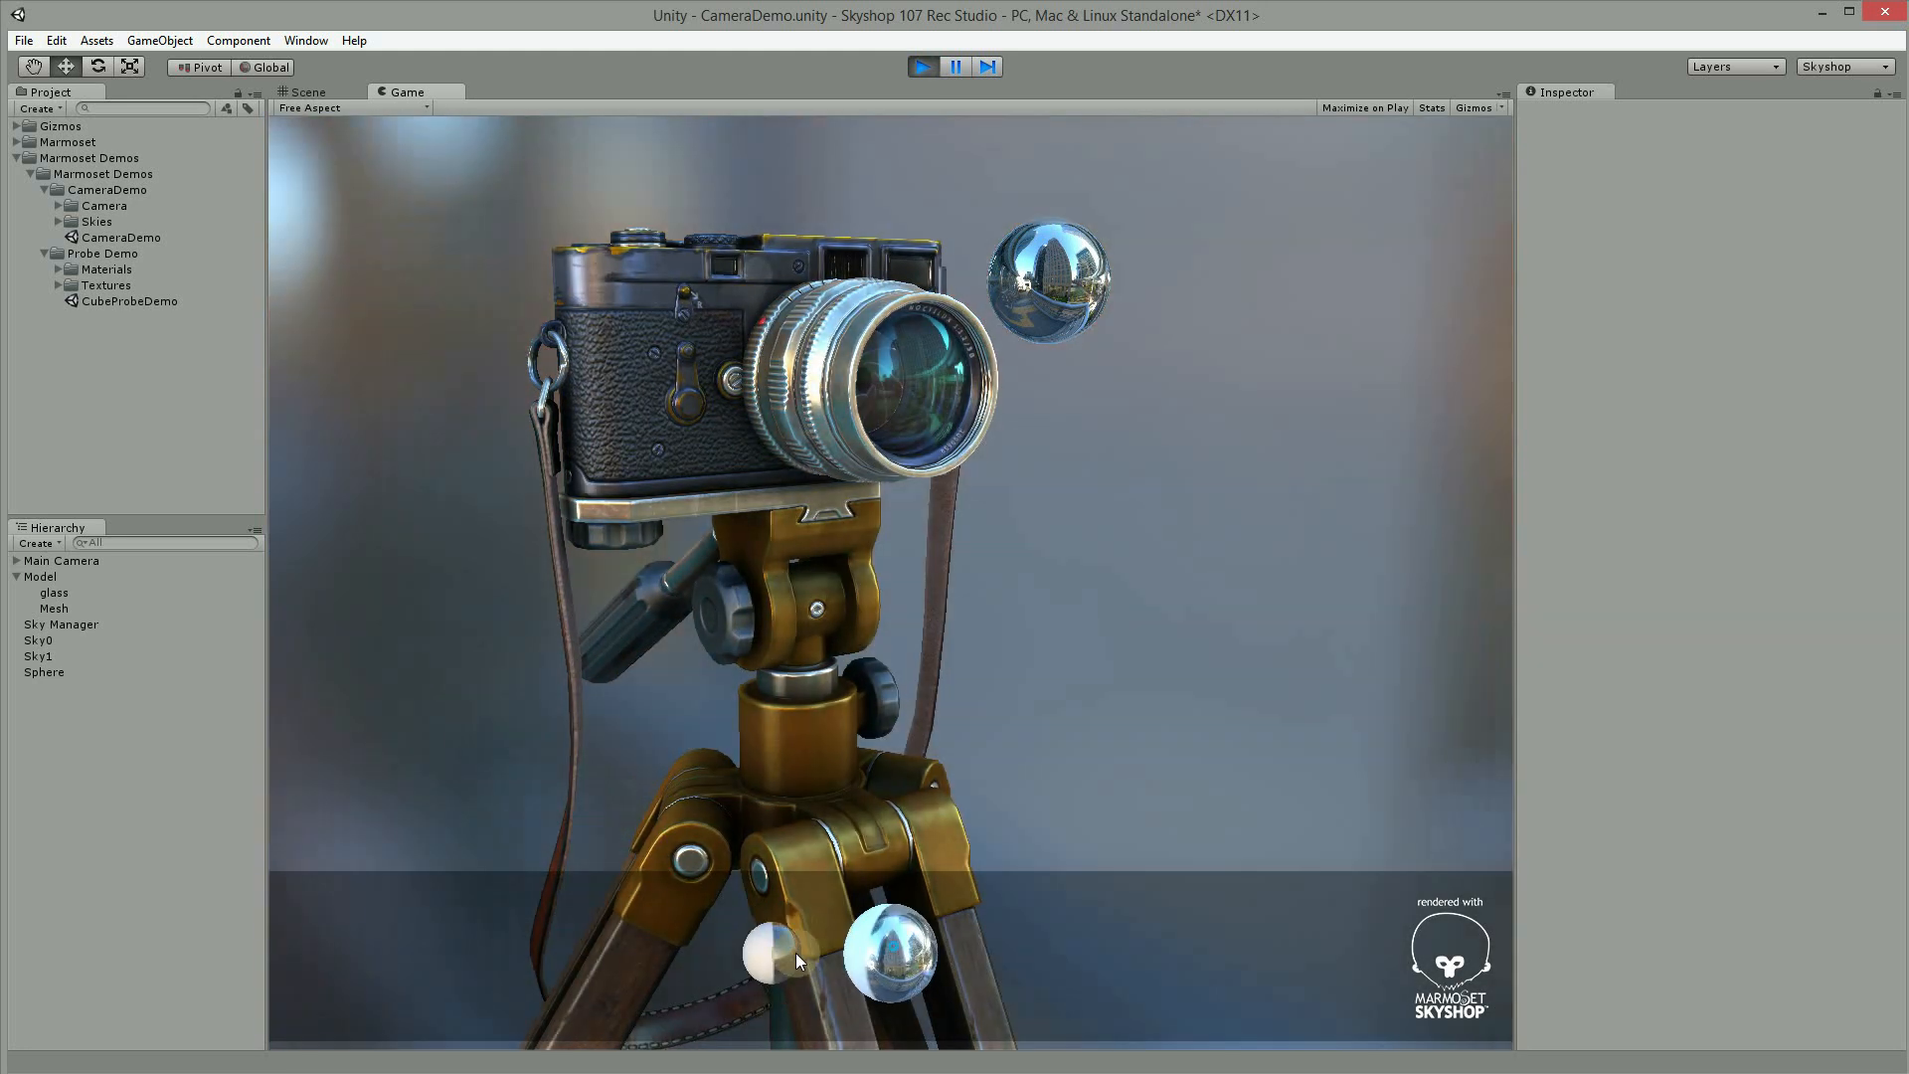
left_click(309, 91)
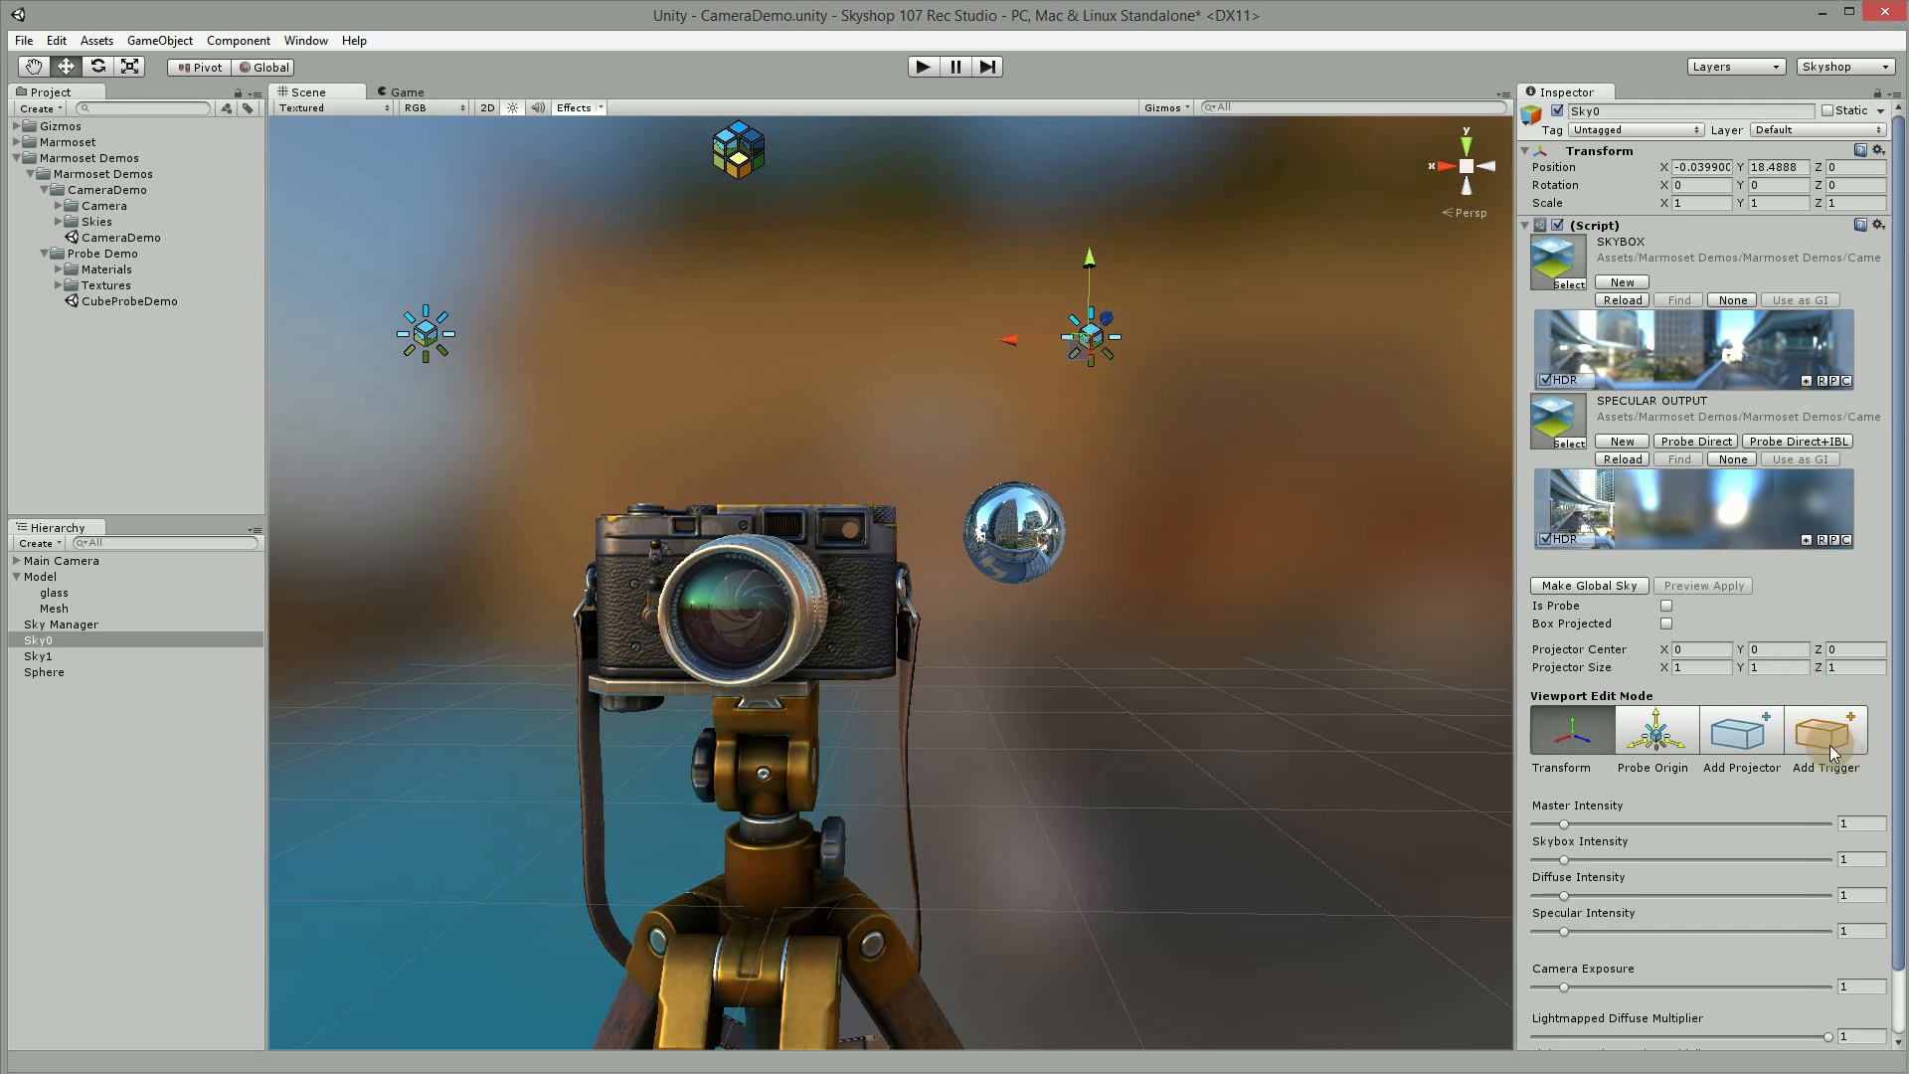
mouse_move(1826, 730)
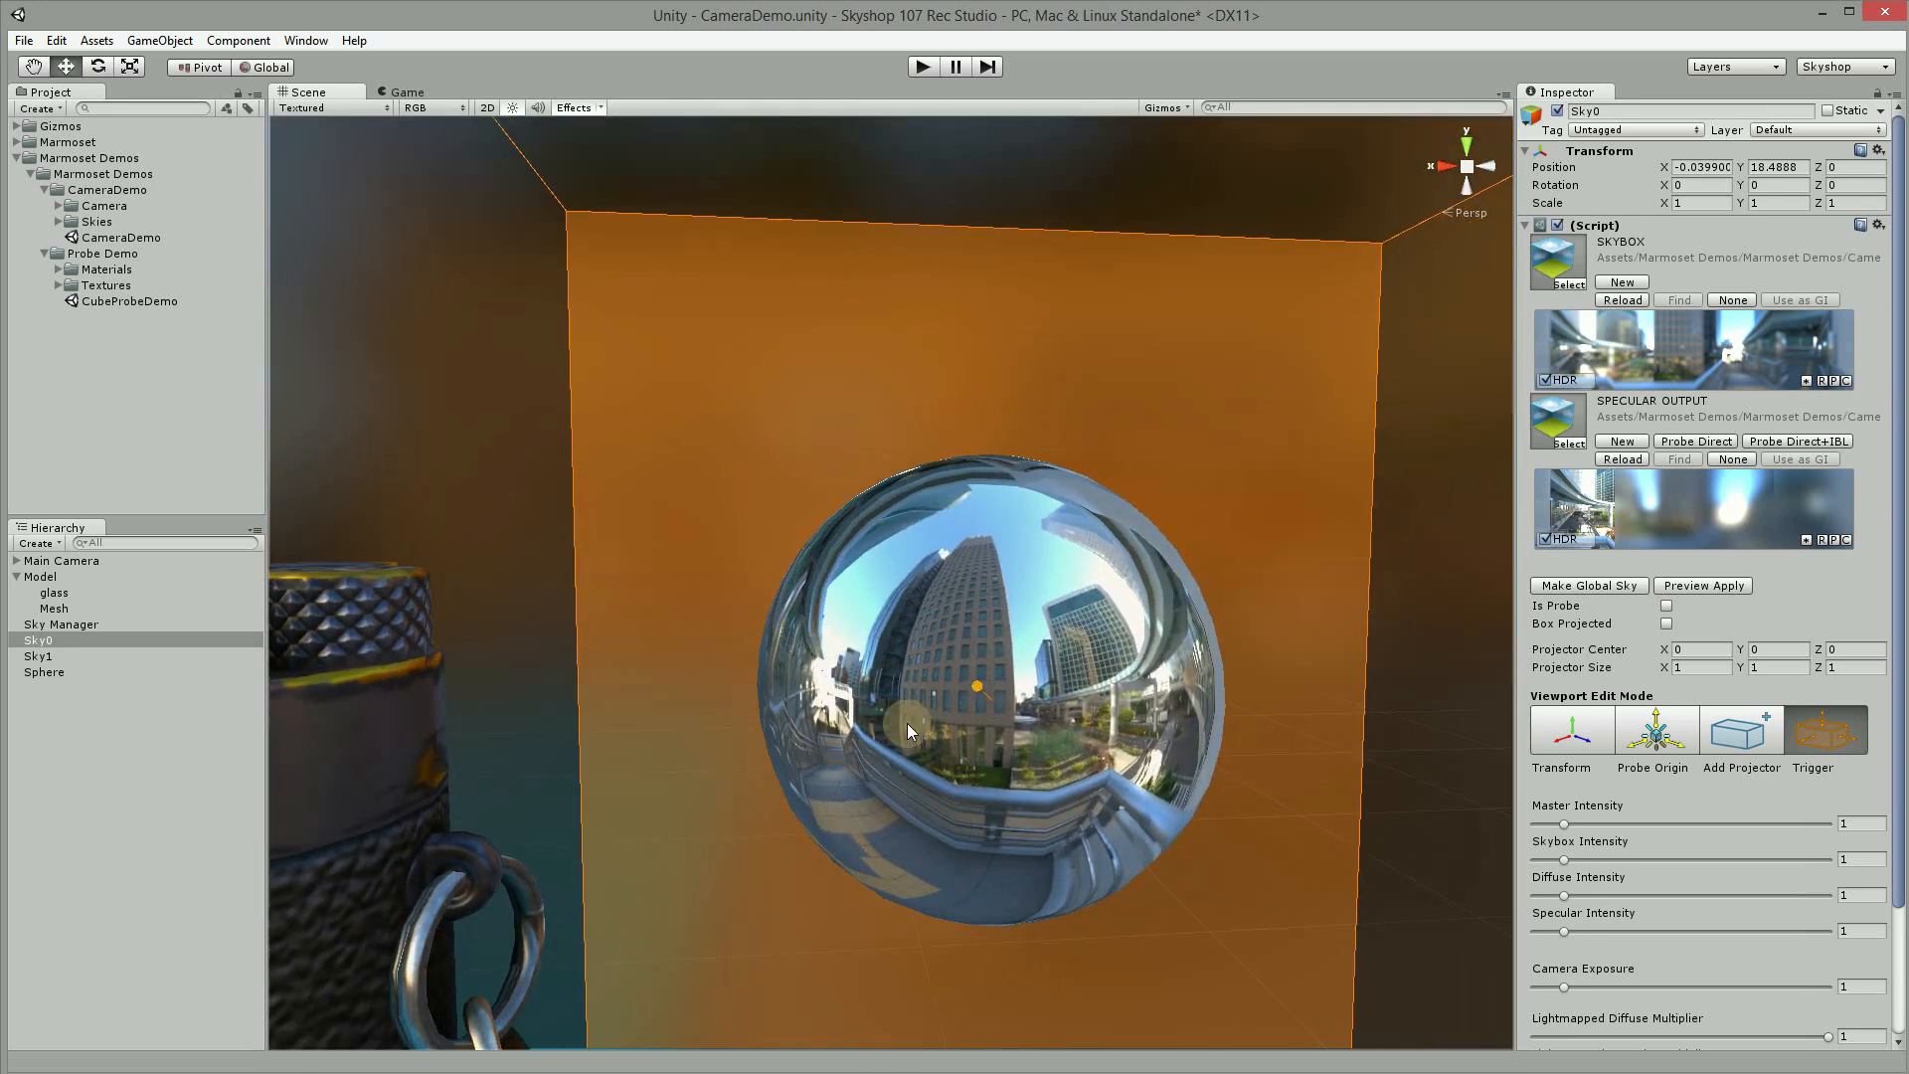
Step: Select the chrome sphere sitting inside Sky0's new trigger volume
left_click(45, 672)
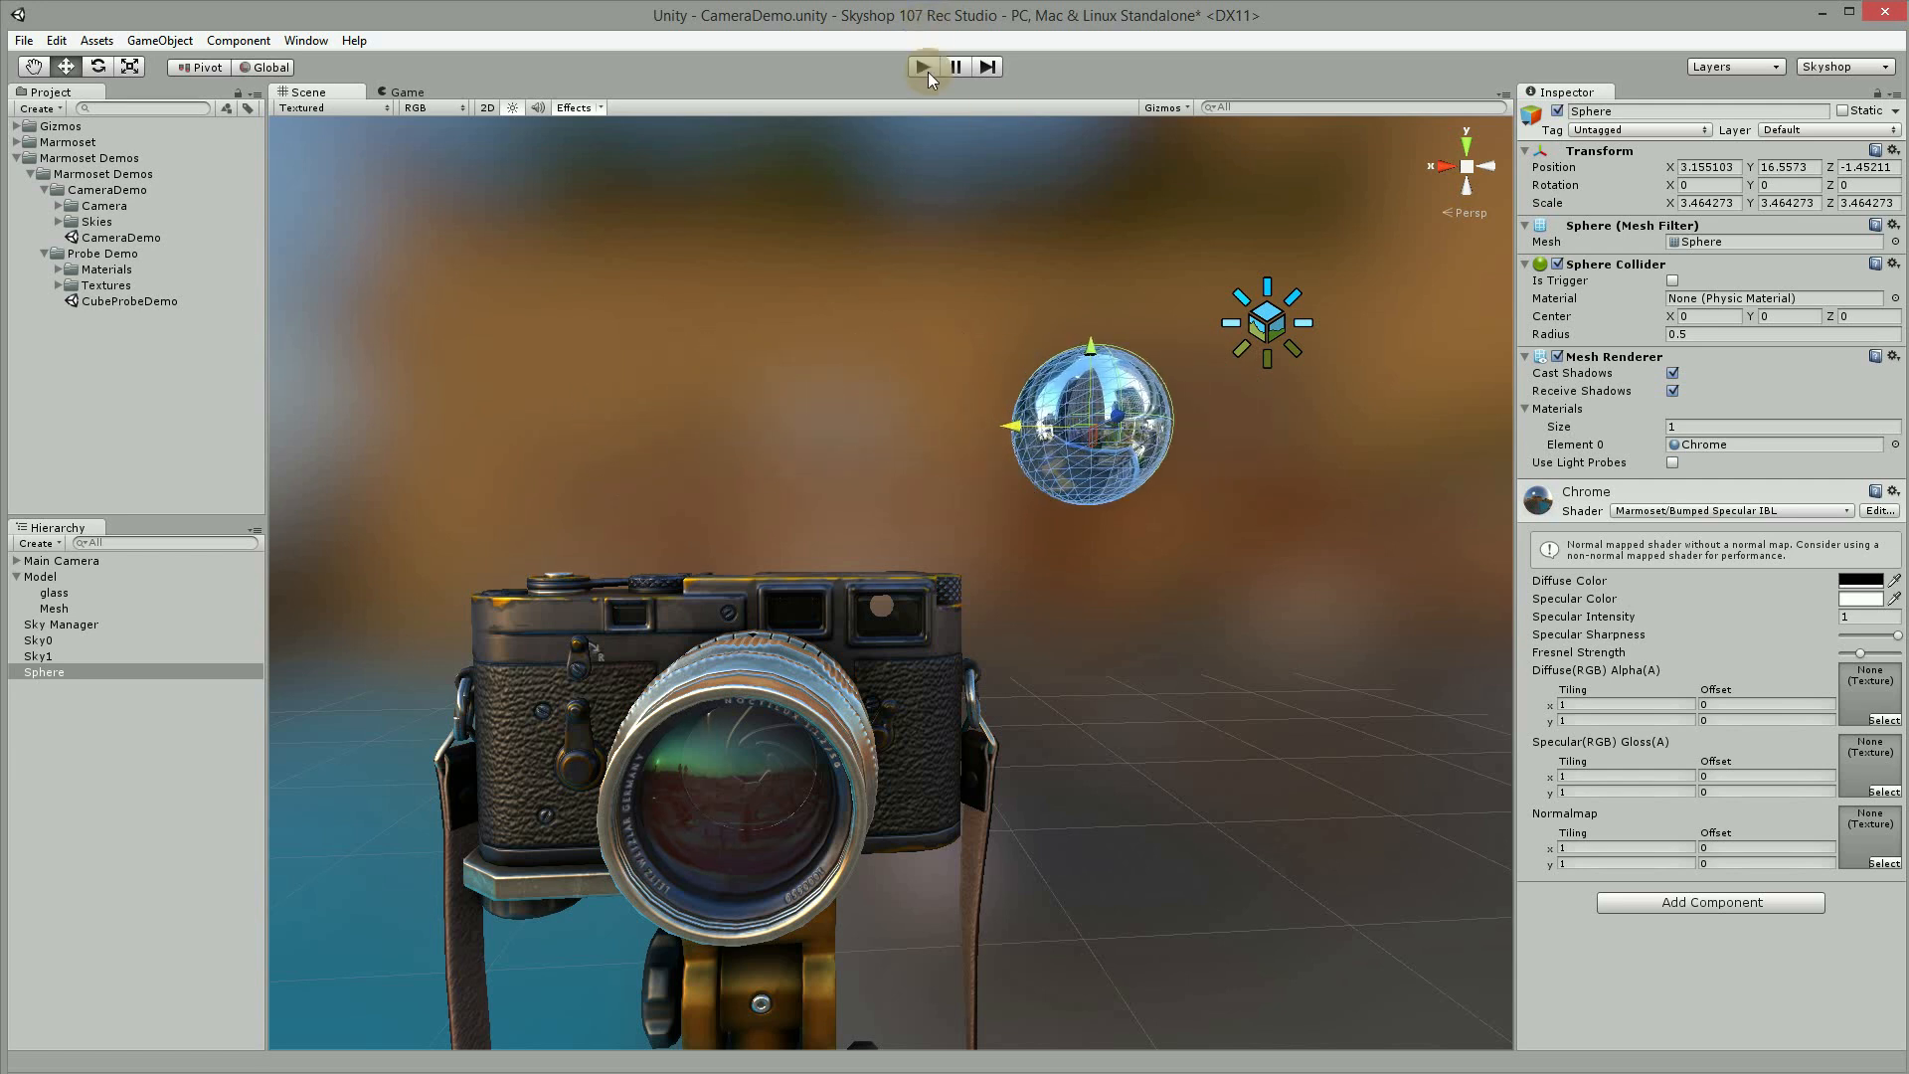
Step: Play the demo and drag the chrome sphere toward the local sky in the Scene view
left_click(921, 68)
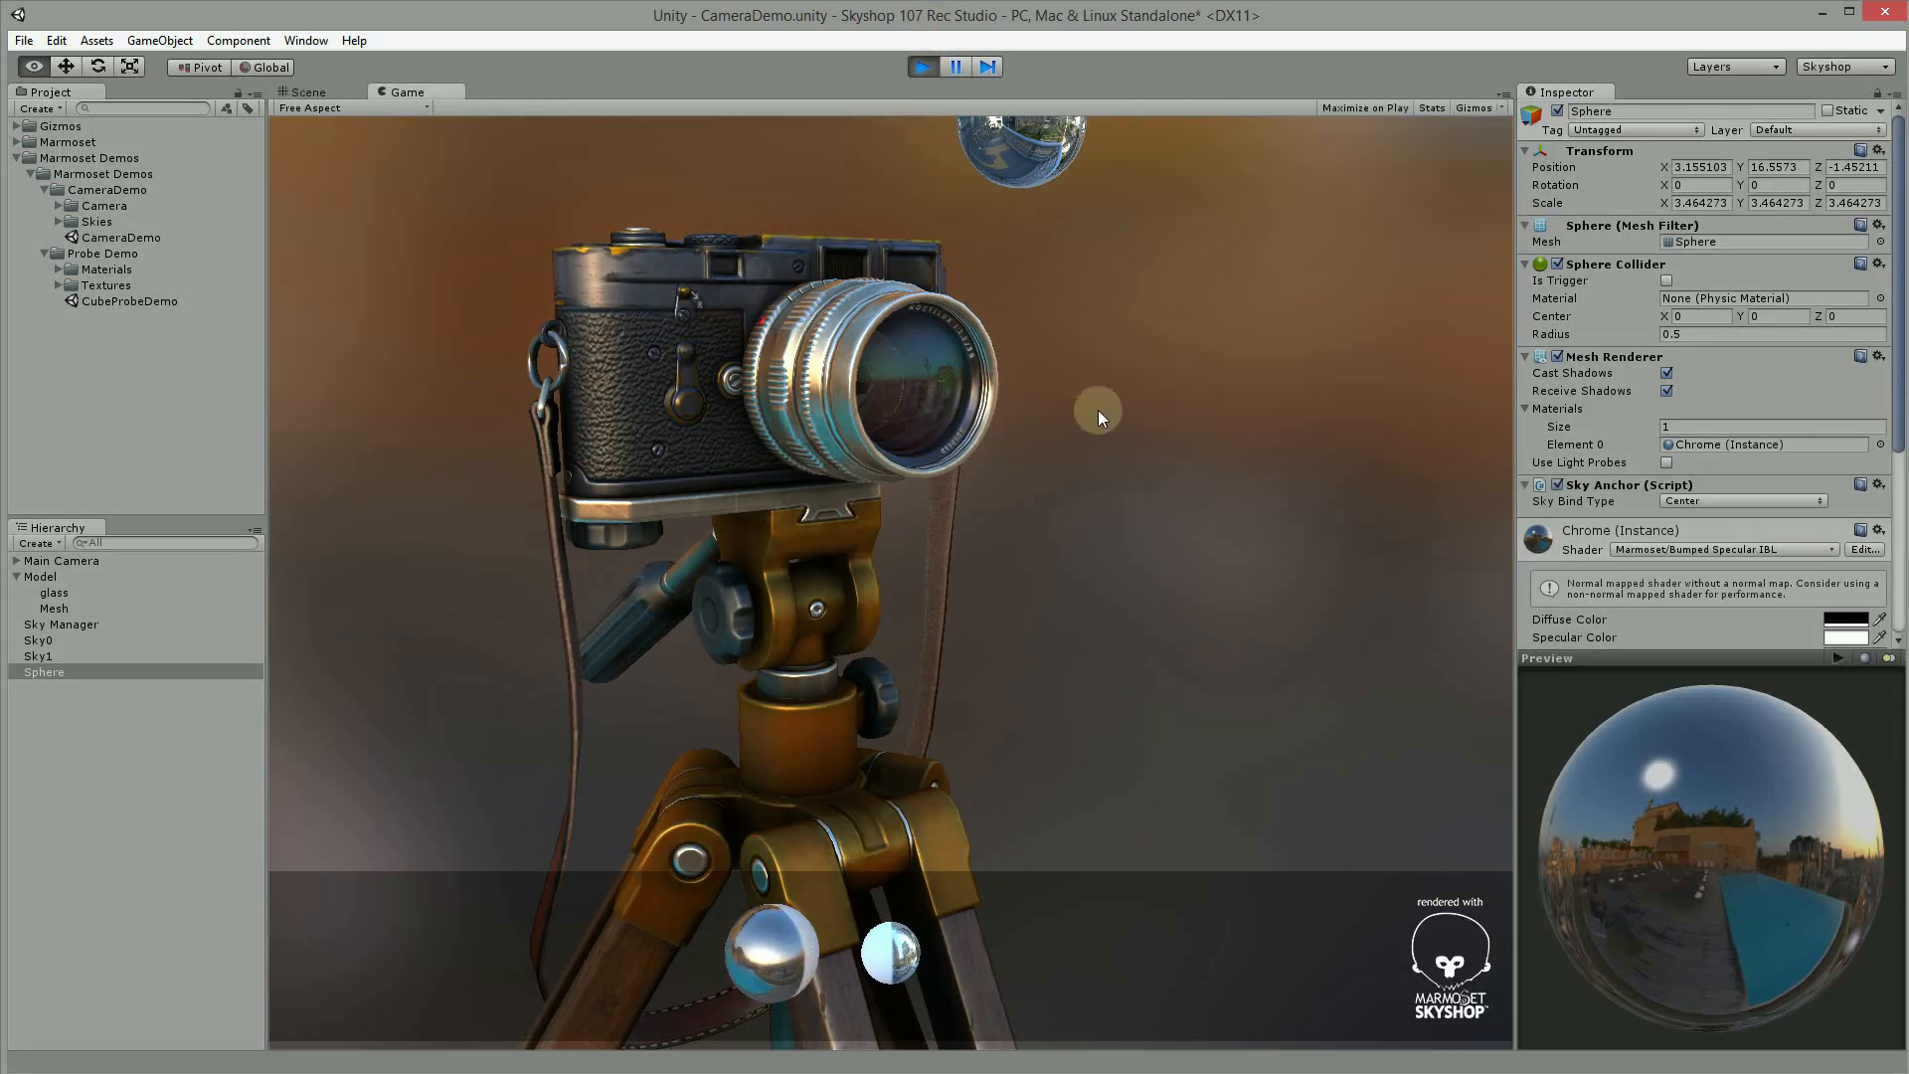
left_click(308, 91)
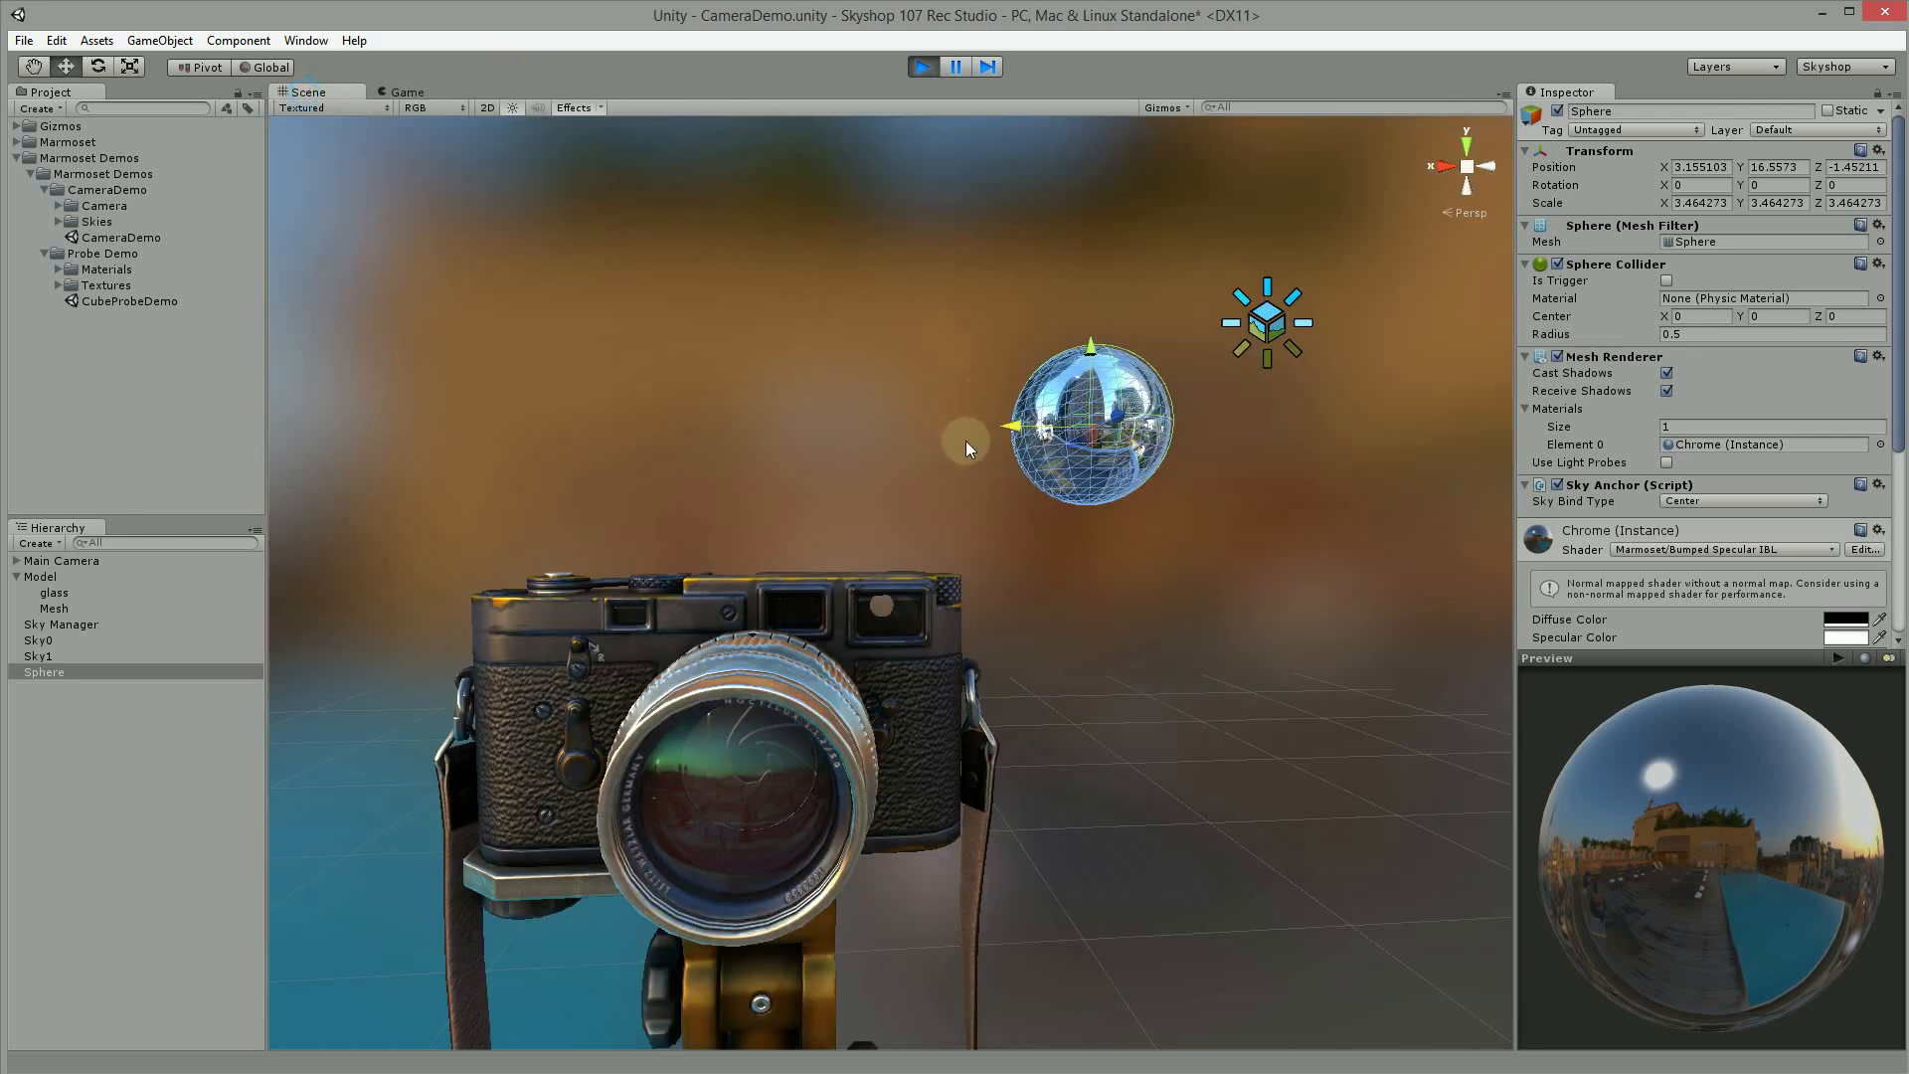
left_click_drag(1010, 426, 768, 425)
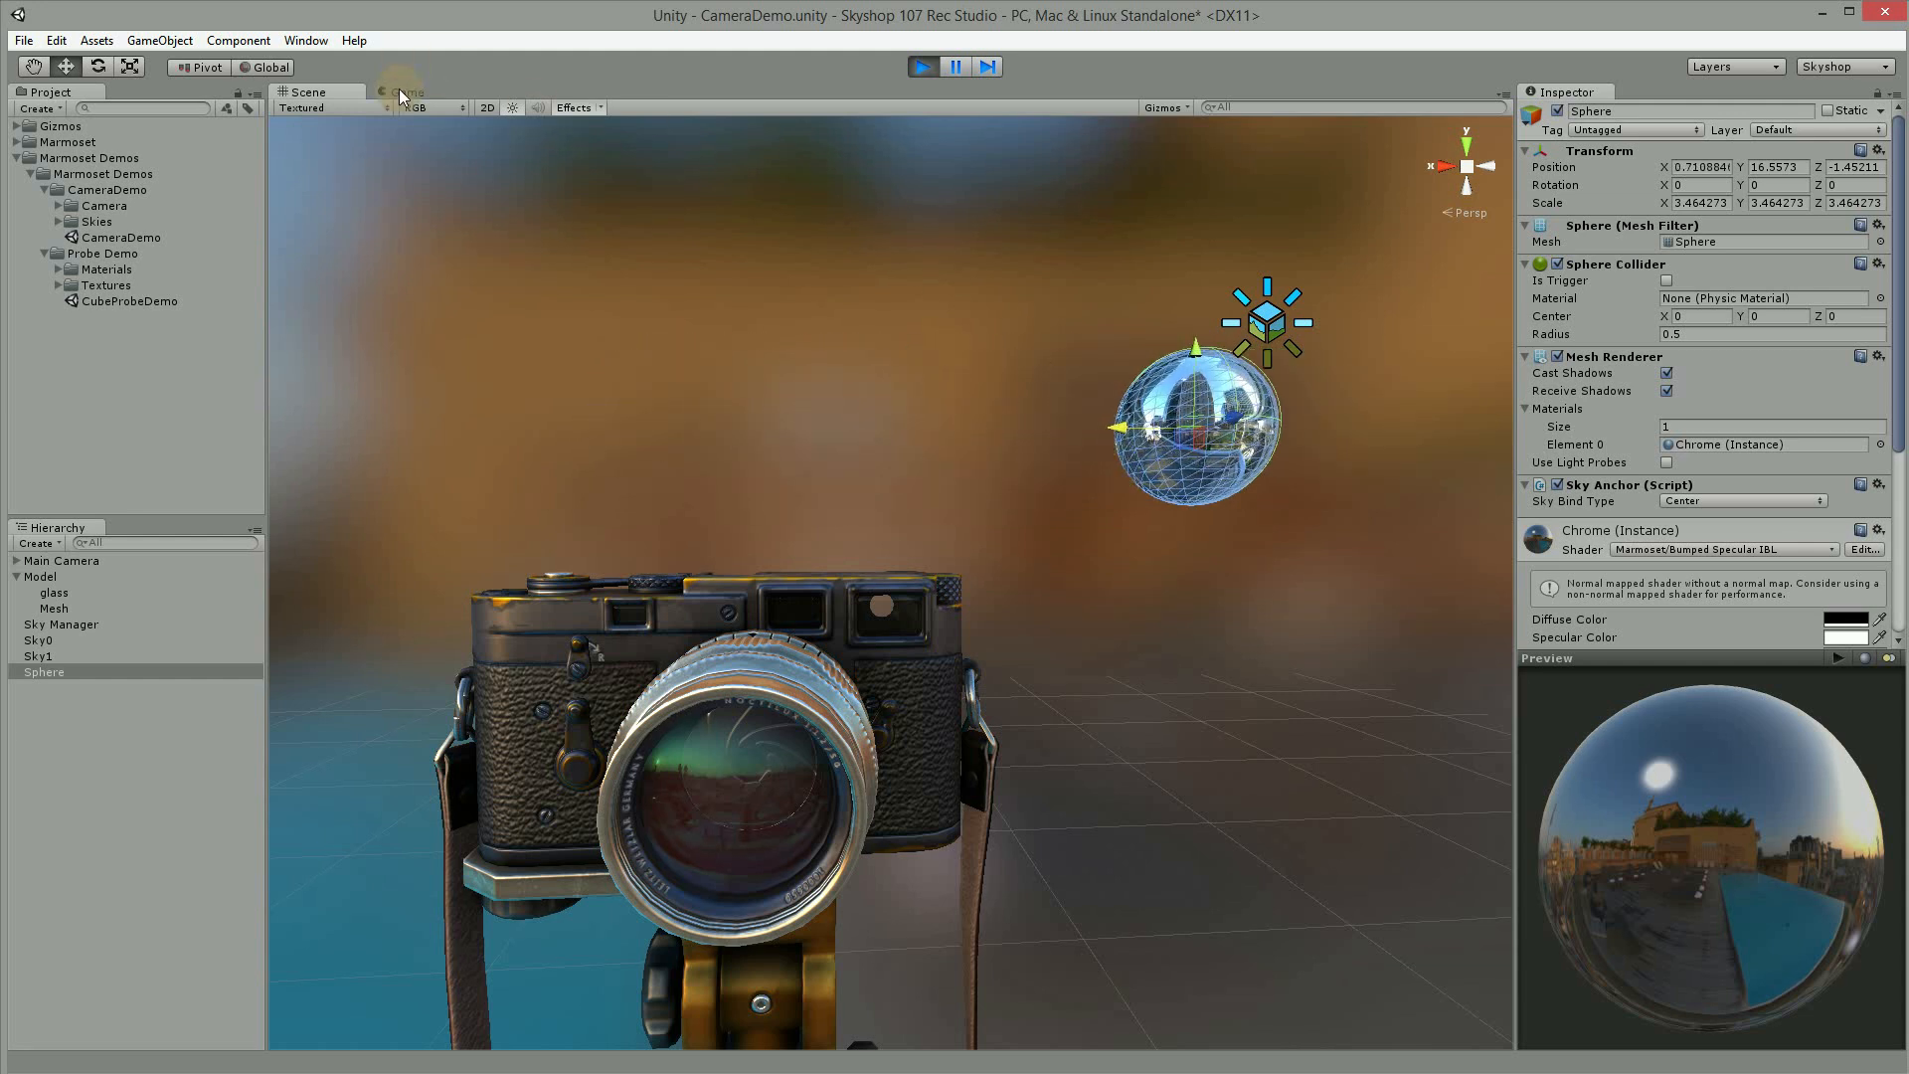
Step: Set Local Sky Blend Time to 1 on the Sky Manager, reselect the sphere, and stop play
left_click(61, 622)
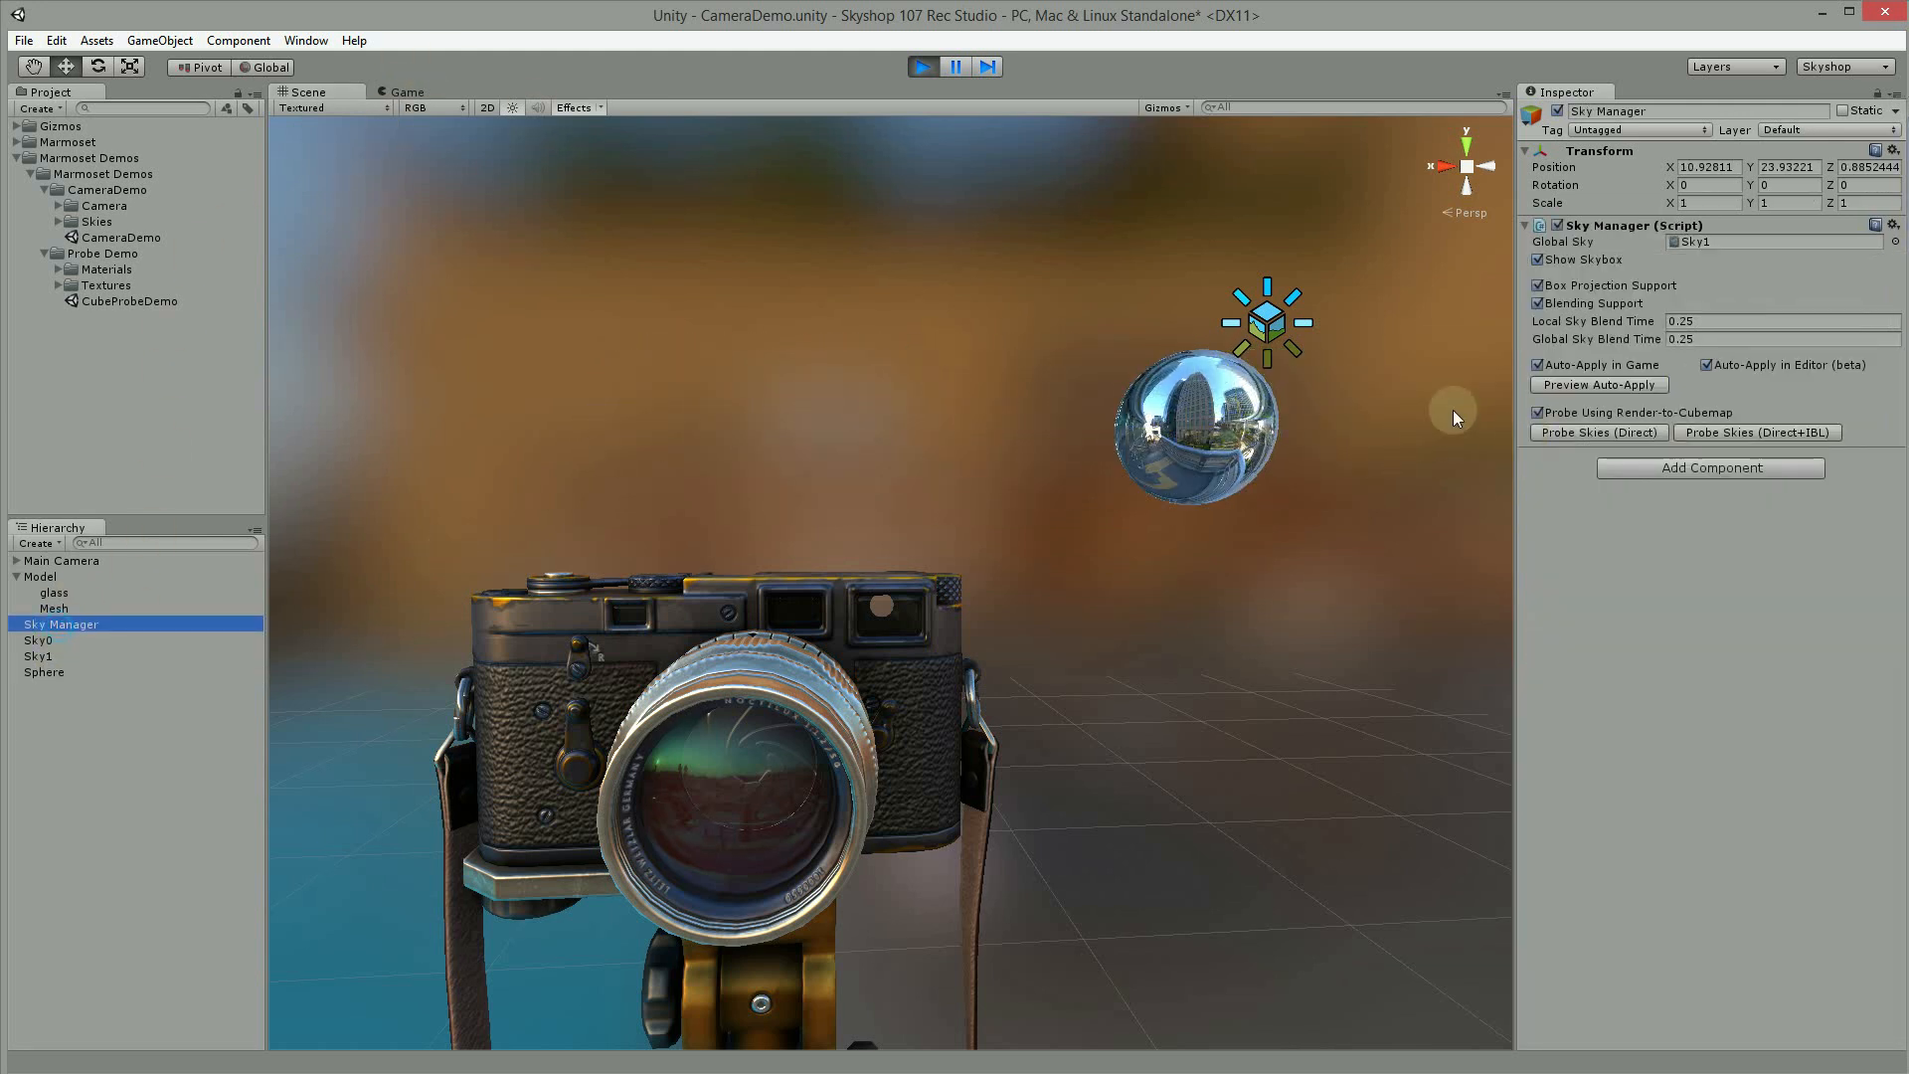
left_click(1782, 320)
type("1")
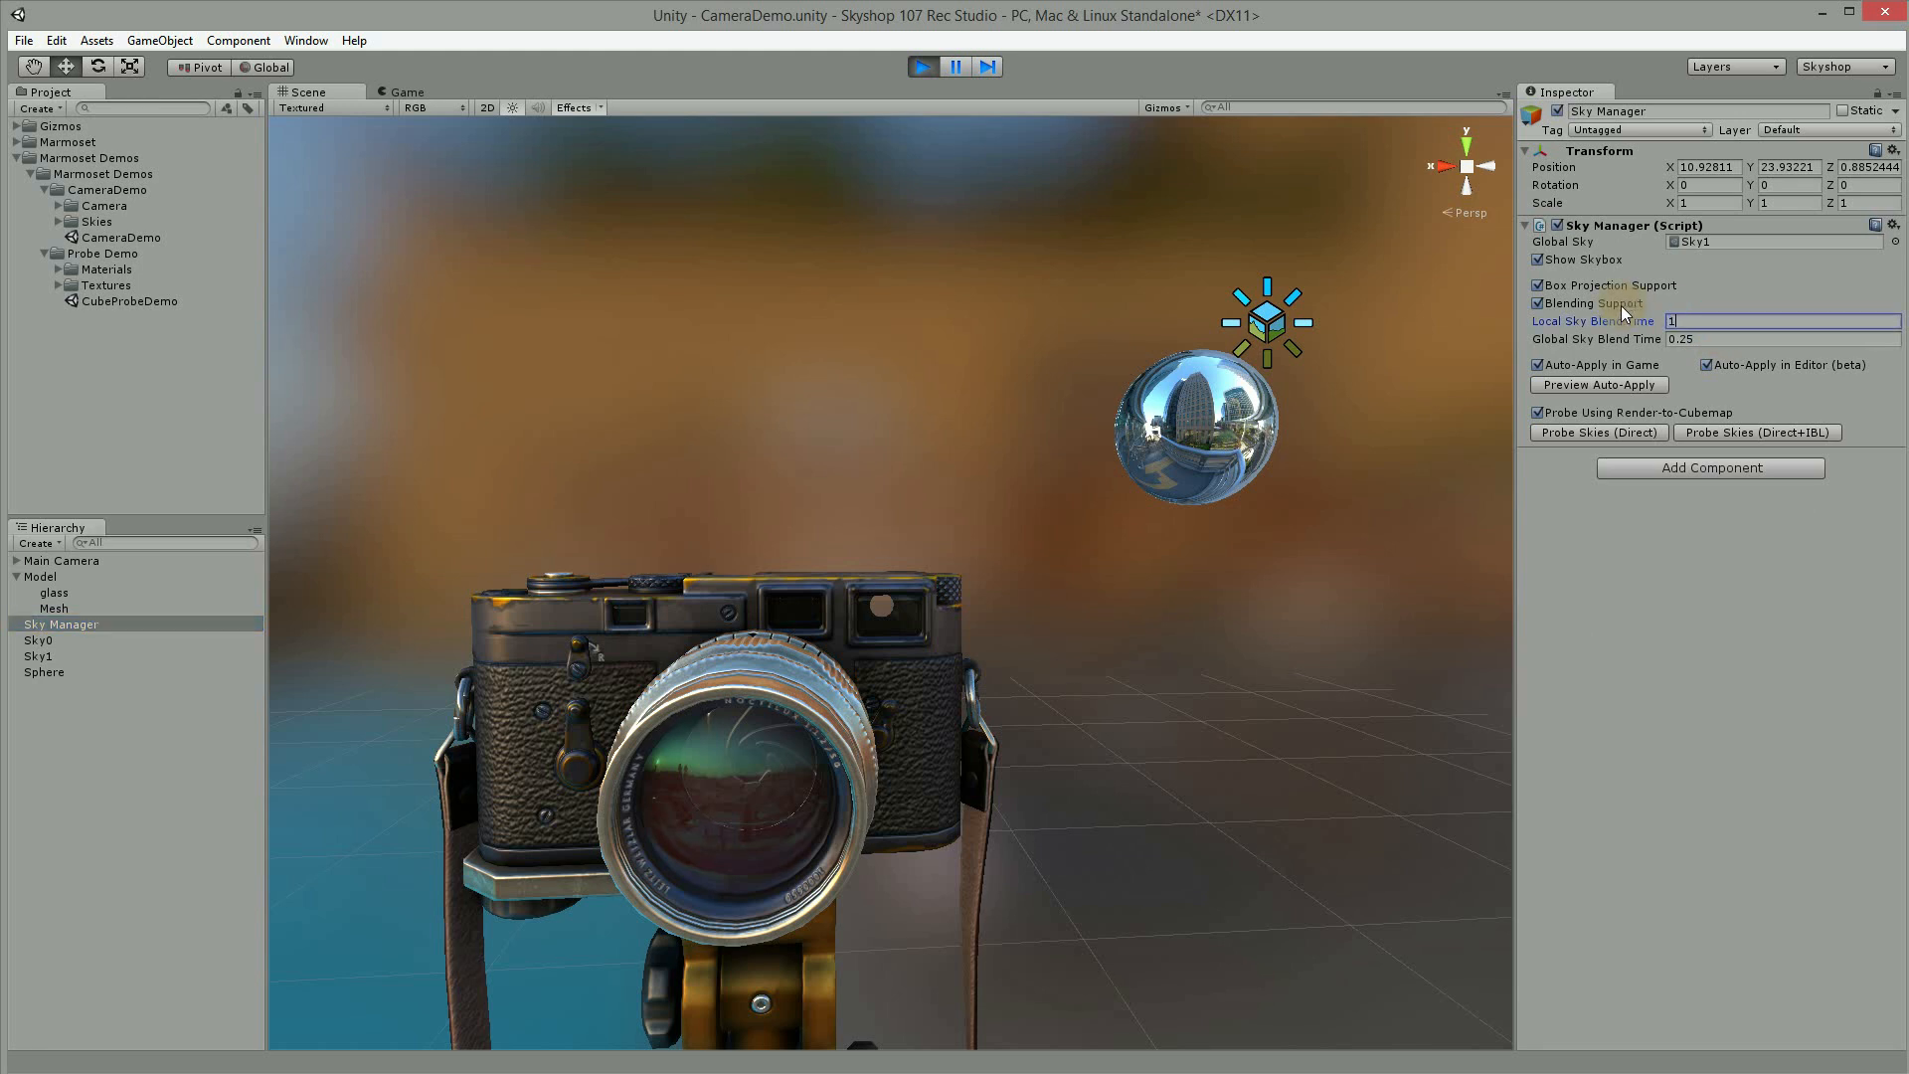
left_click(44, 670)
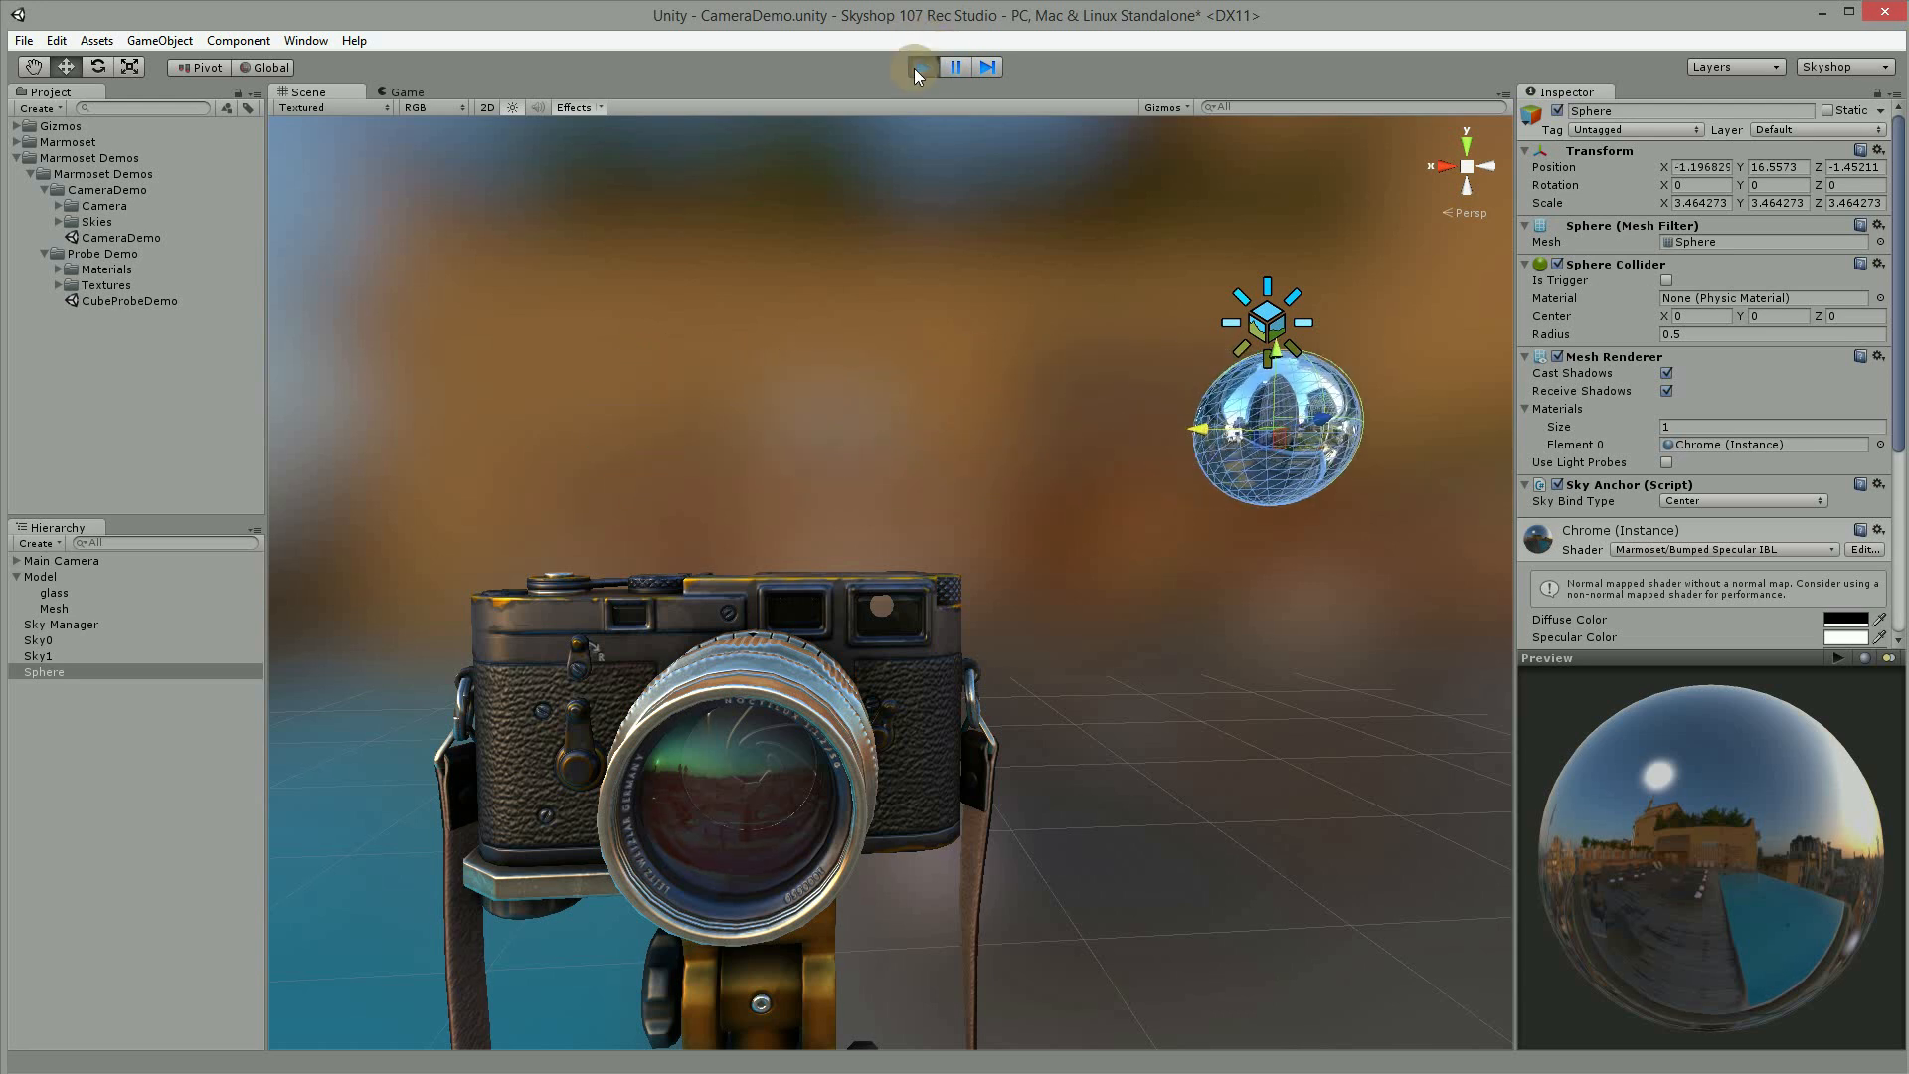
left_click(920, 66)
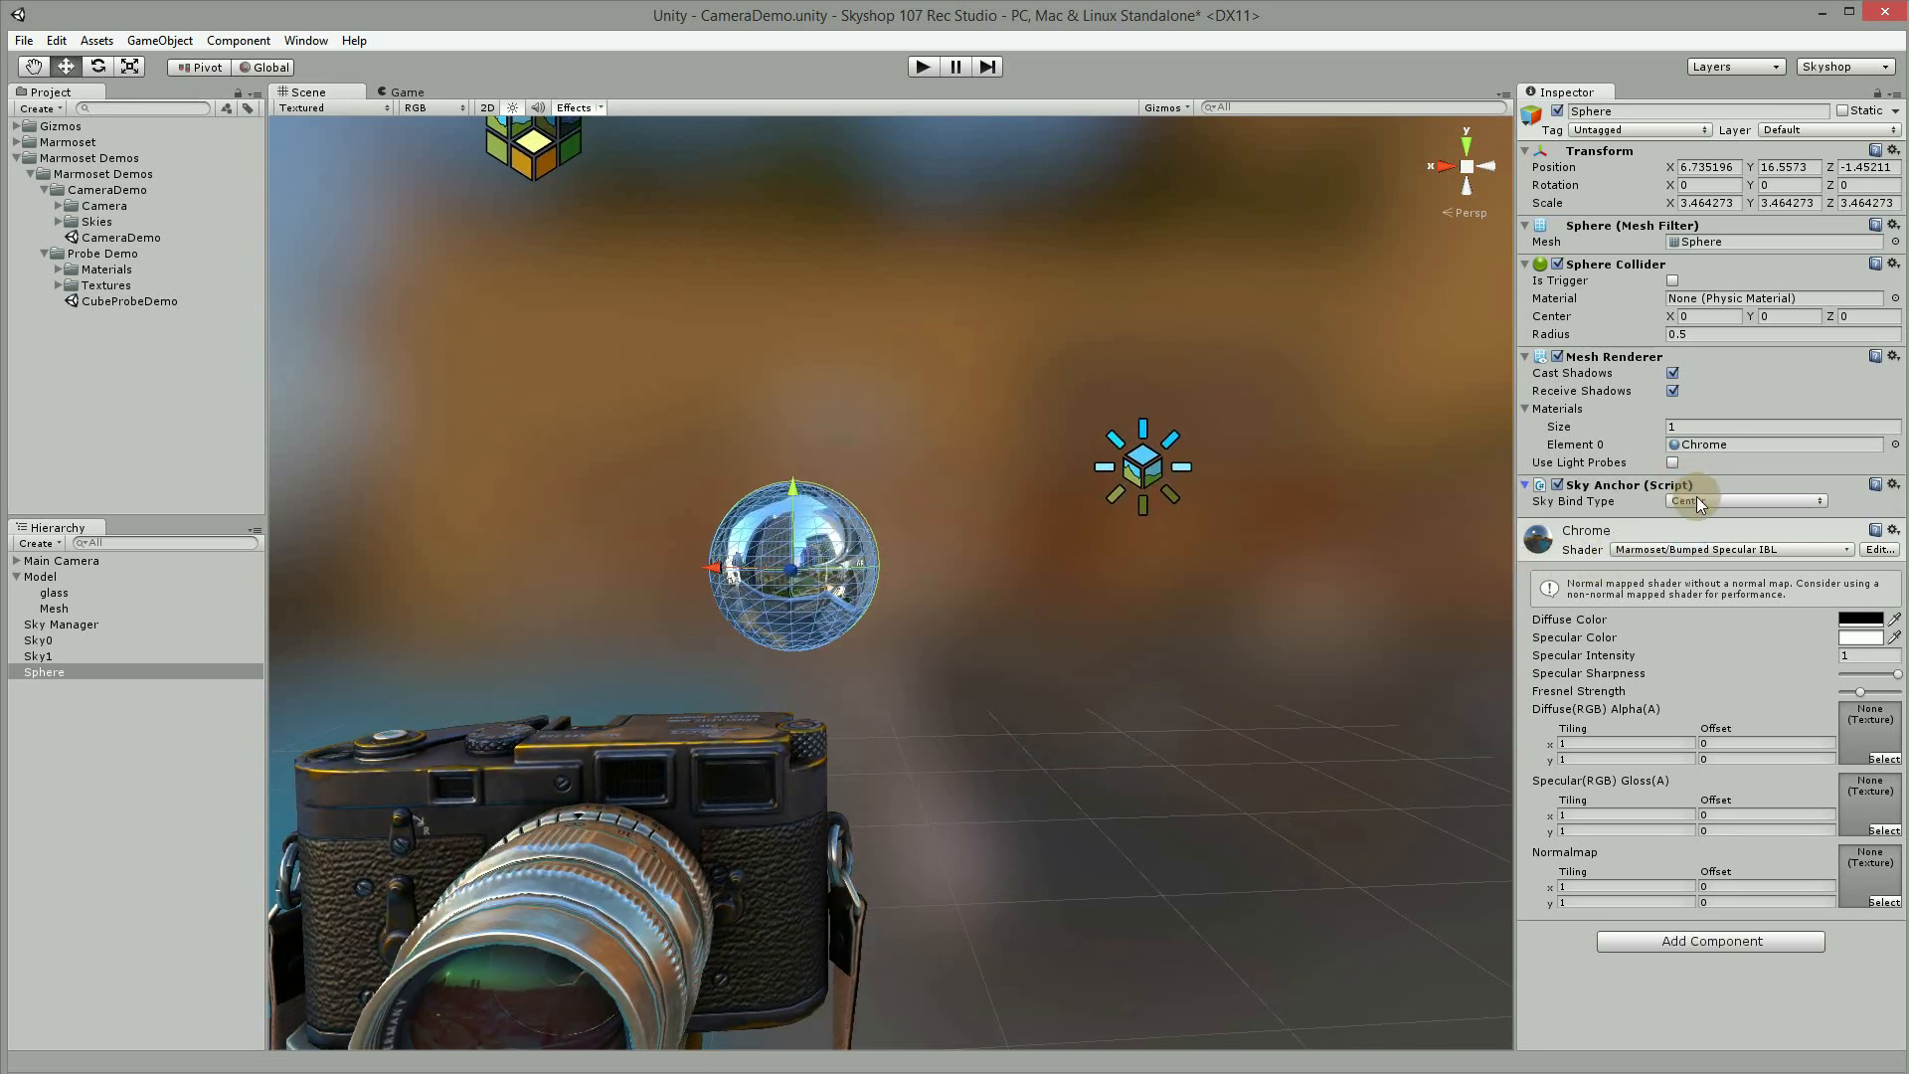
Step: Try the sphere's Sky Bind Type as Offset, then set it back to Center
left_click(1744, 501)
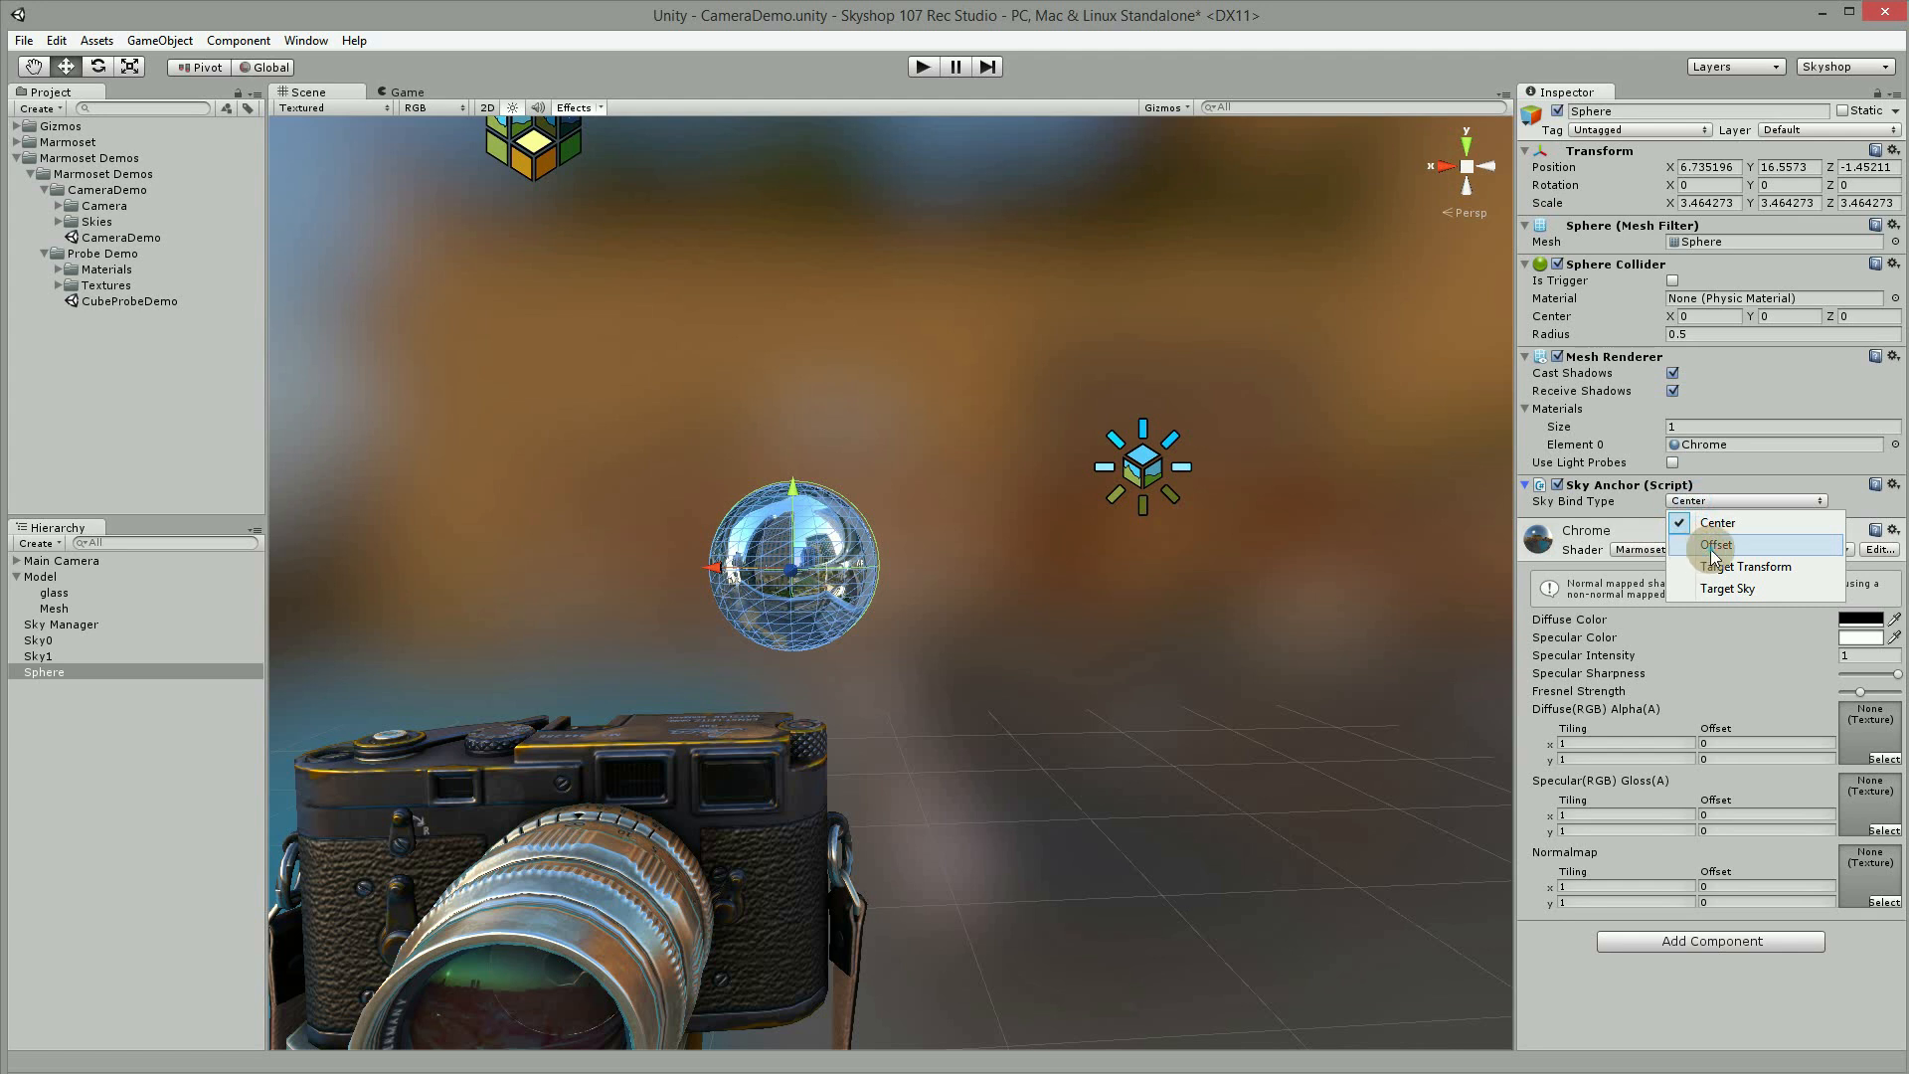
left_click(1717, 545)
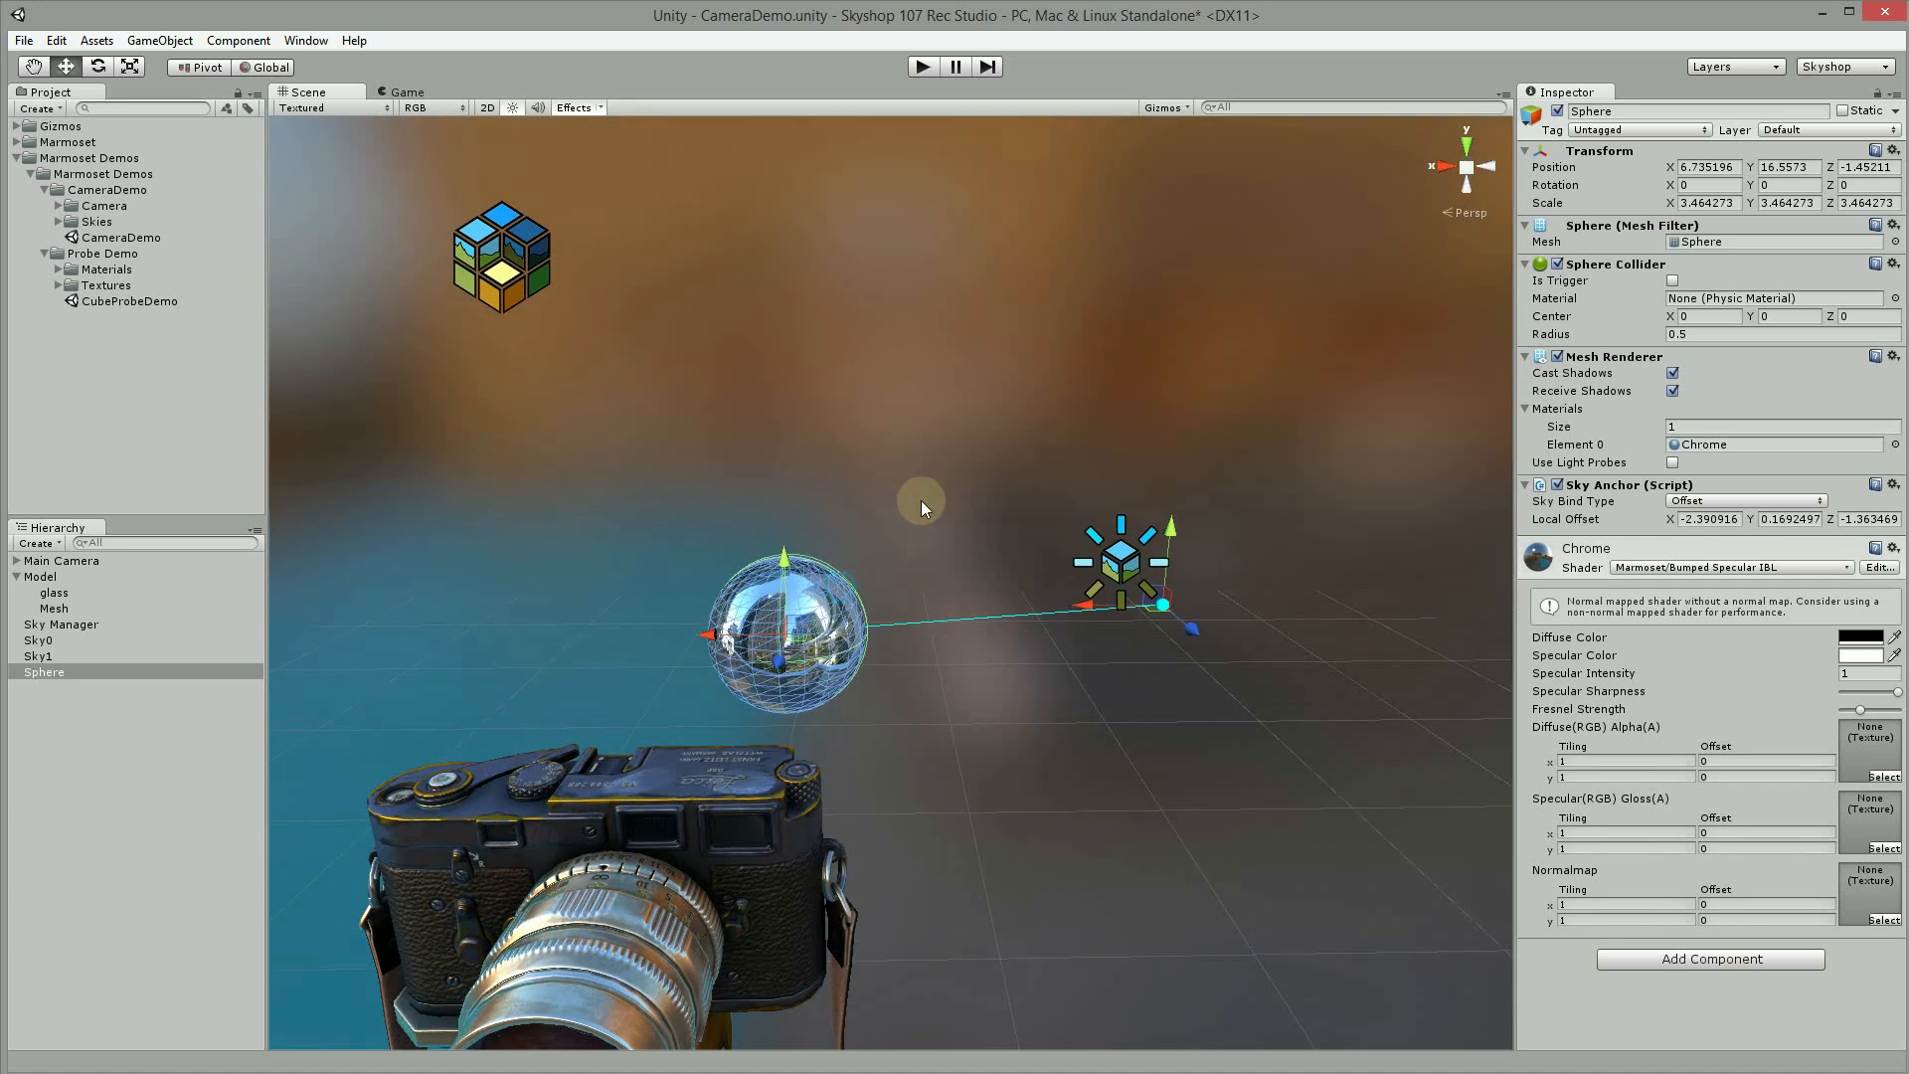
left_click(1745, 501)
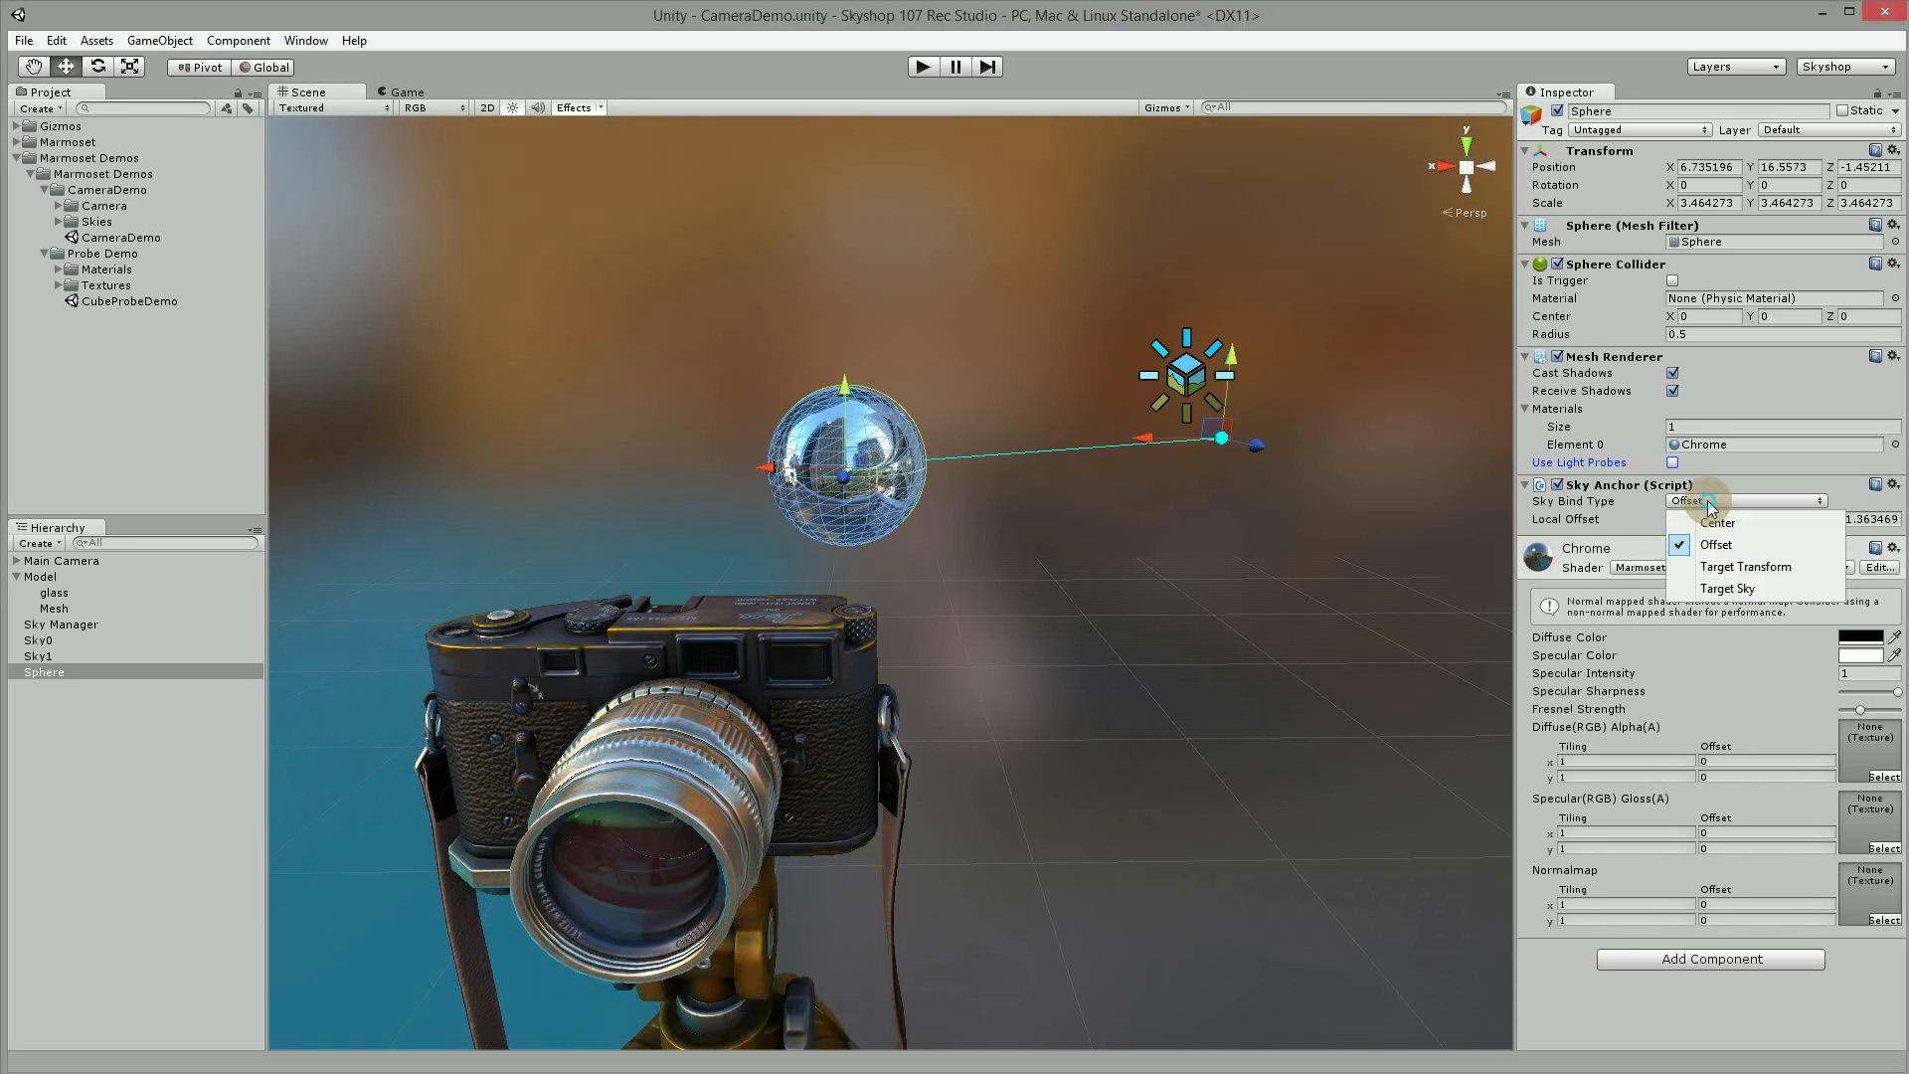
left_click(1716, 523)
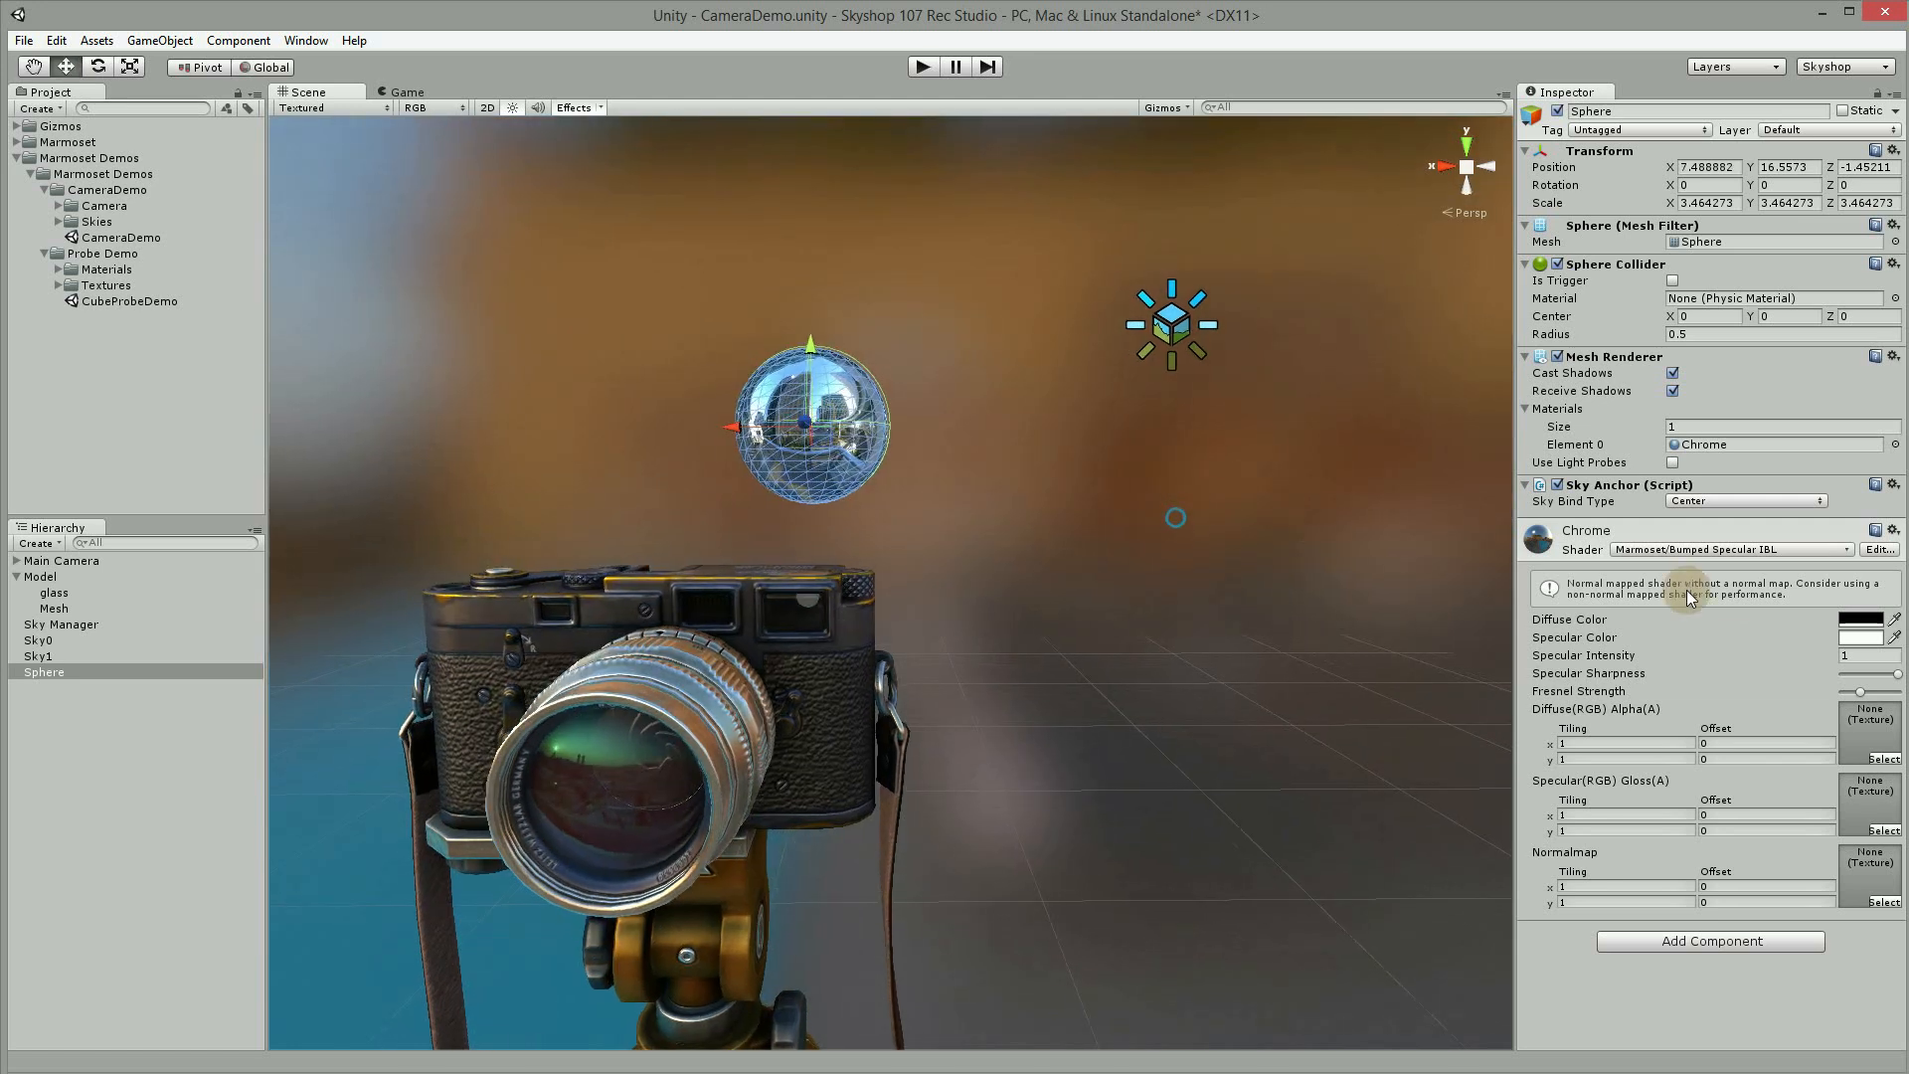
Step: Deselect the sphere to view its reflection, then select it again to nudge it
left_click(1746, 501)
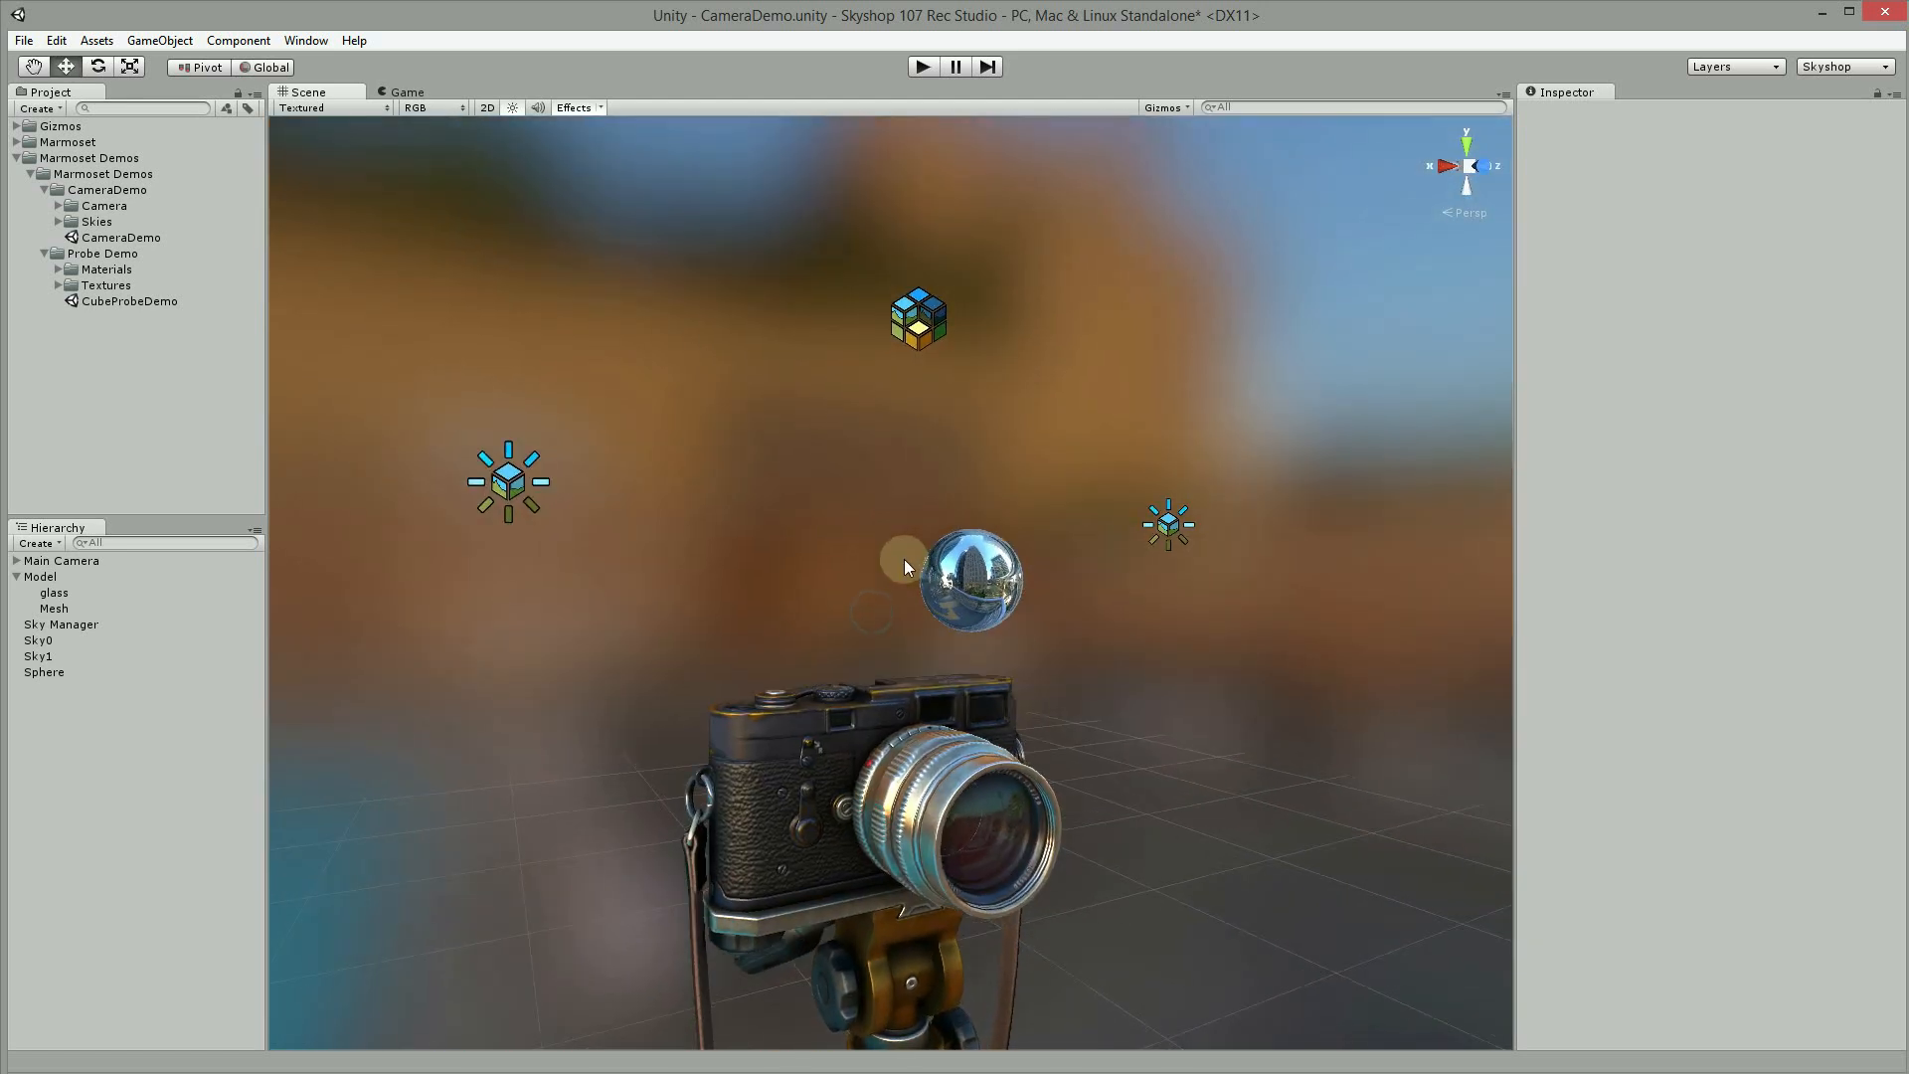
left_click(44, 670)
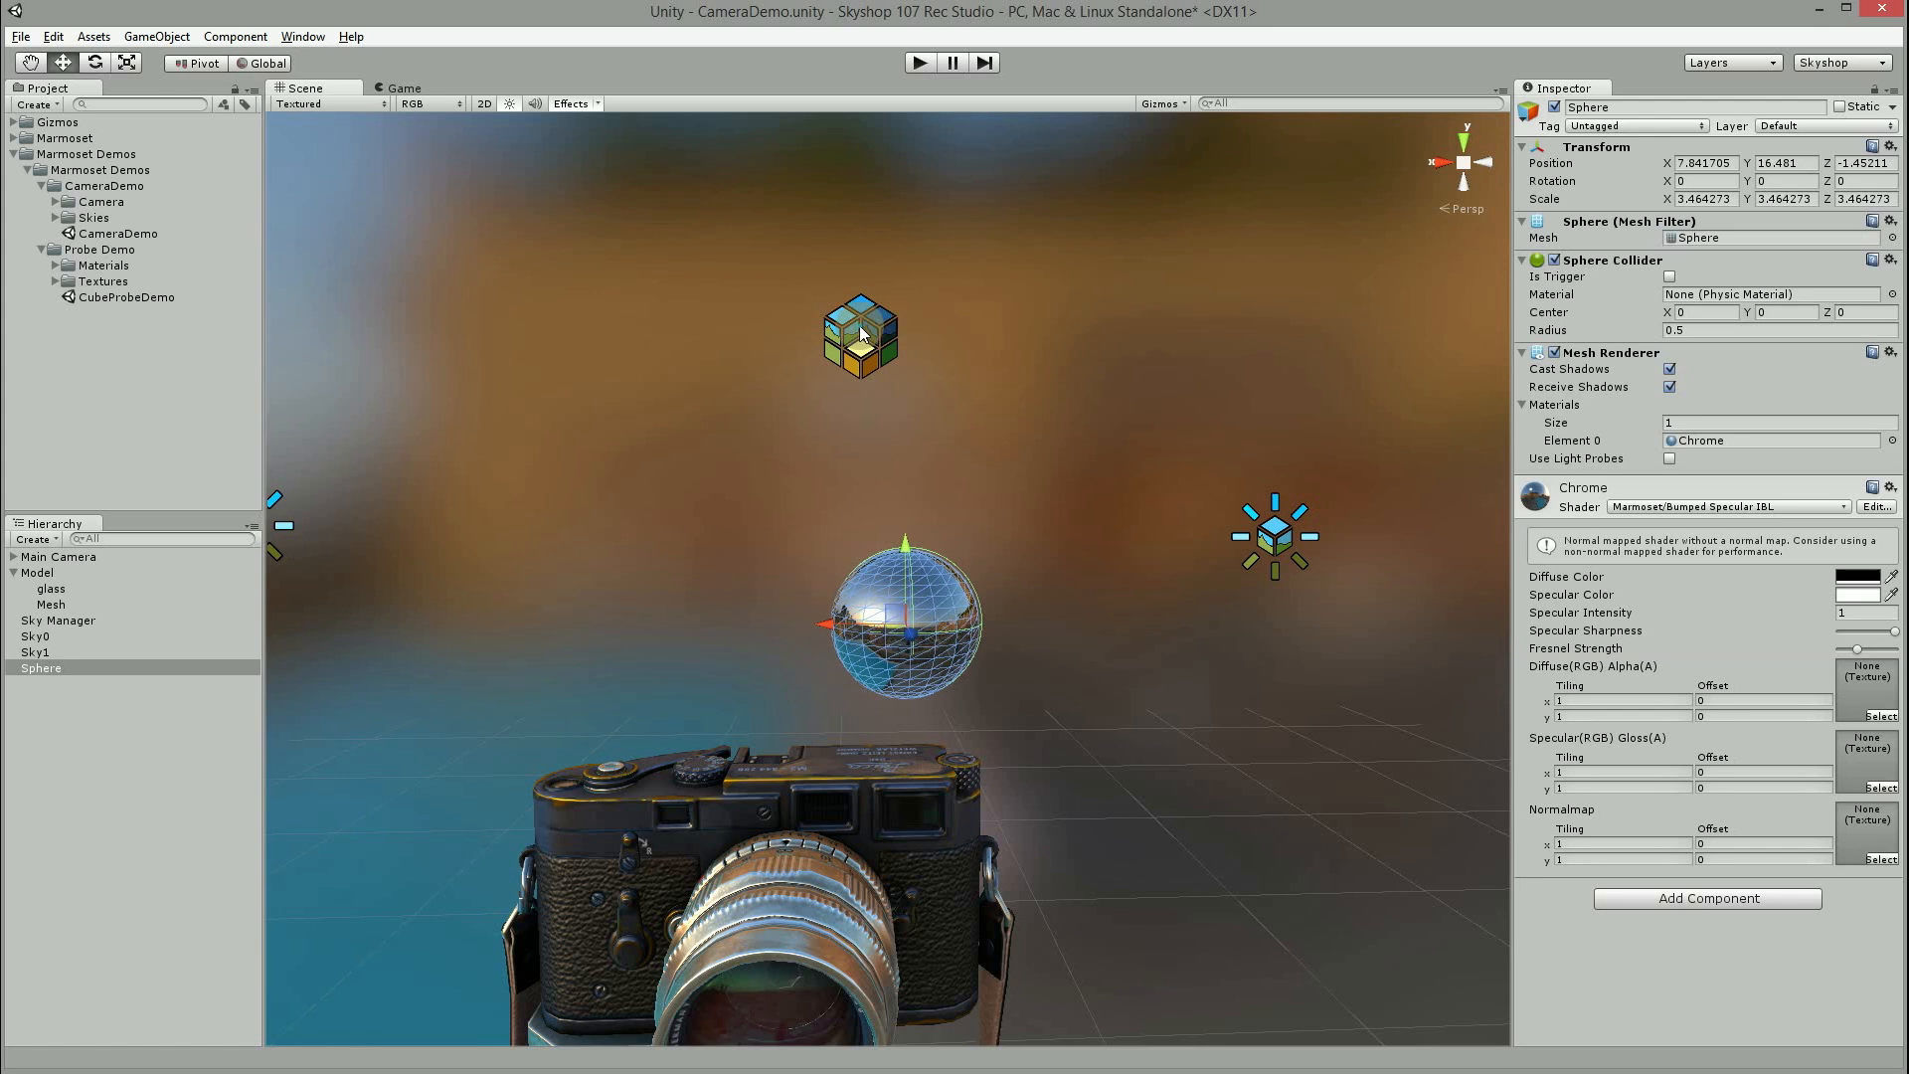
Step: Uncheck Auto-Apply in Game on the Sky Manager, keeping Auto-Apply in Editor on
left_click(58, 621)
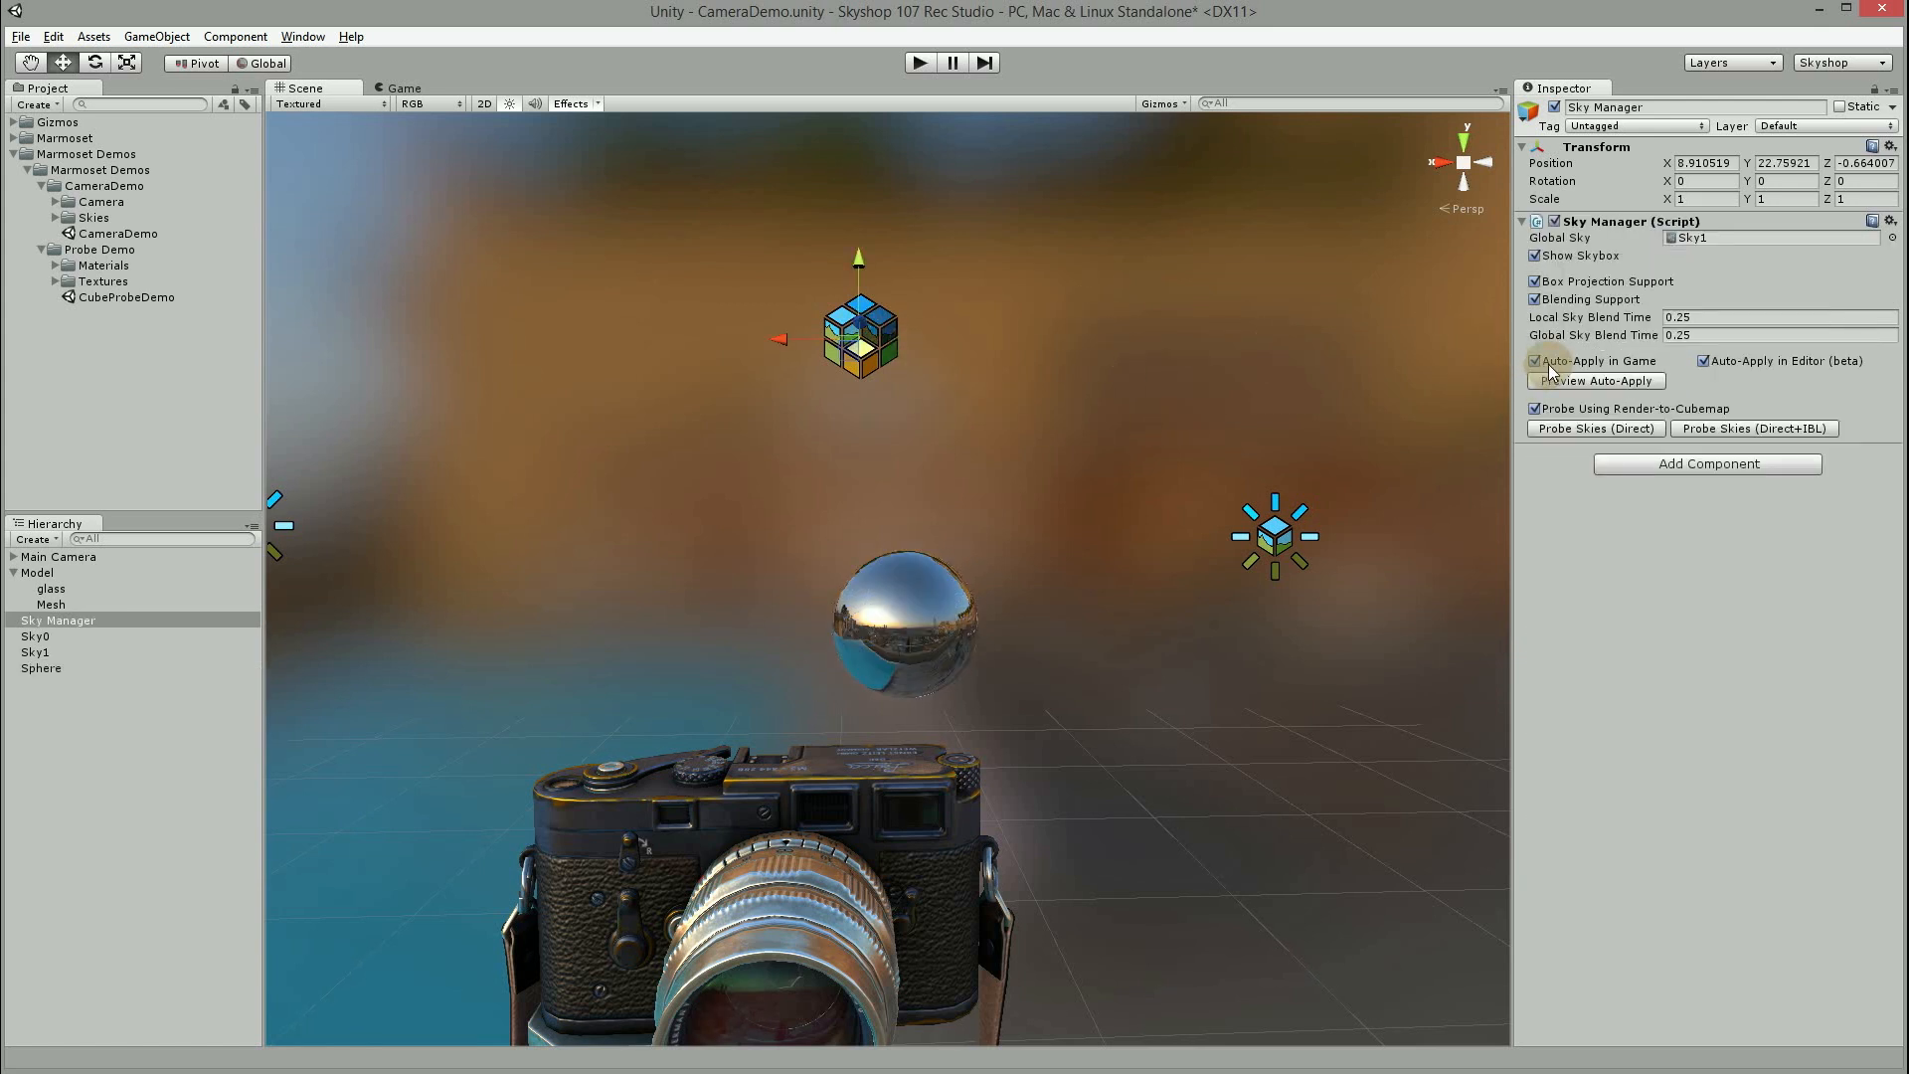
left_click(1535, 360)
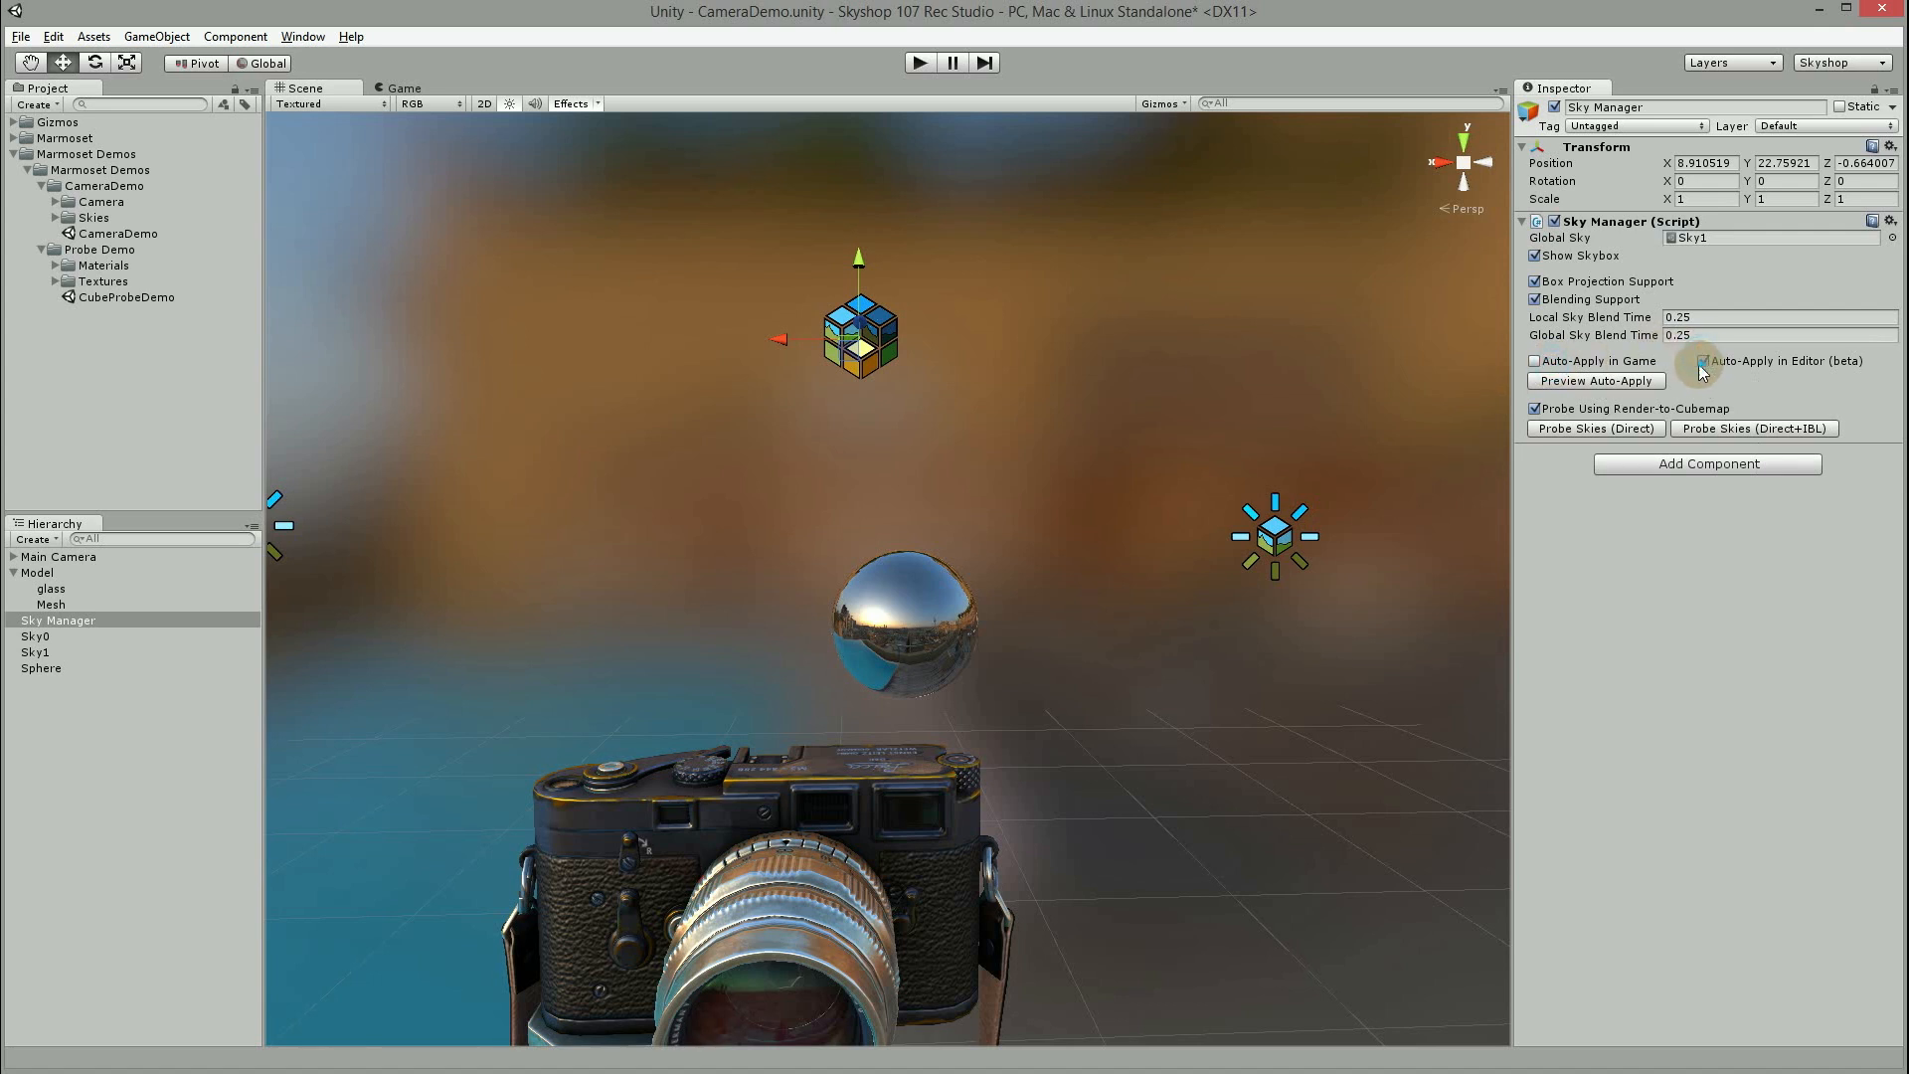
left_click(1703, 360)
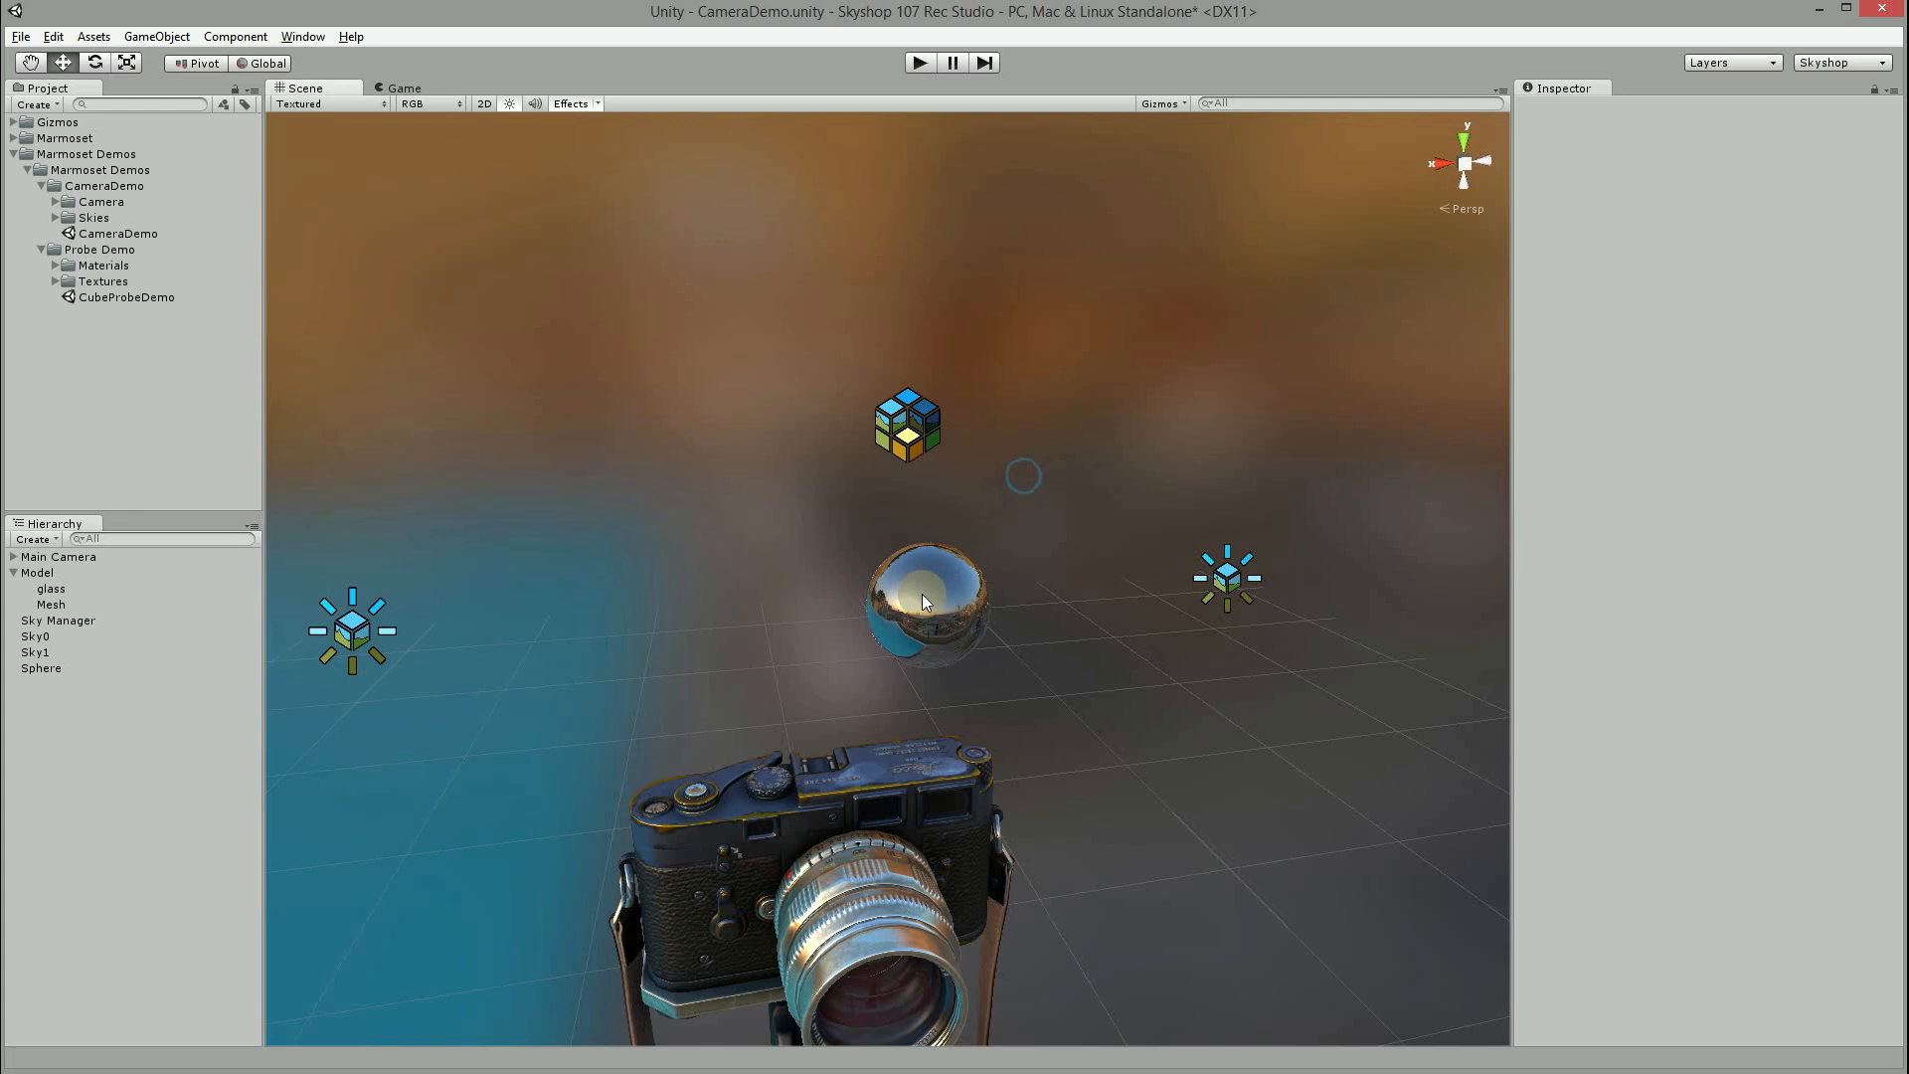
Step: Run the scene to move the sphere between the two sky anchors
left_click(919, 62)
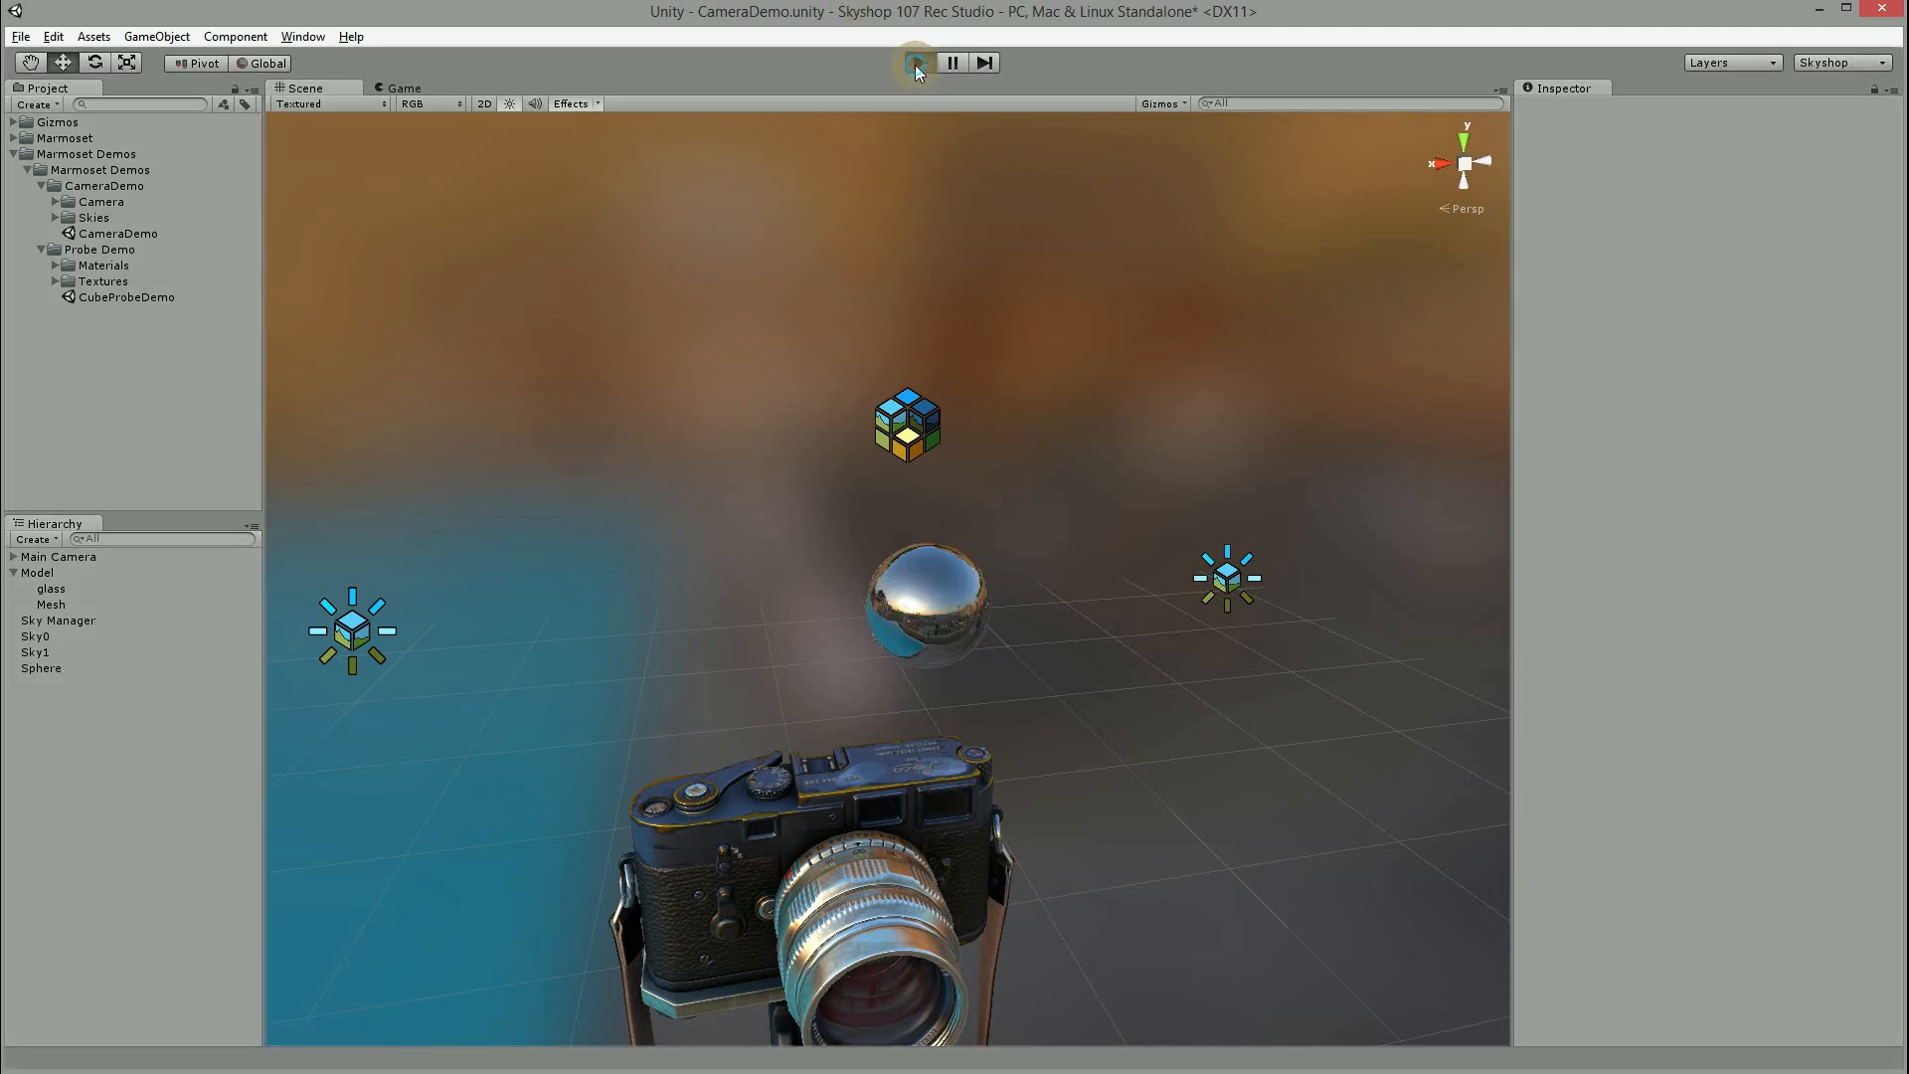
left_click(919, 62)
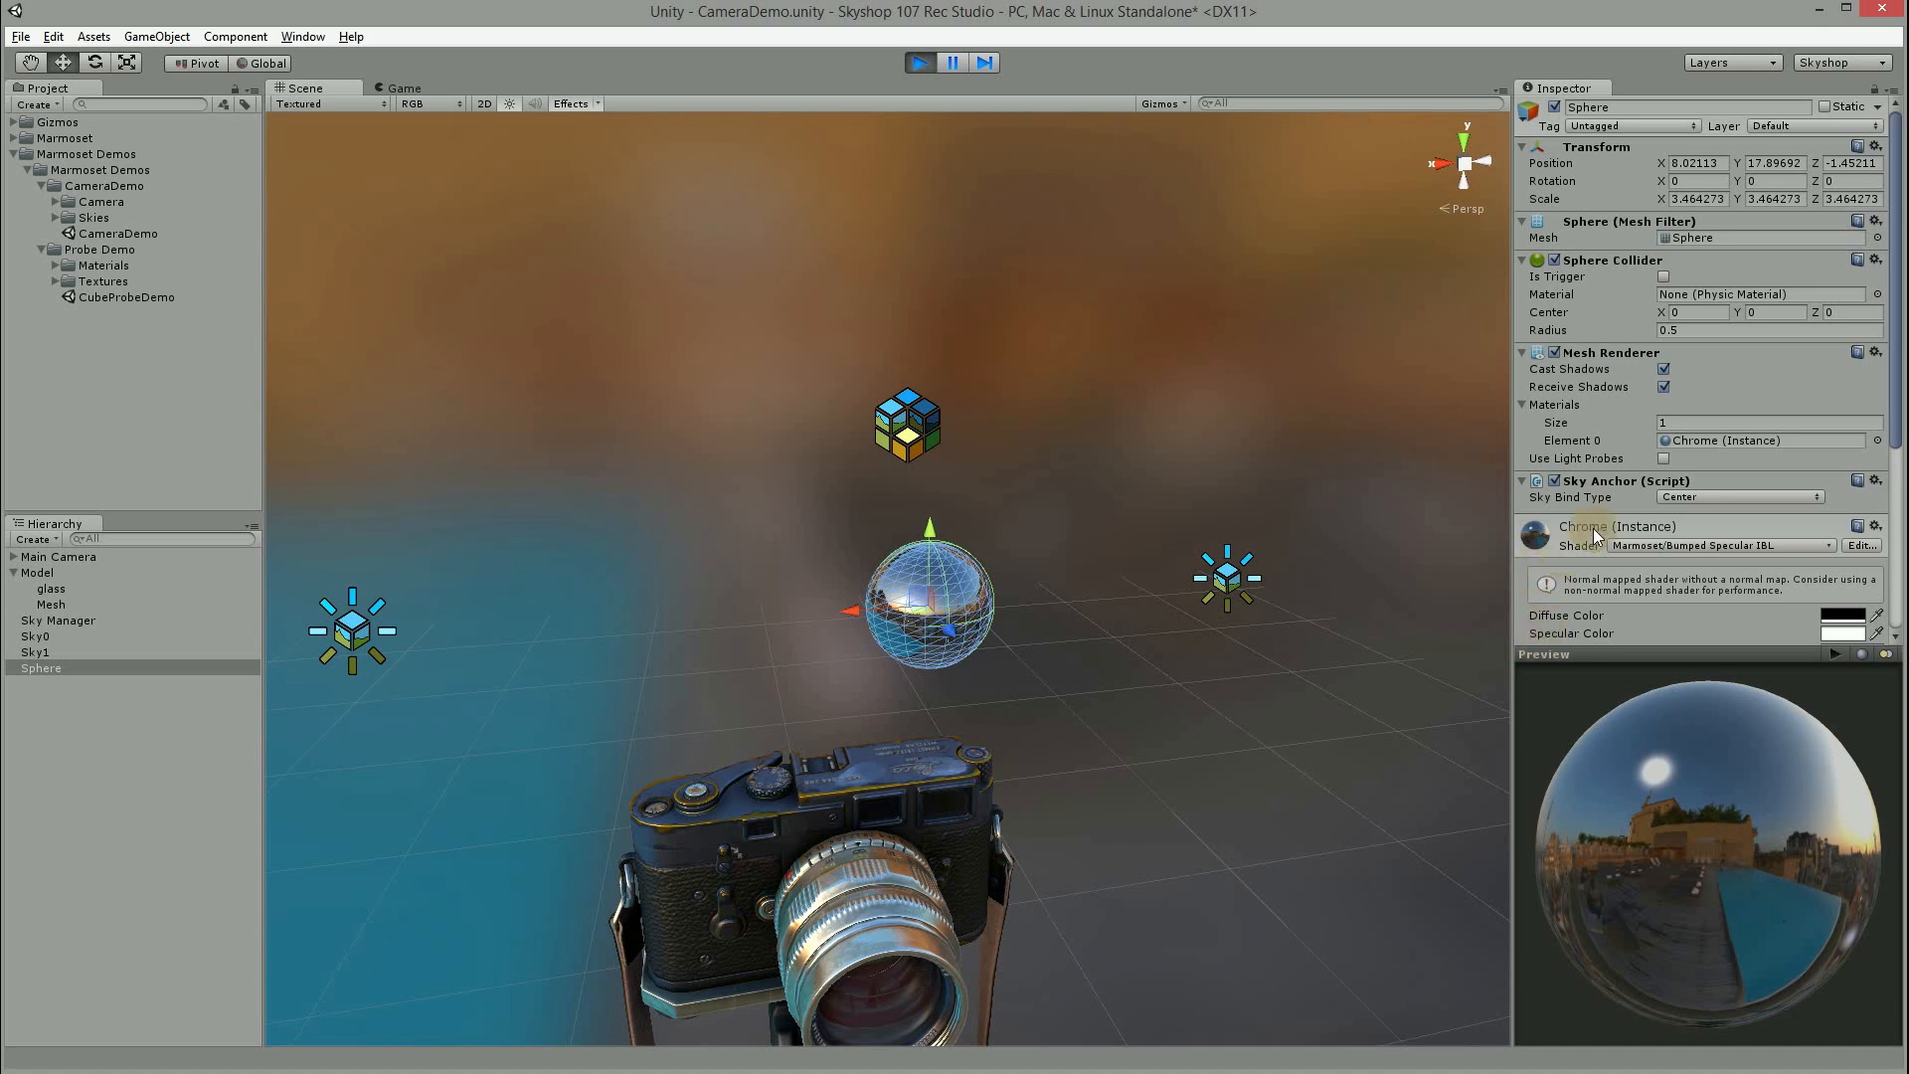
mouse_move(1613, 509)
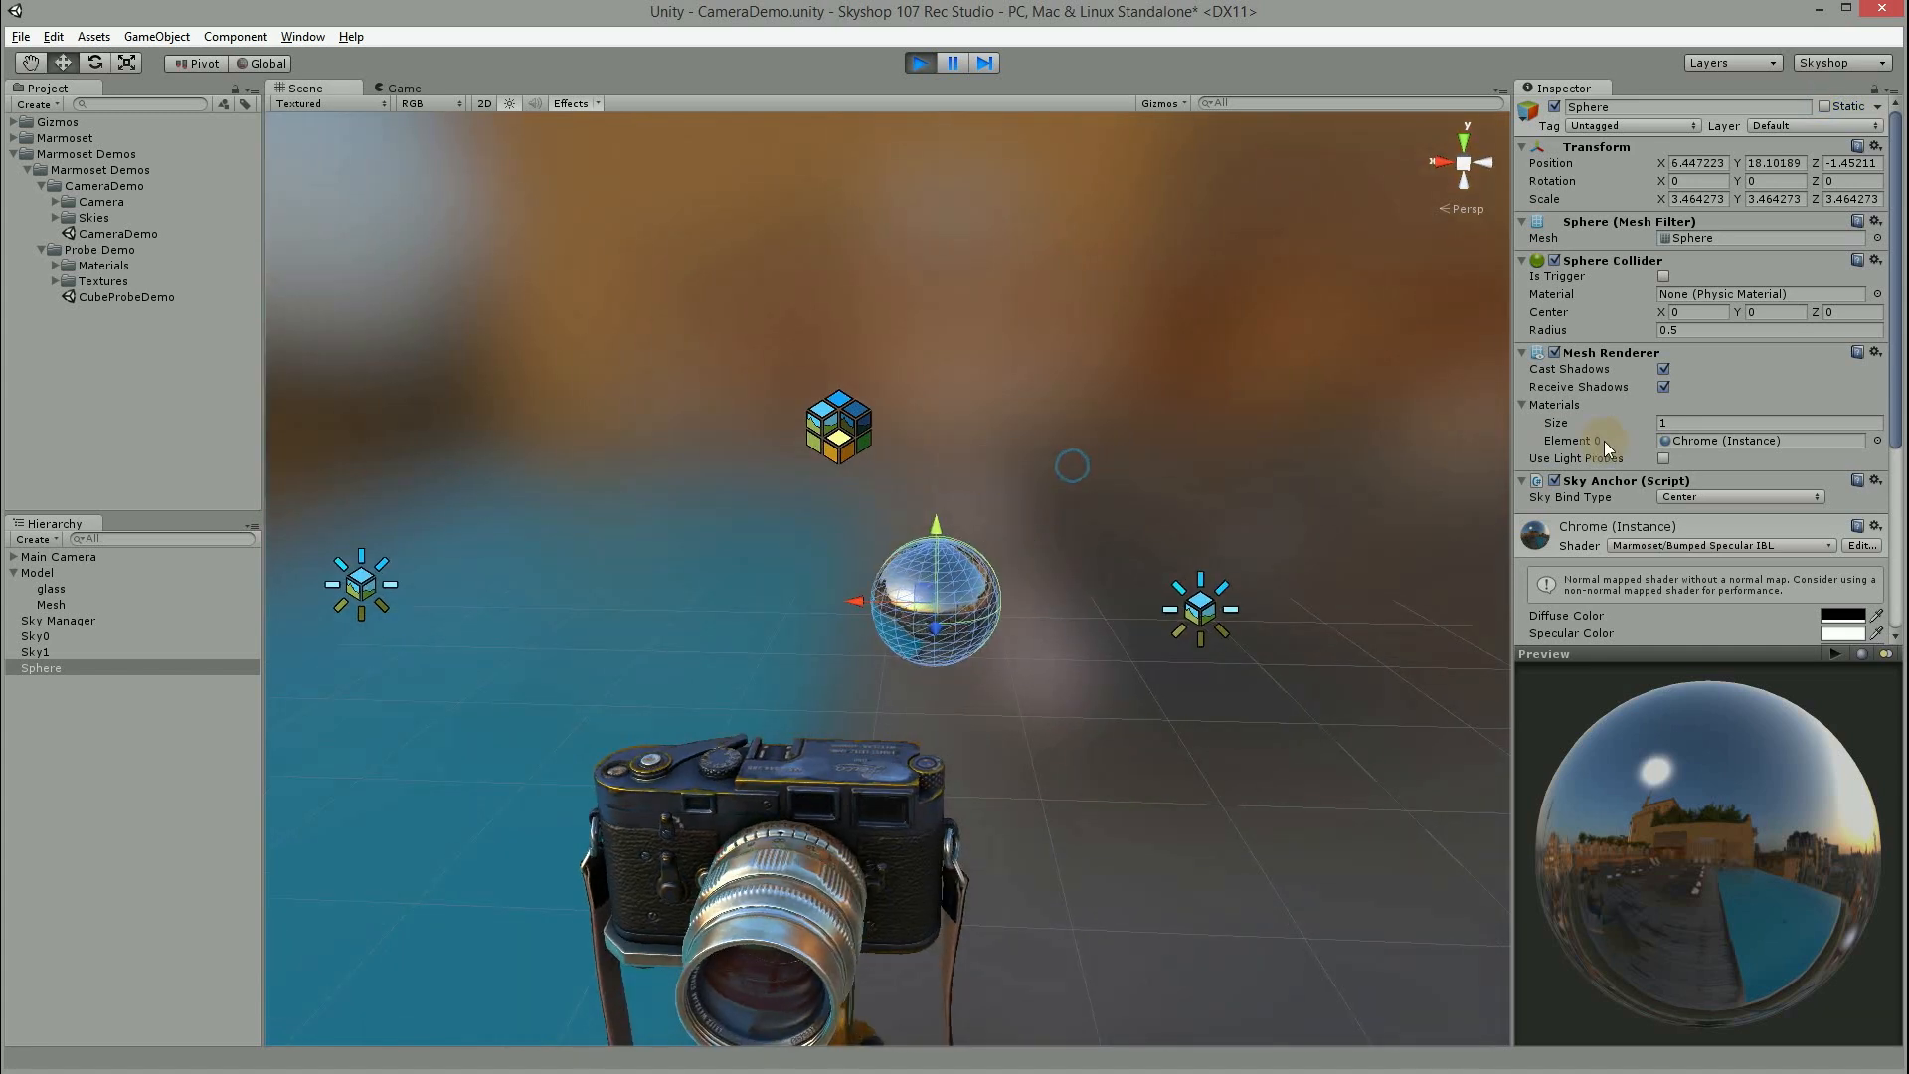
mouse_move(1613, 517)
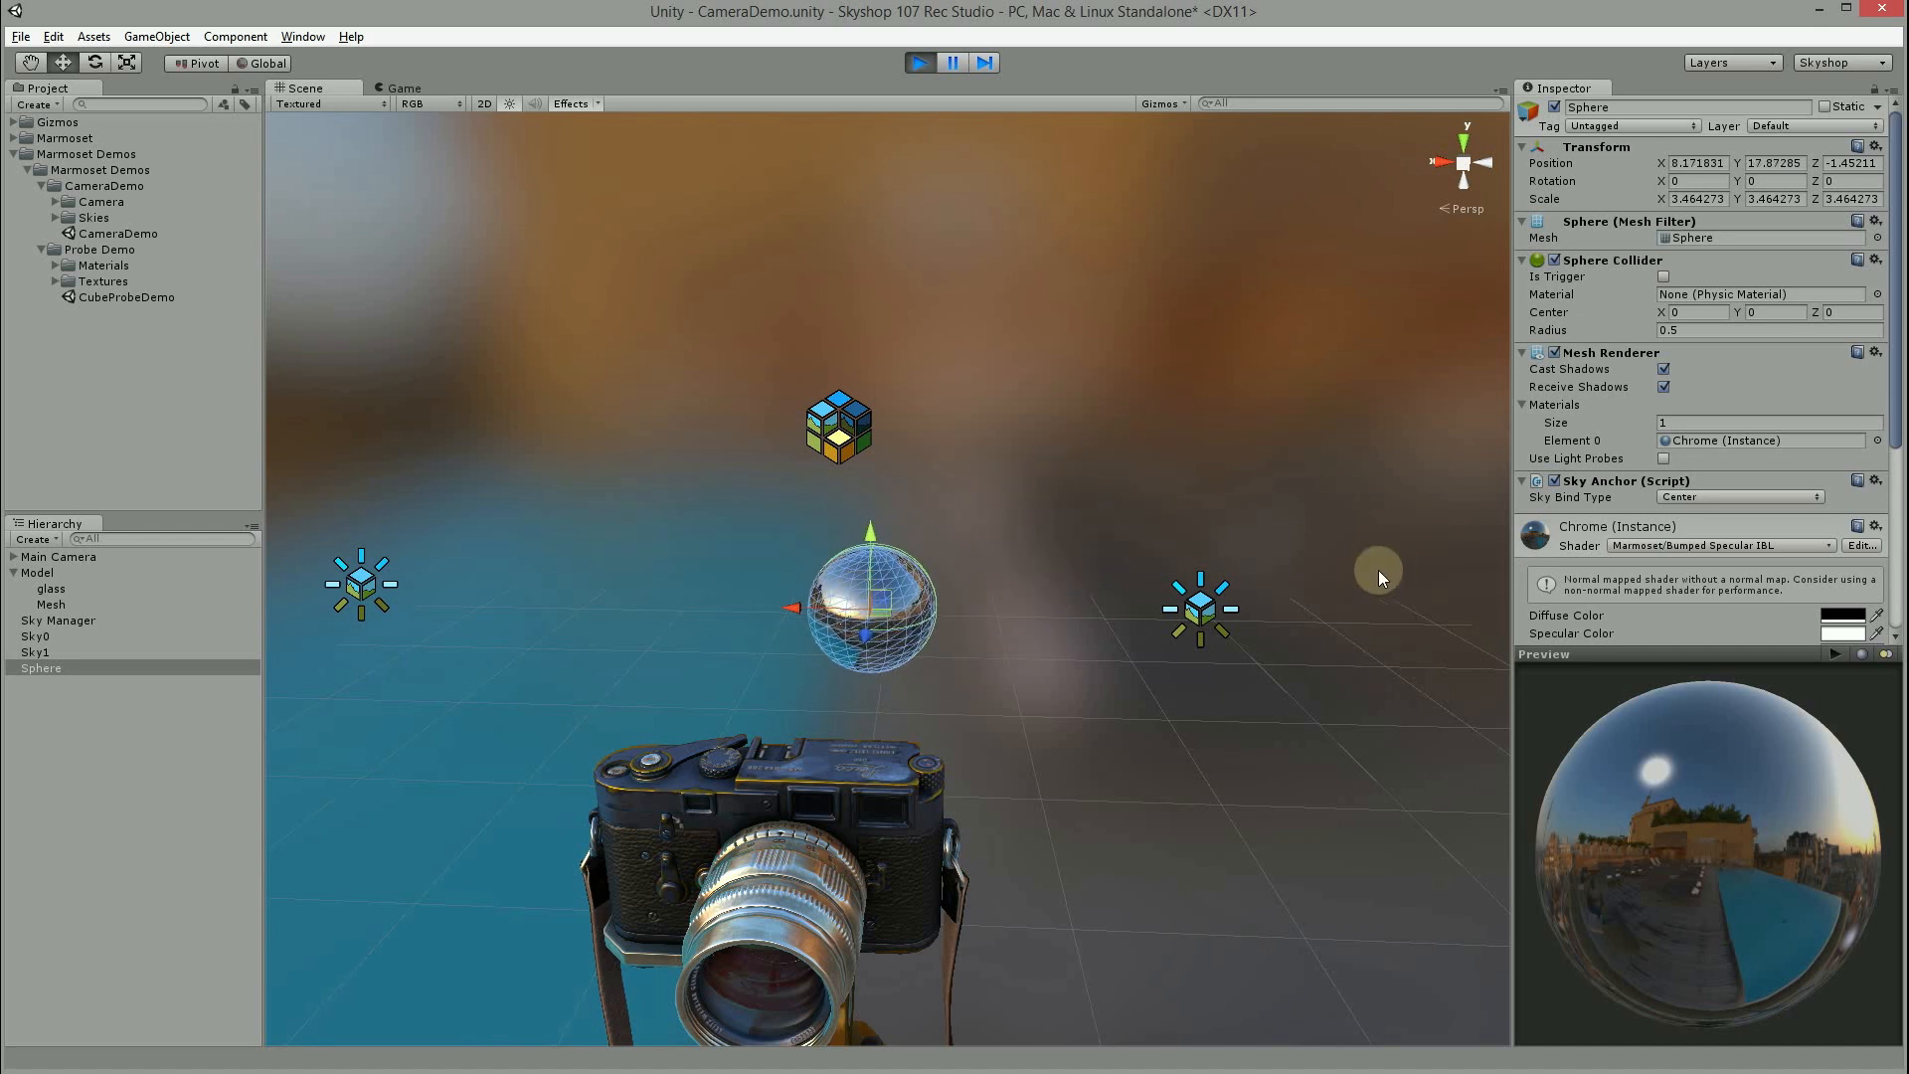
mouse_move(1360, 583)
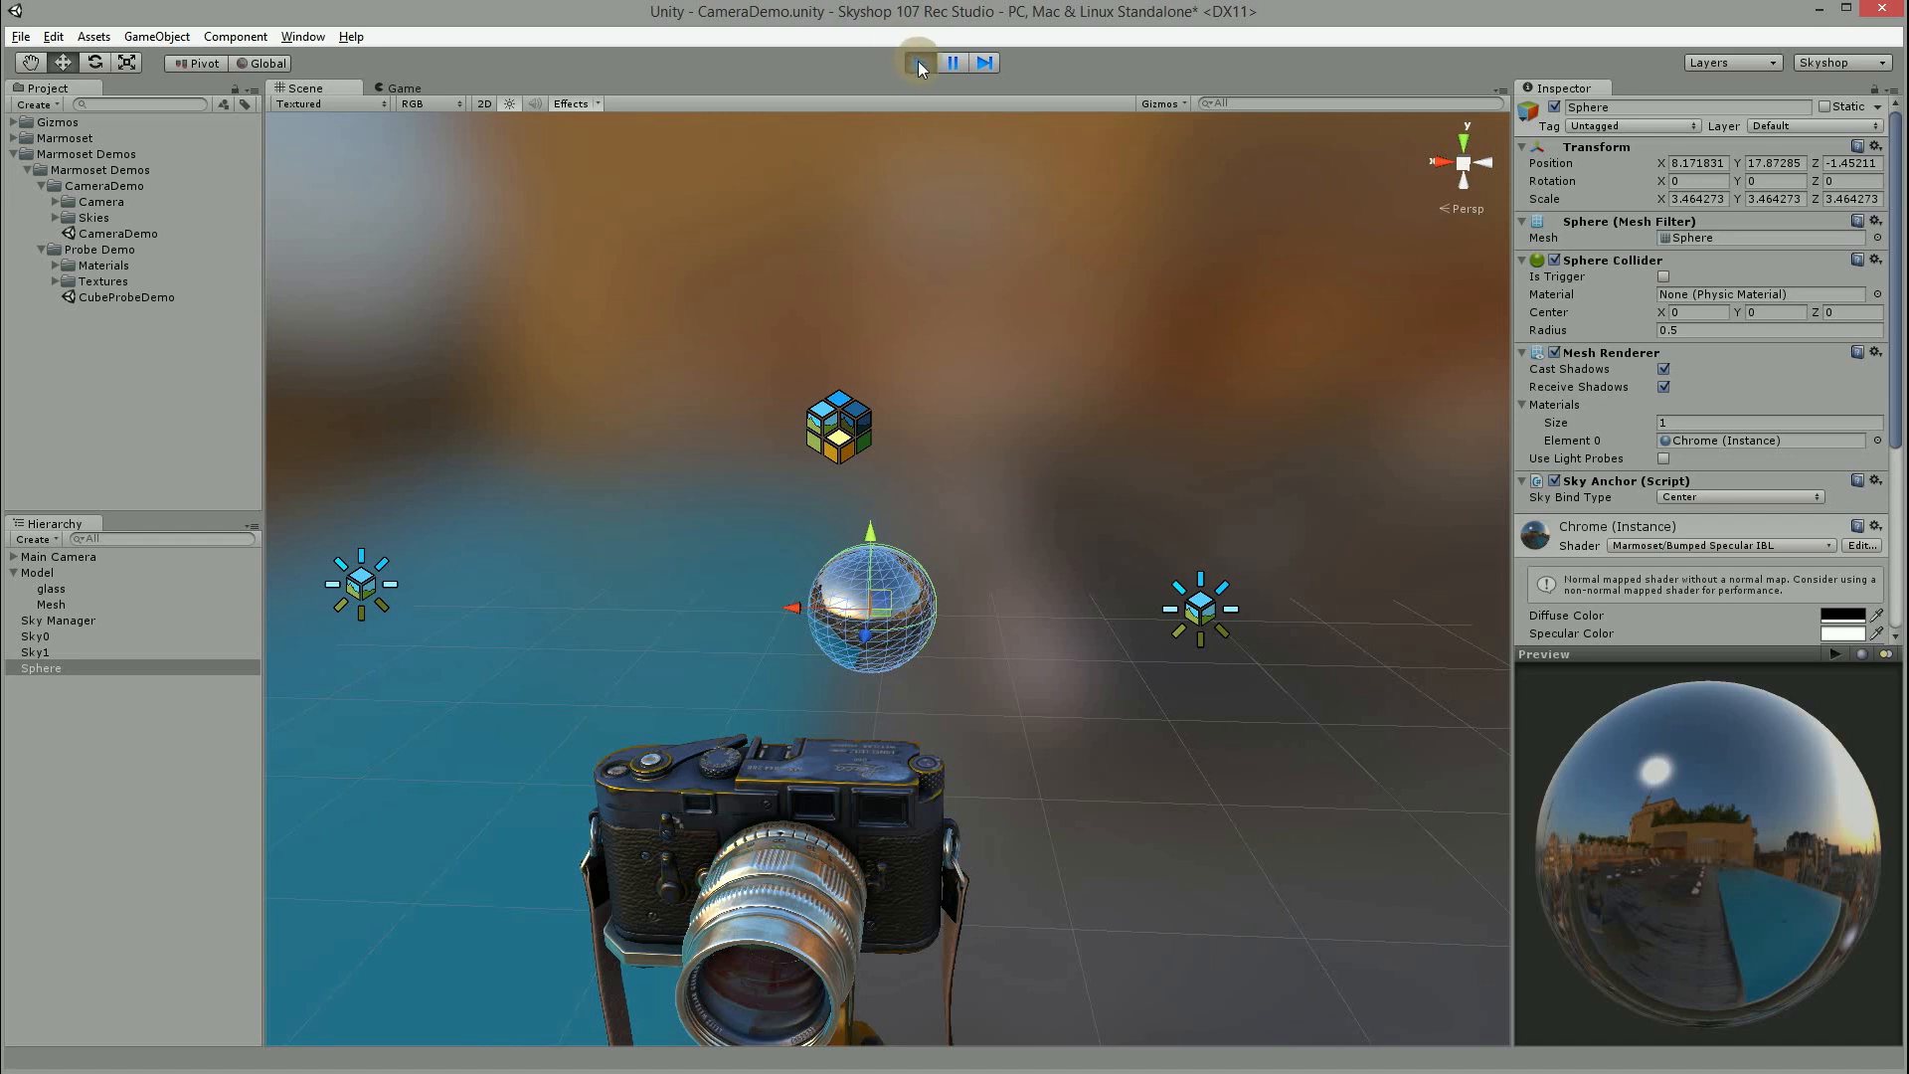
Step: Exit Play mode to return to editing the scene
left_click(919, 61)
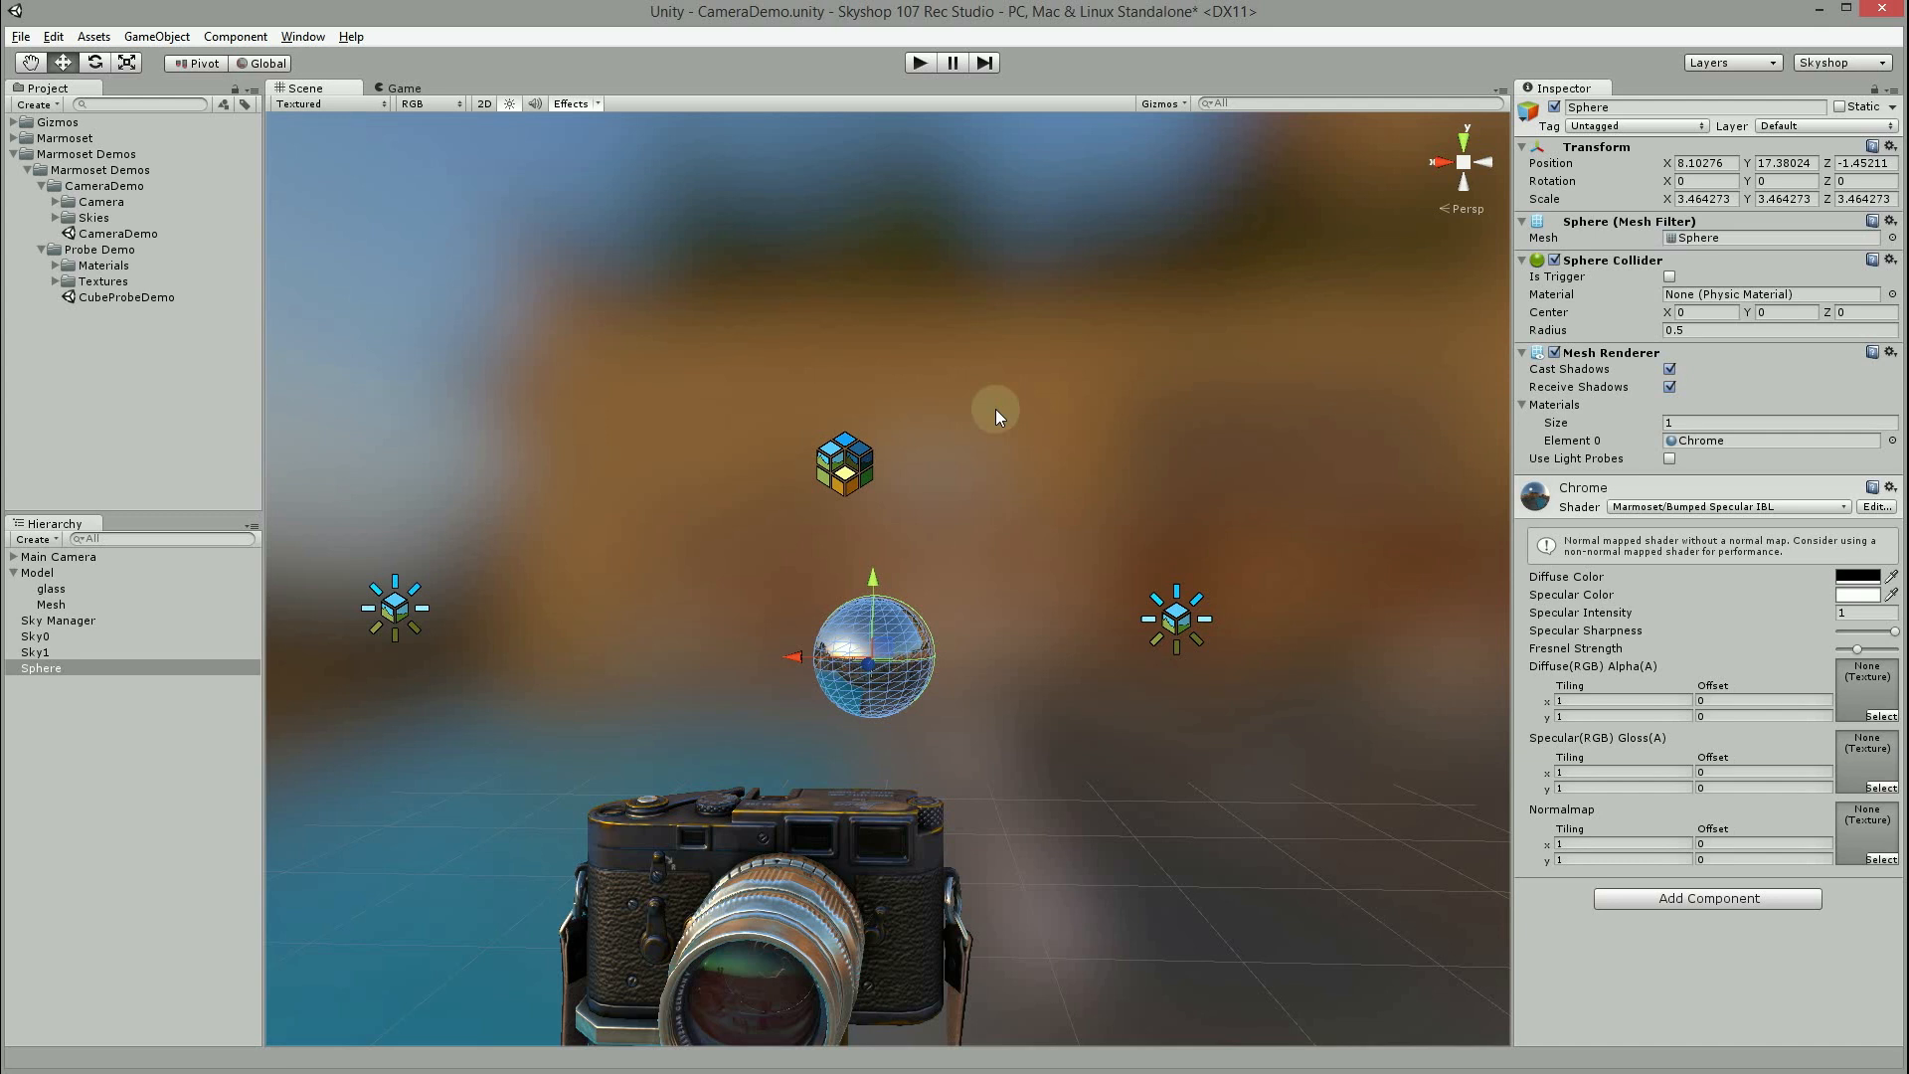
mouse_move(839, 473)
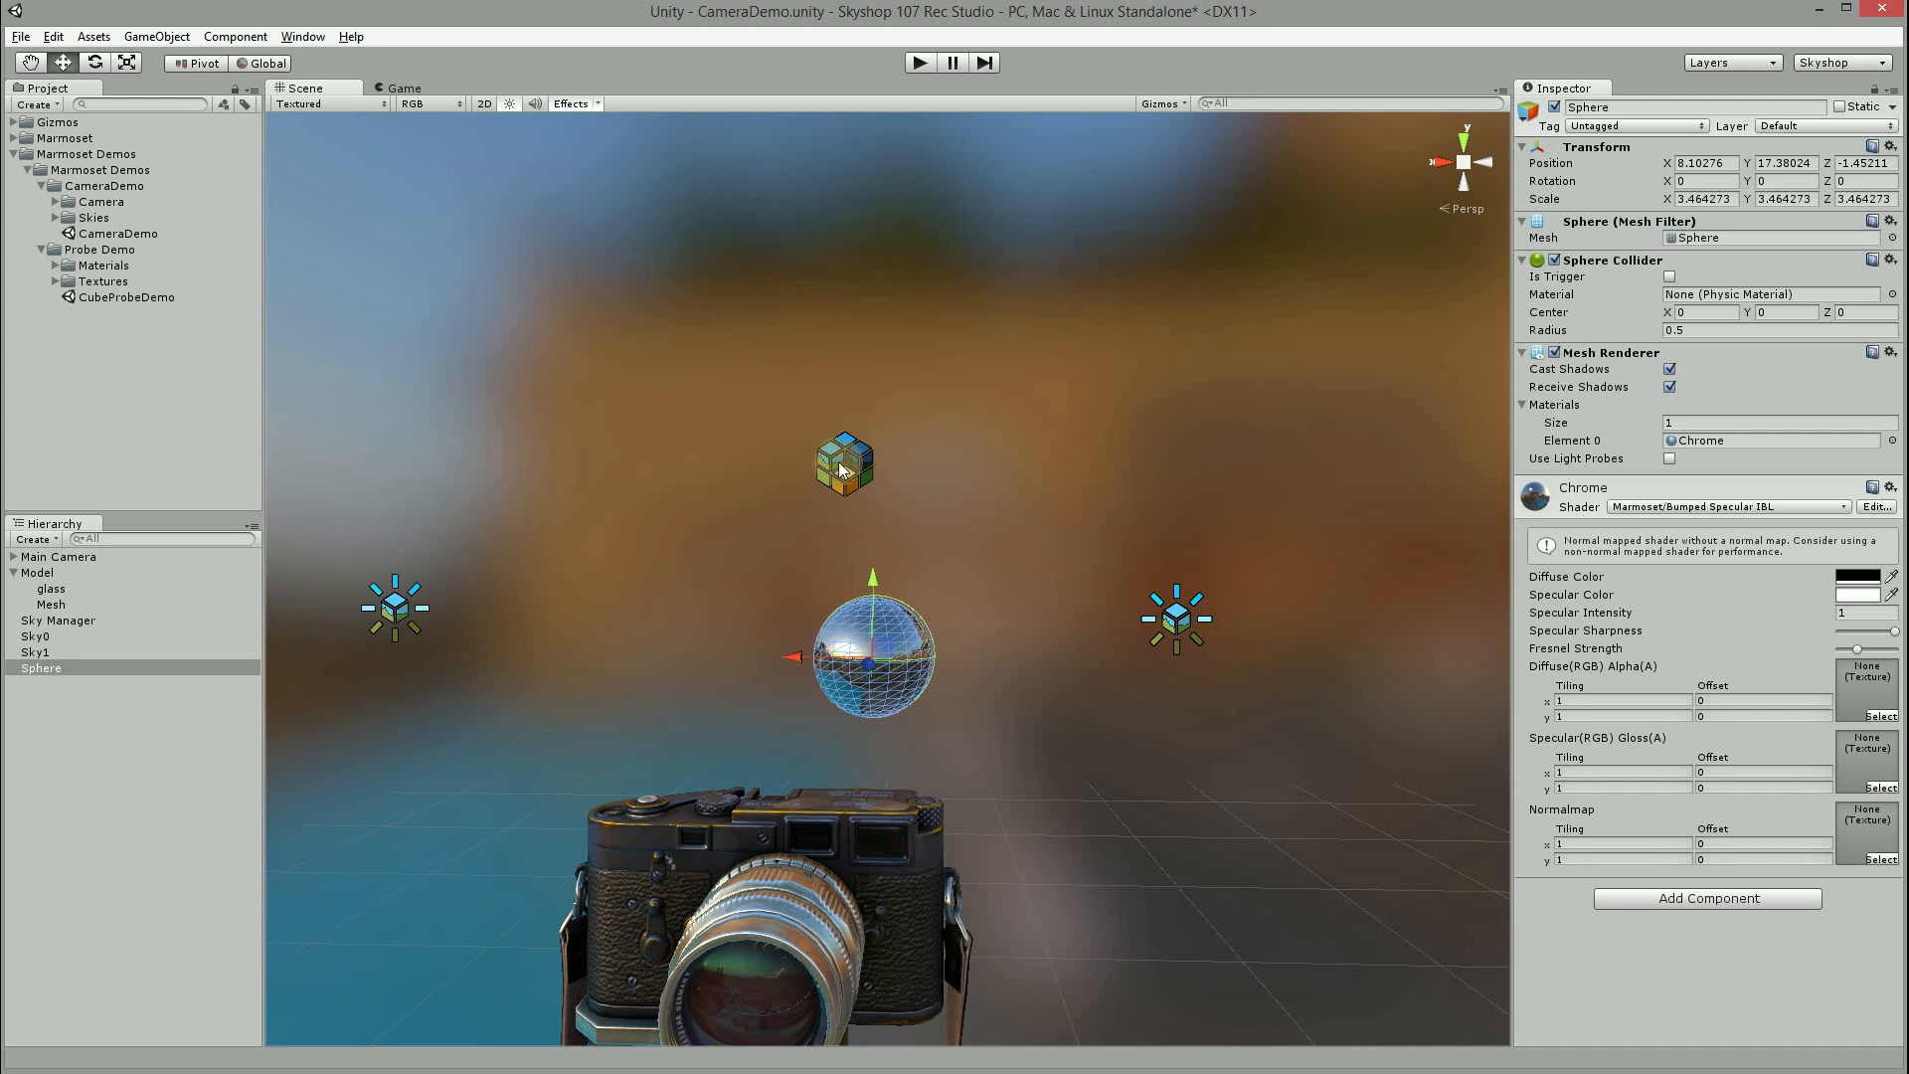
Step: Uncheck Auto-Apply in Editor on the Sky Manager and return to its settings
left_click(58, 621)
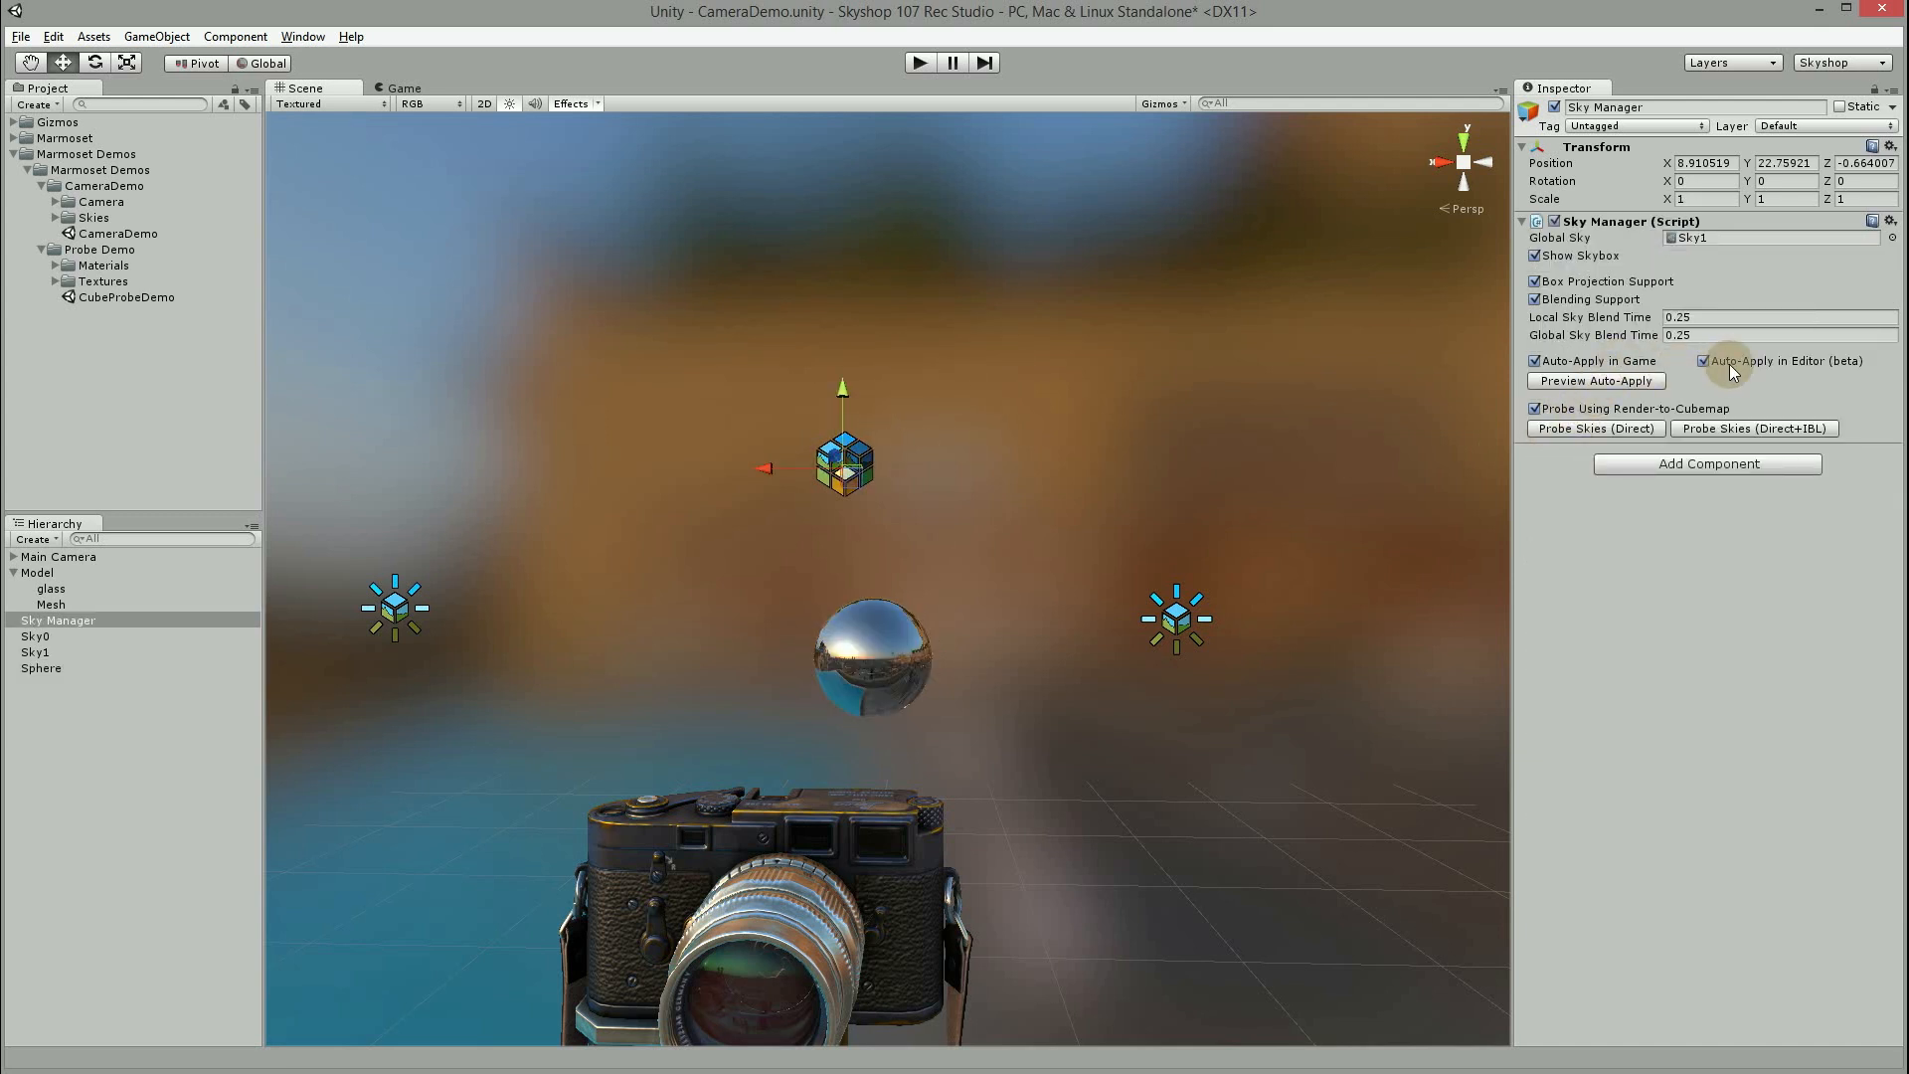
left_click(1704, 360)
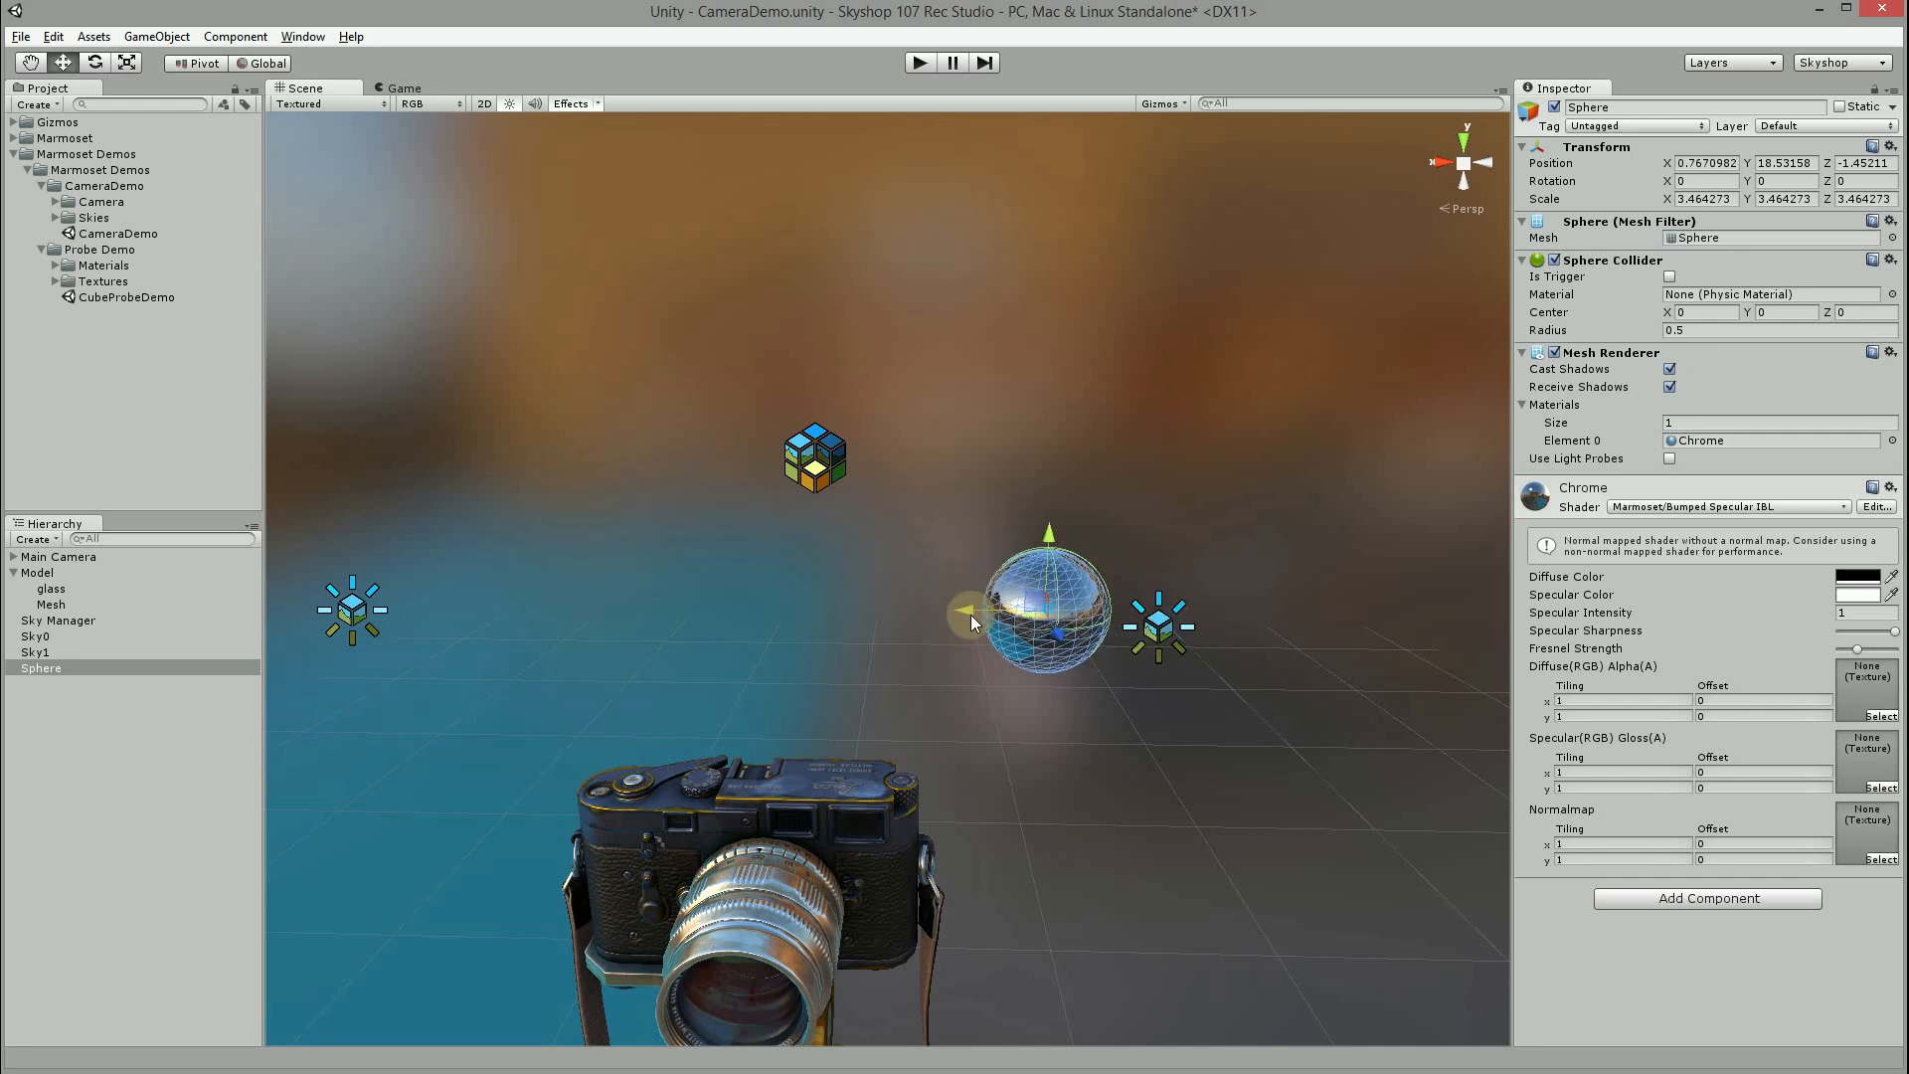
left_click(58, 621)
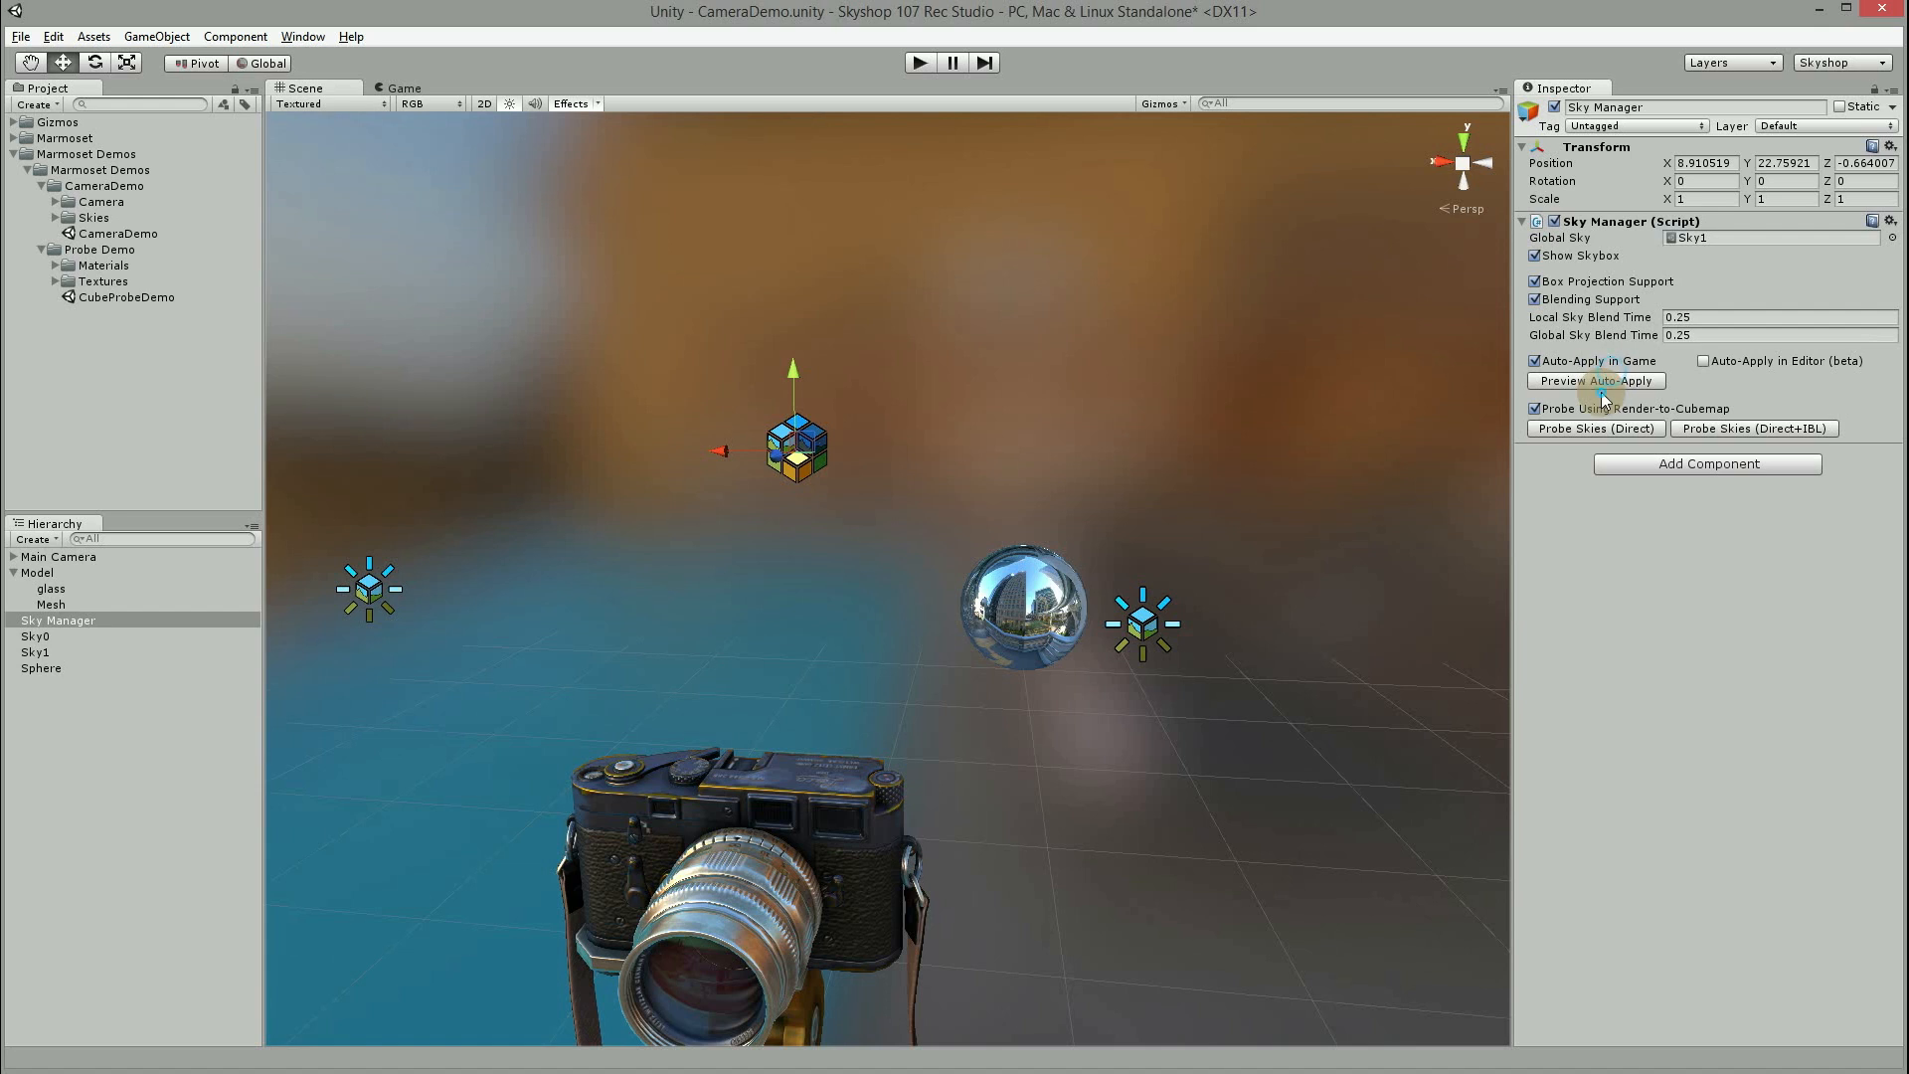
mouse_move(1513, 465)
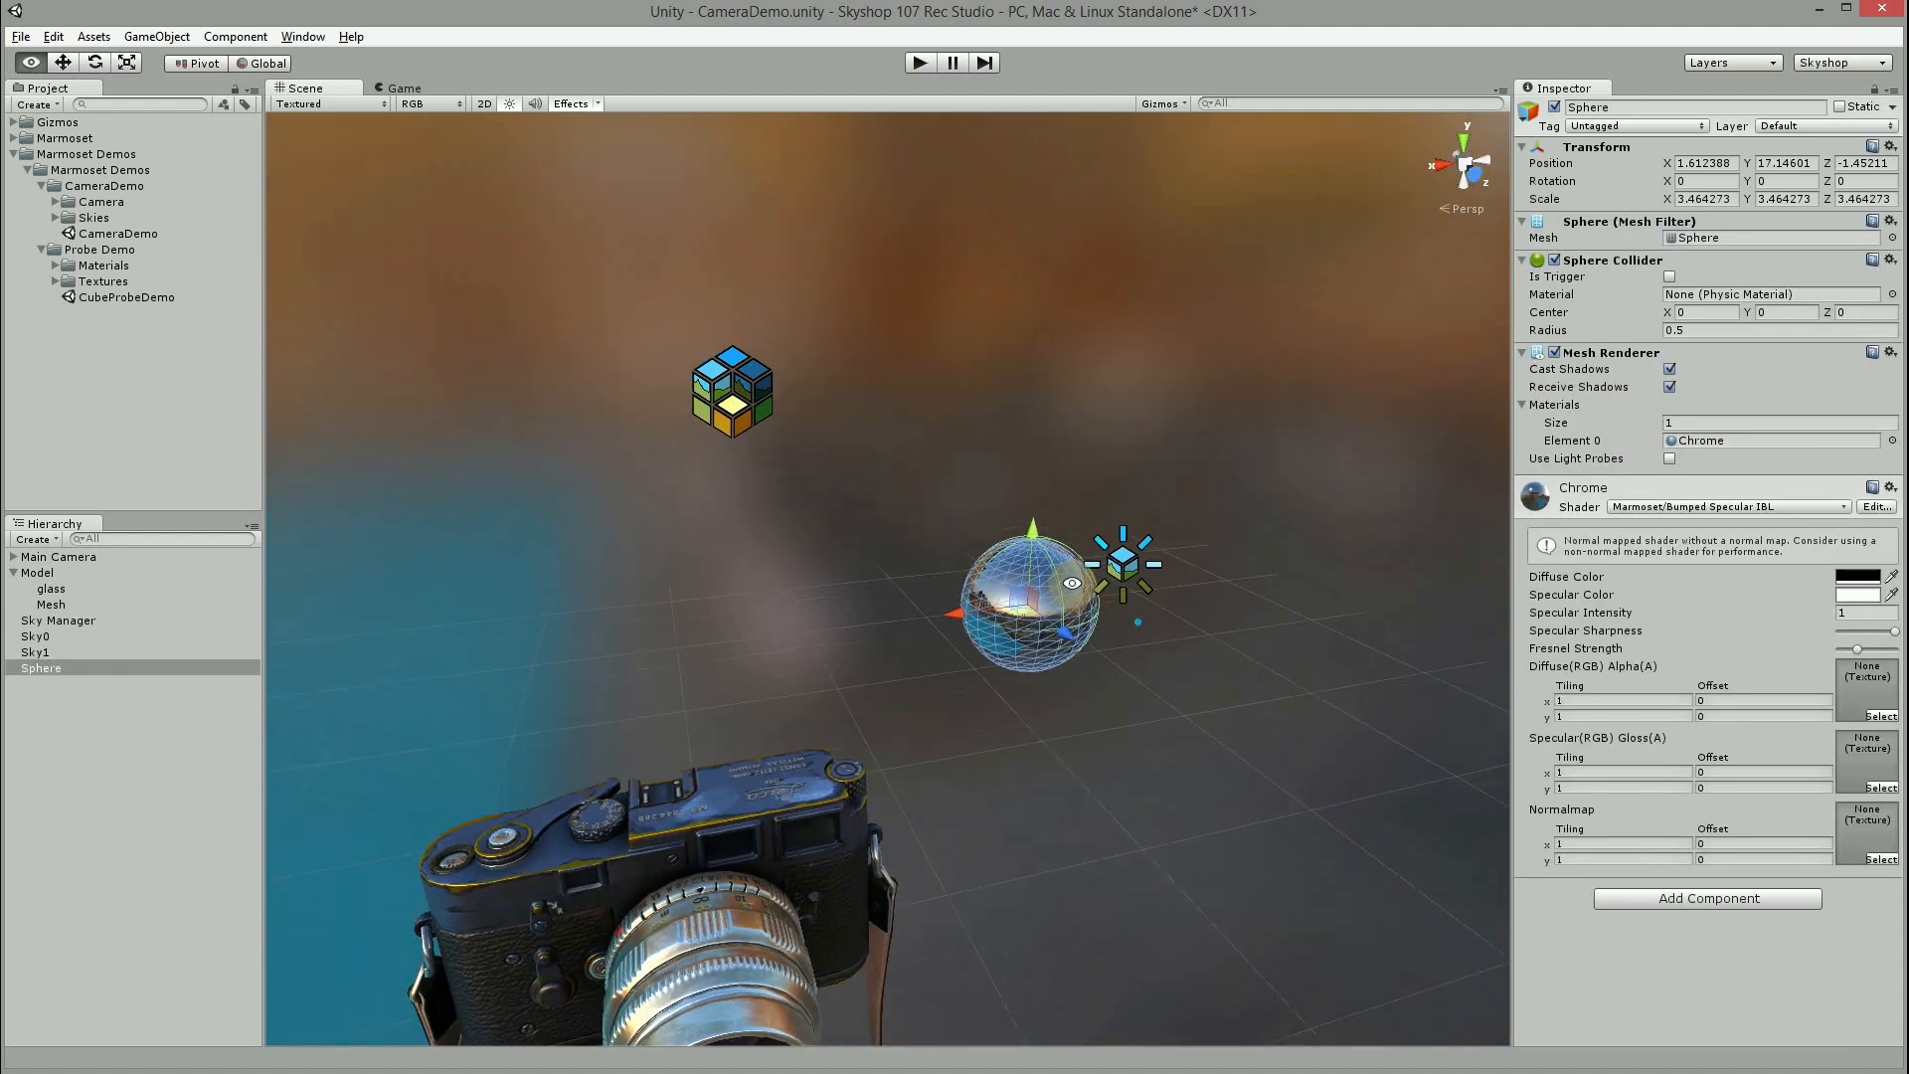
Step: Preview Apply Sky0 onto the chrome sphere, then return to the Sky Manager settings
left_click(36, 637)
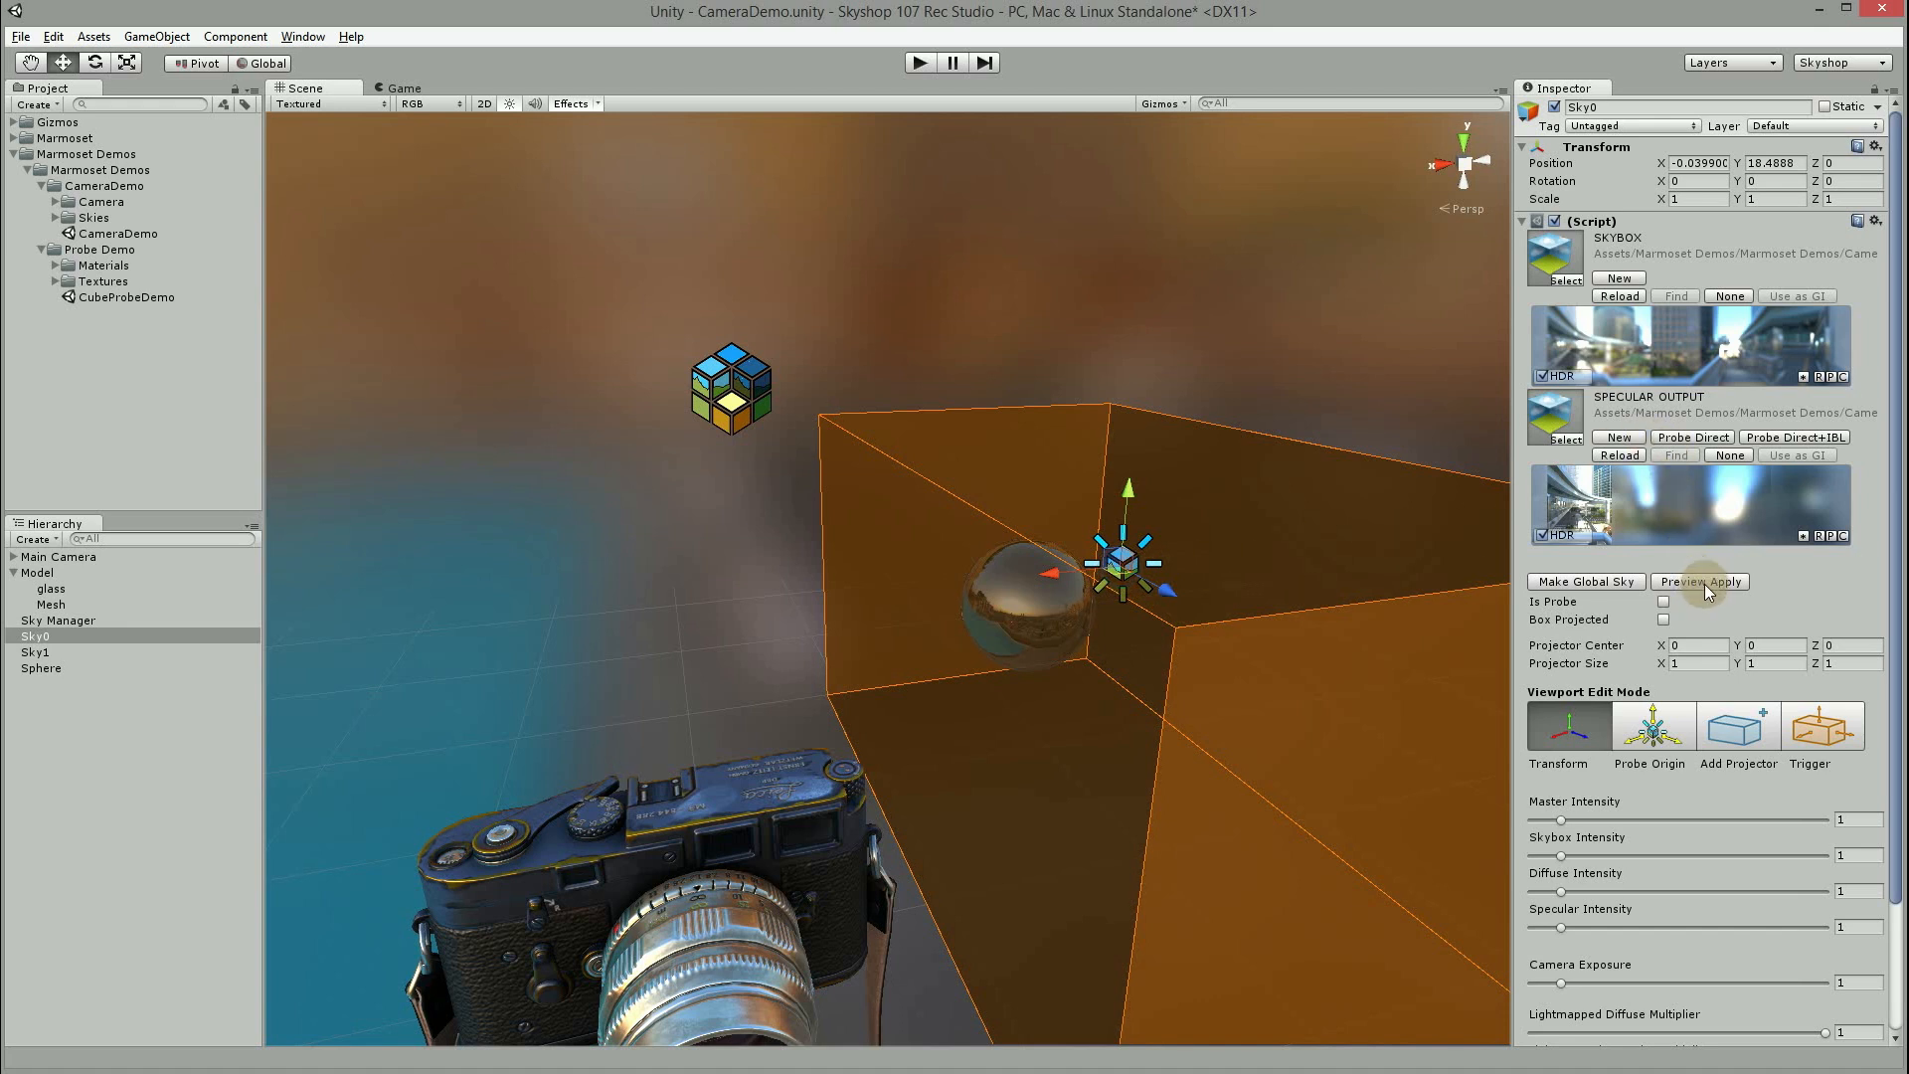
left_click(1700, 581)
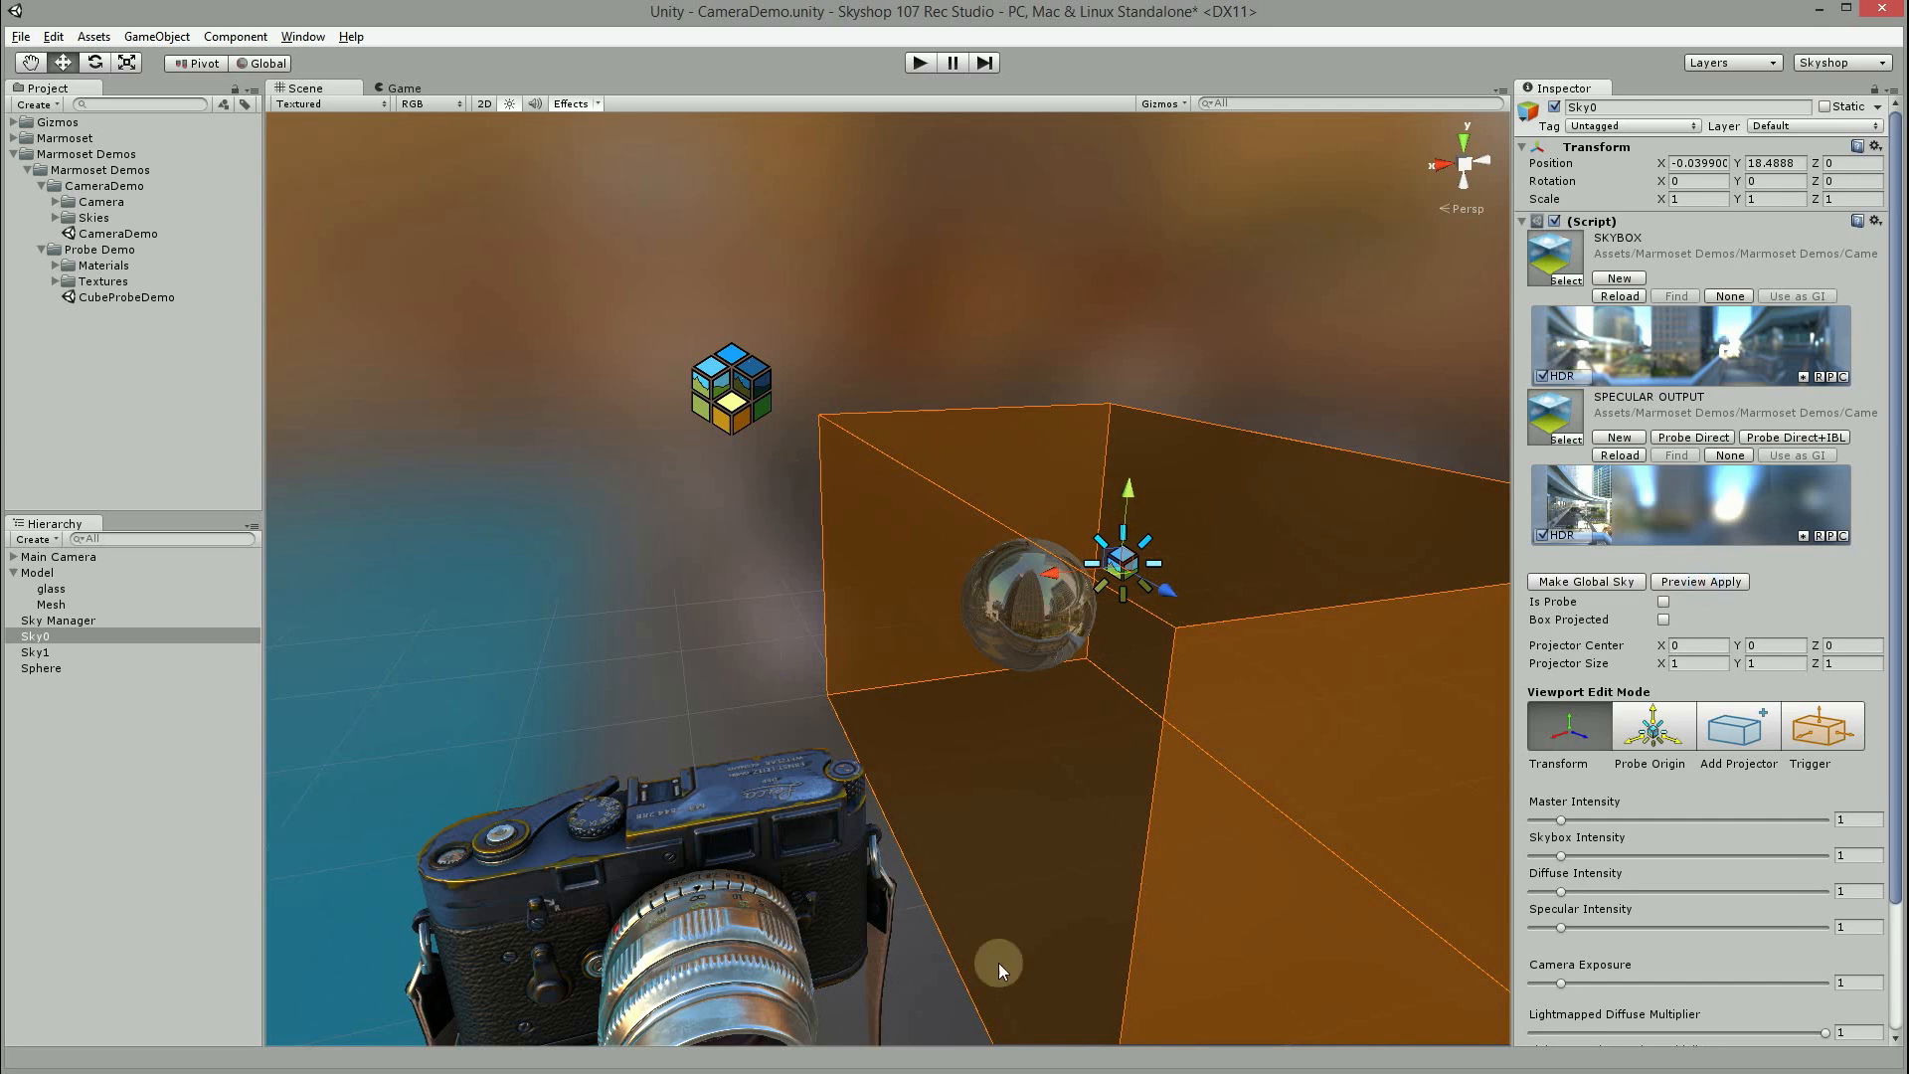
mouse_move(1179, 543)
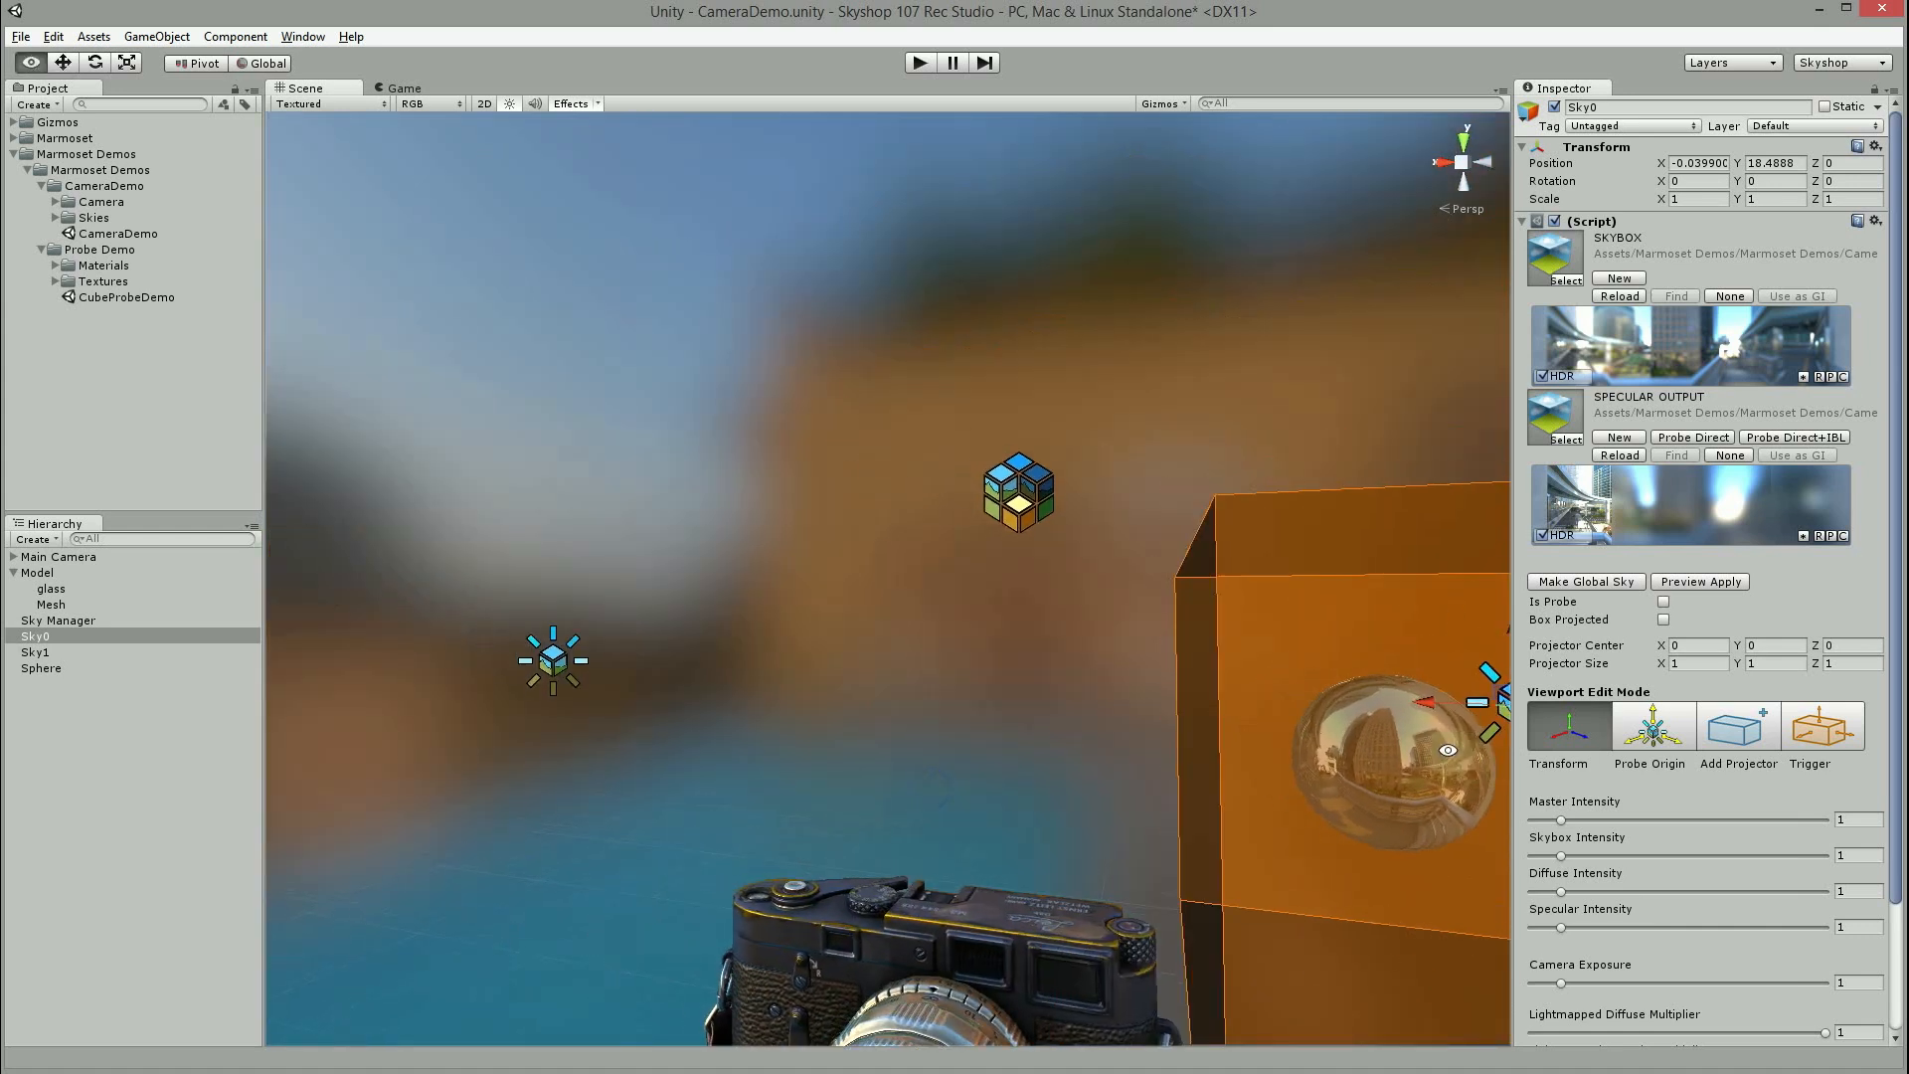
left_click(58, 620)
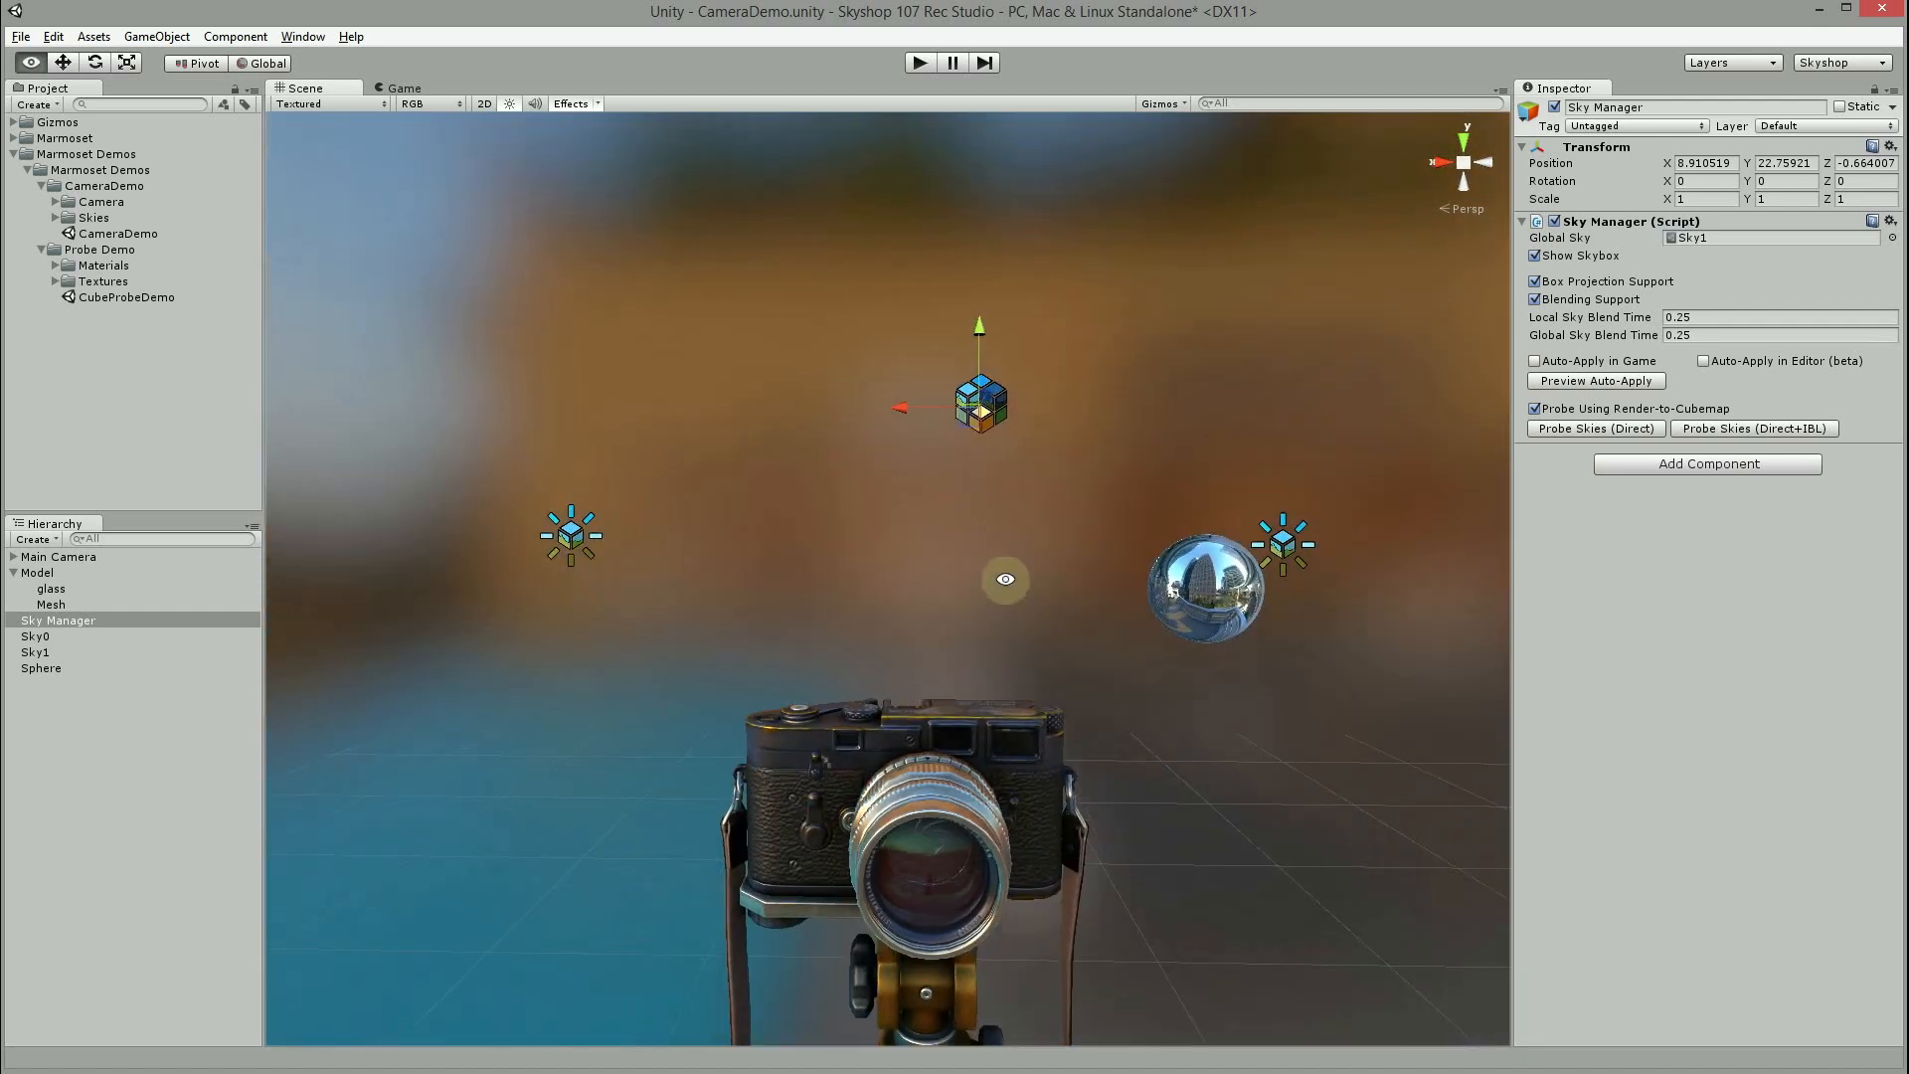
Step: Drag the chrome sphere back to the center and toggle Auto-Apply in Game on the Sky Manager
left_click(42, 668)
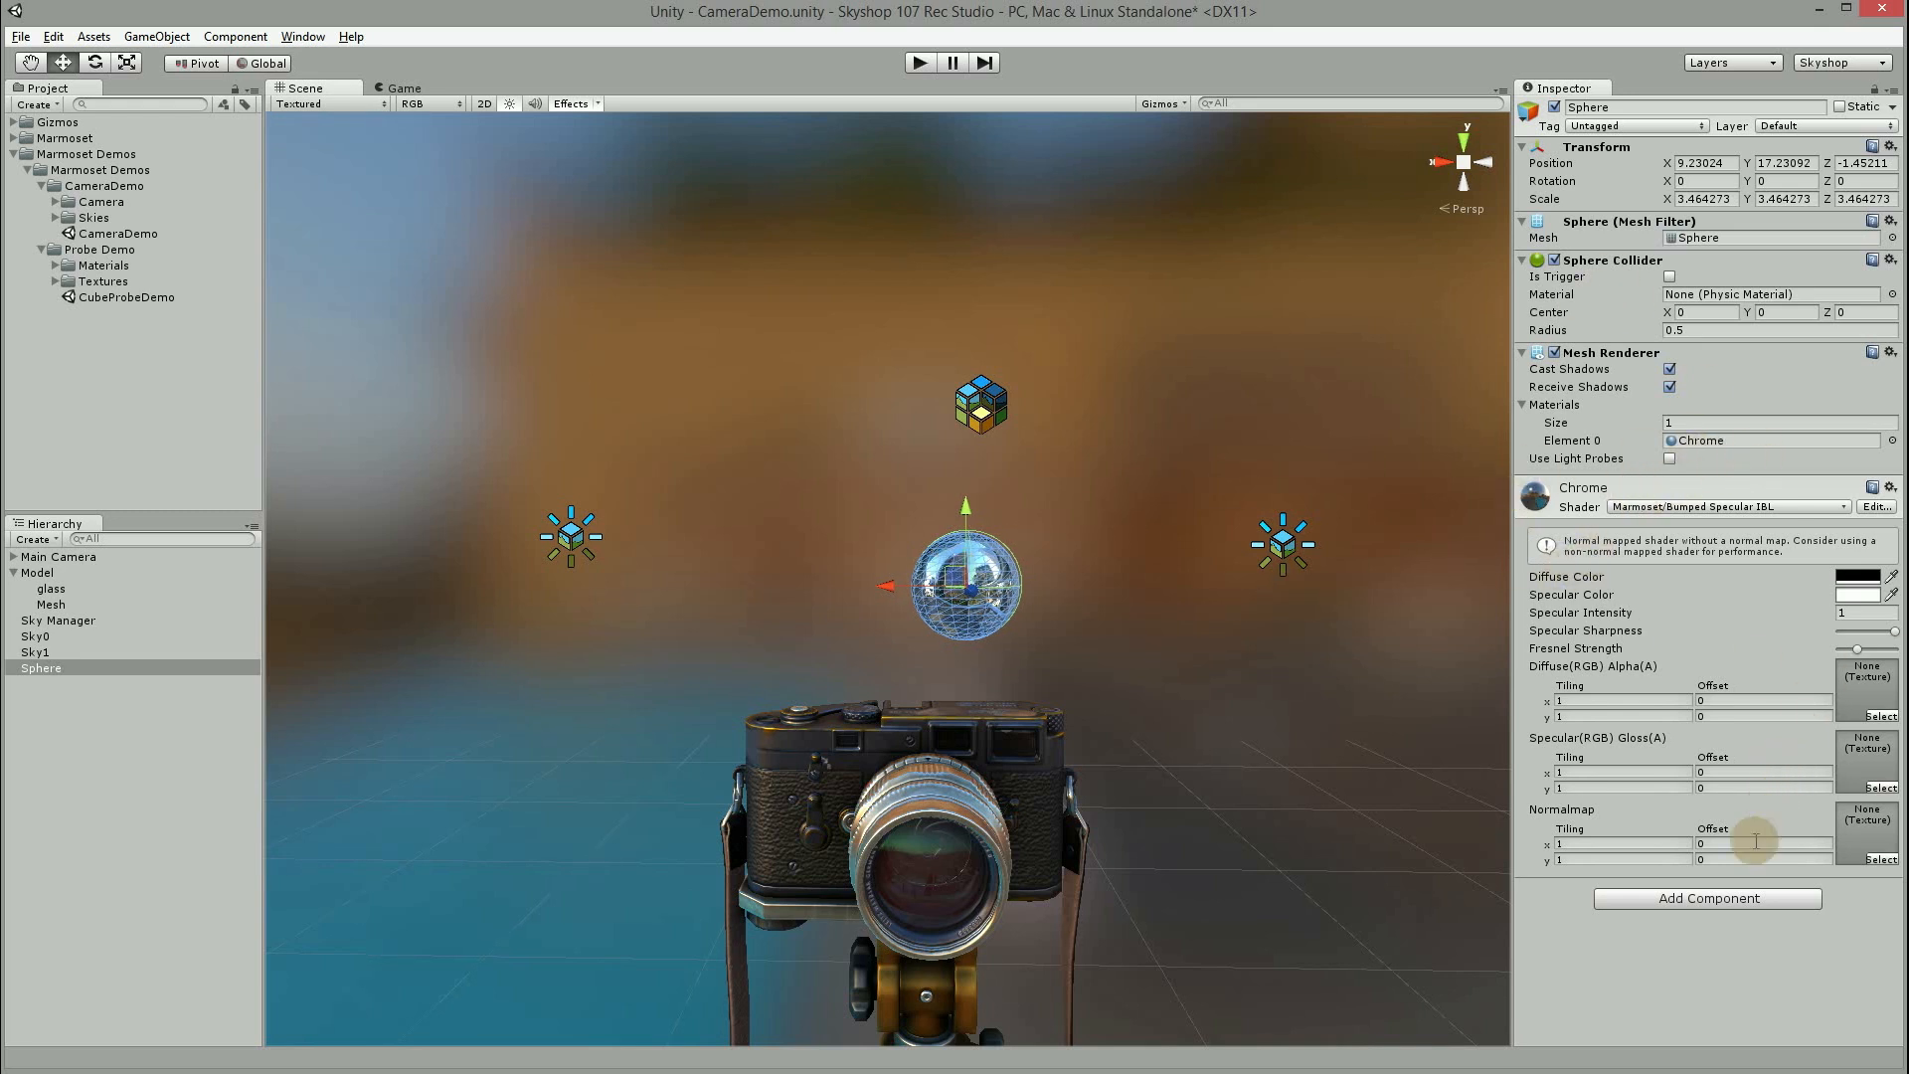
mouse_move(934, 457)
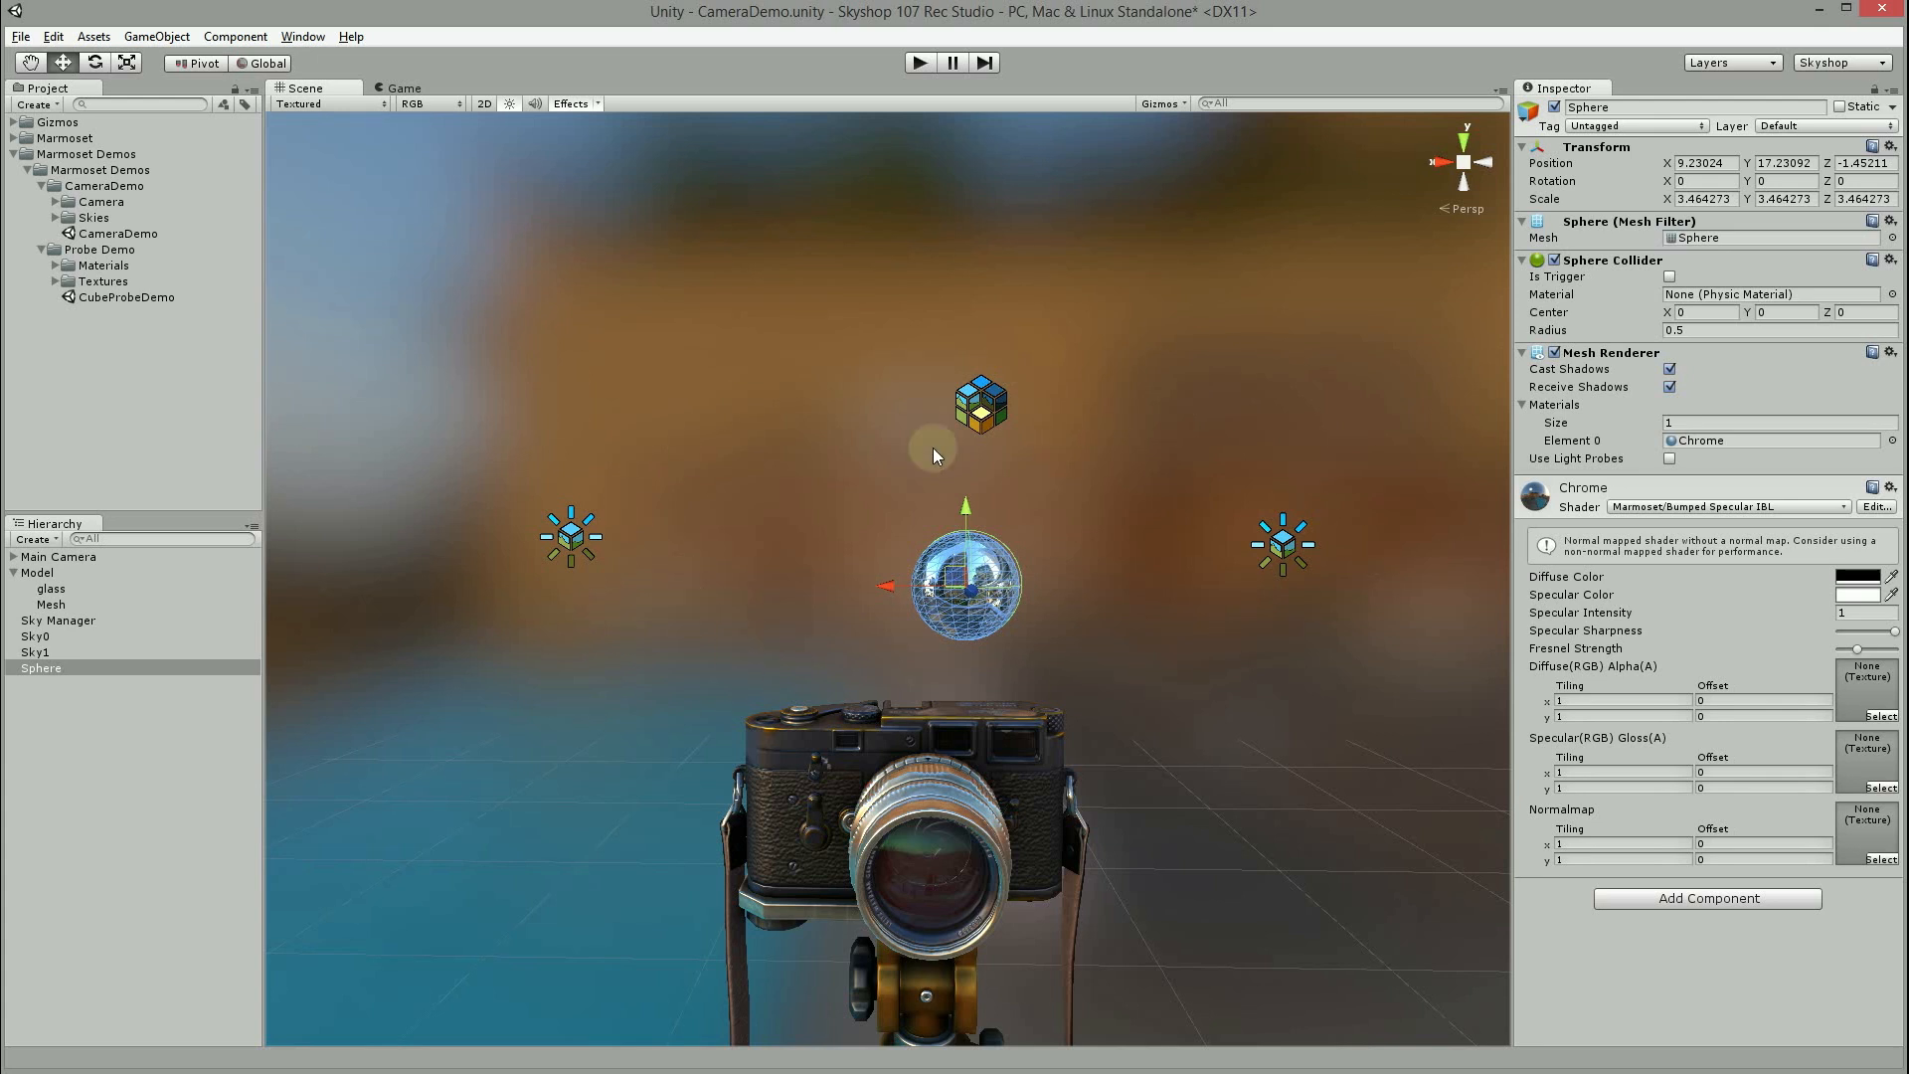
mouse_move(611, 460)
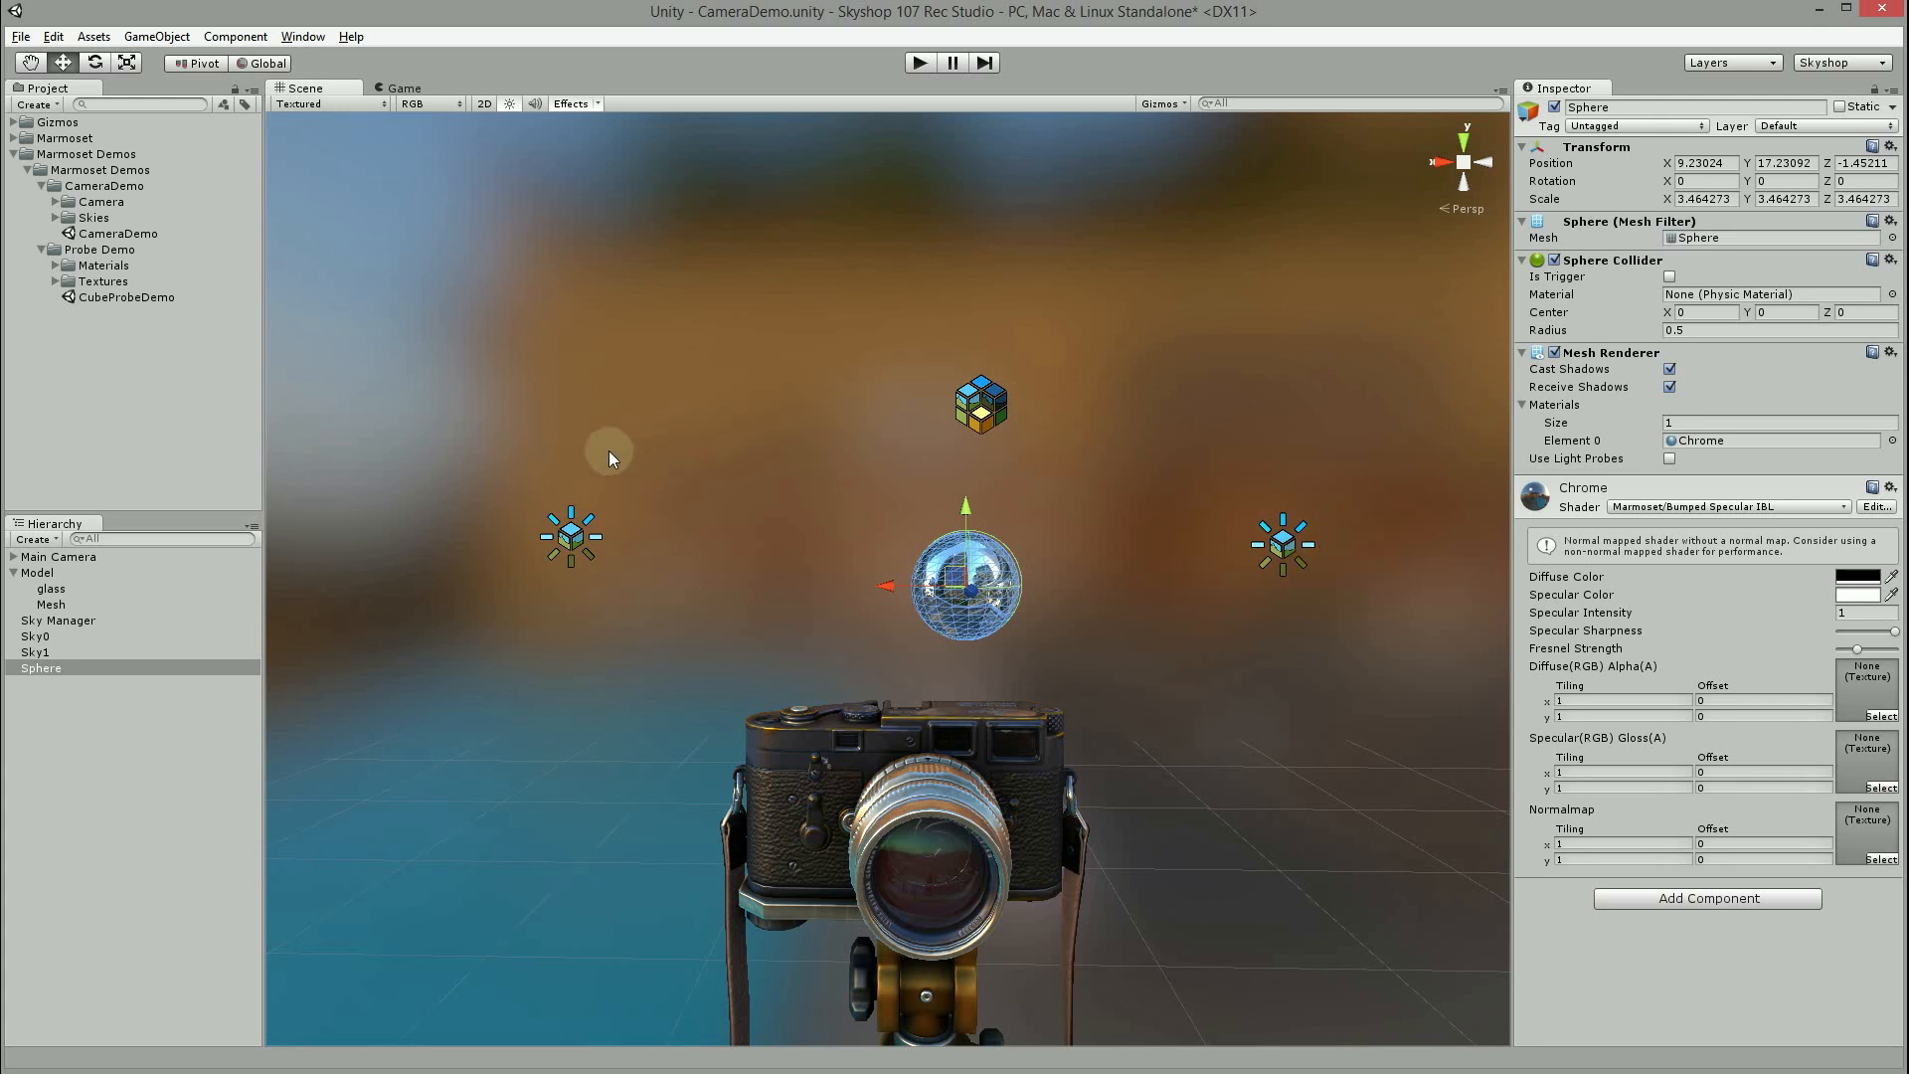
mouse_move(1279, 549)
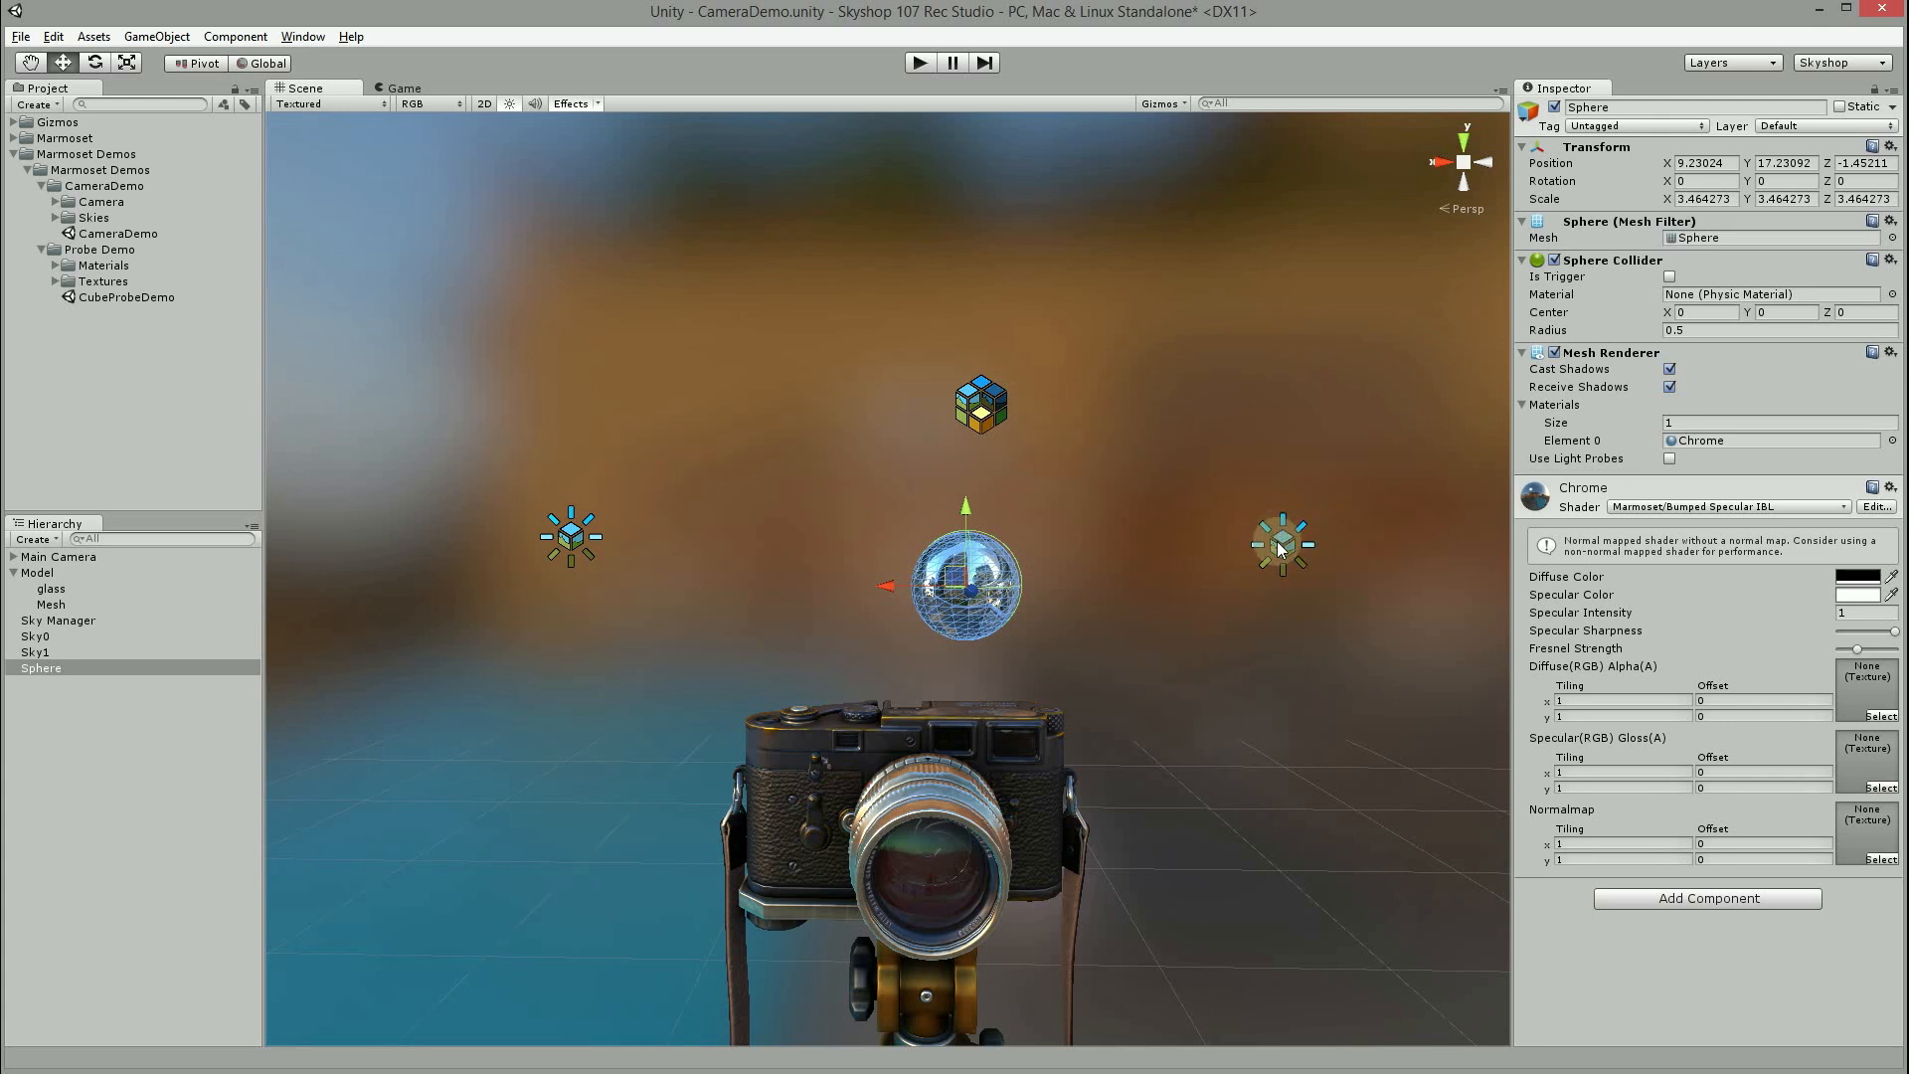
left_click(1088, 451)
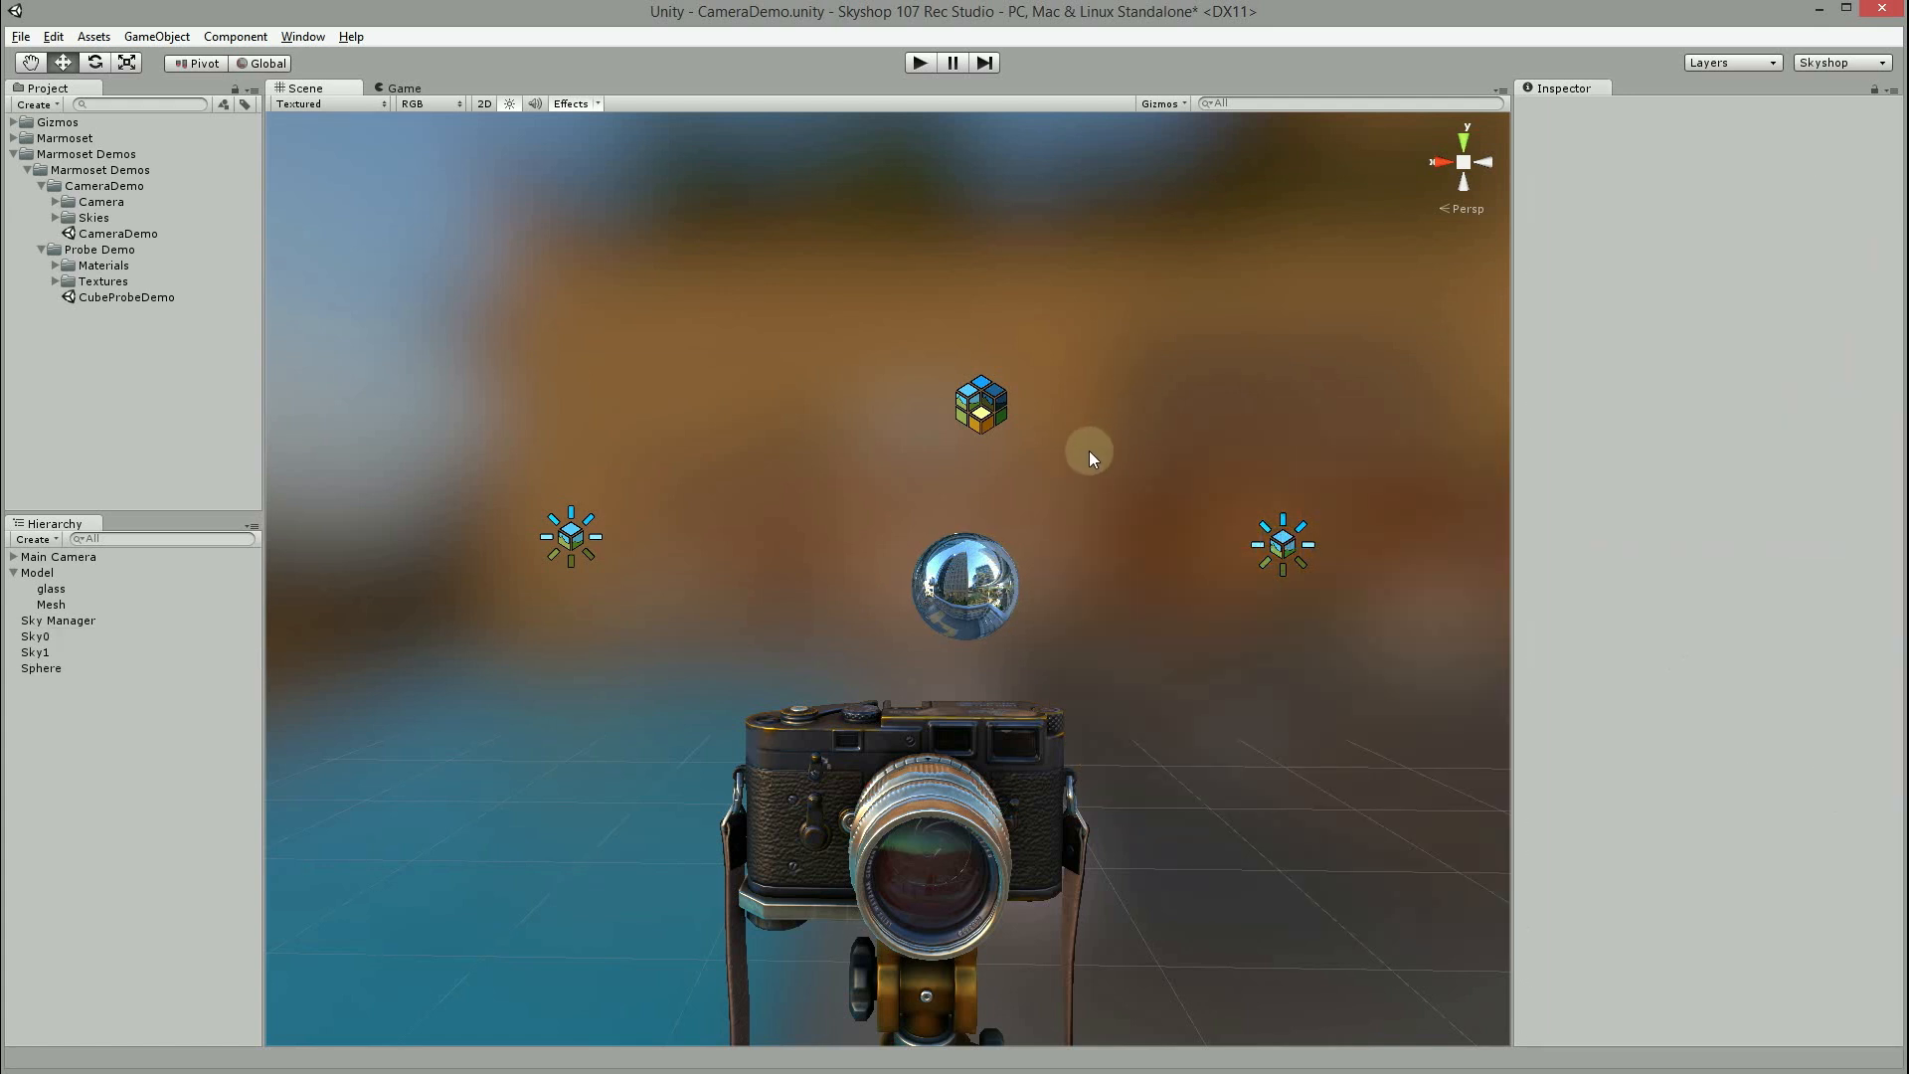
left_click(57, 620)
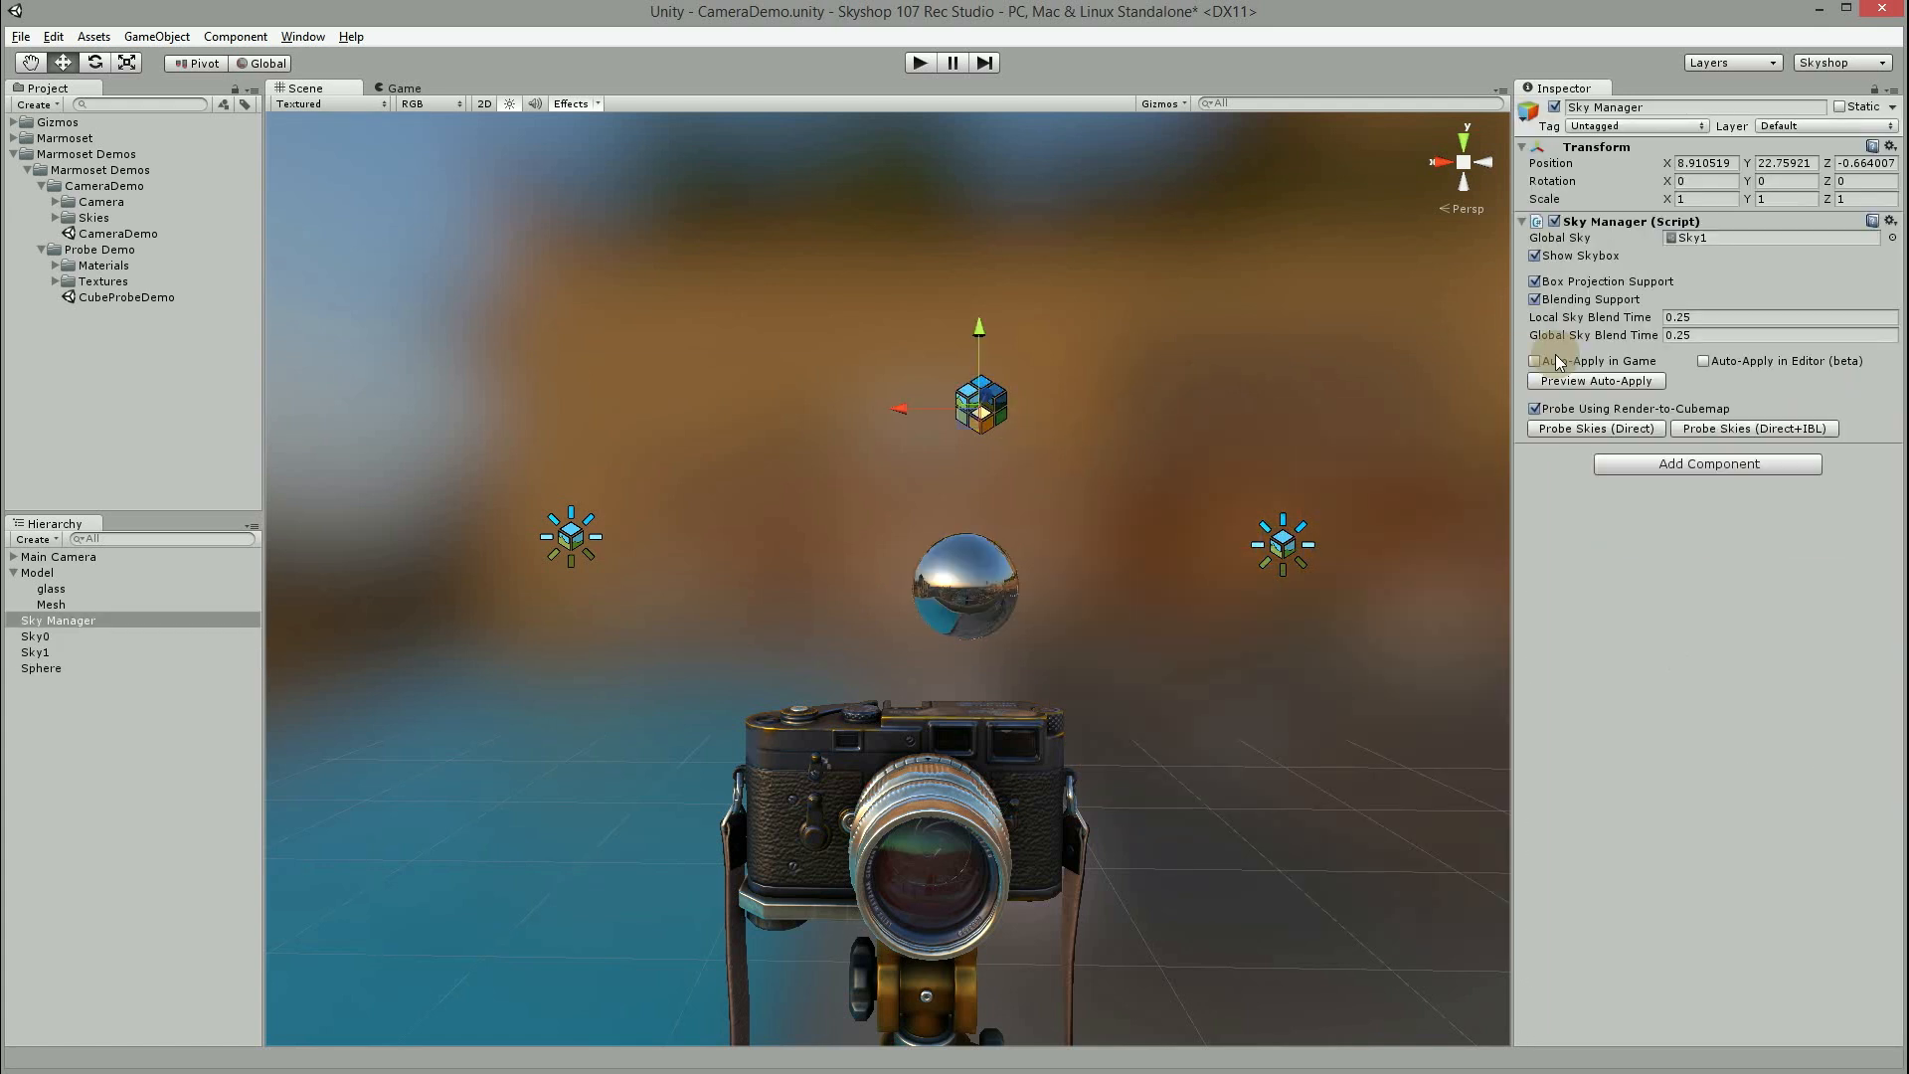
left_click(1534, 360)
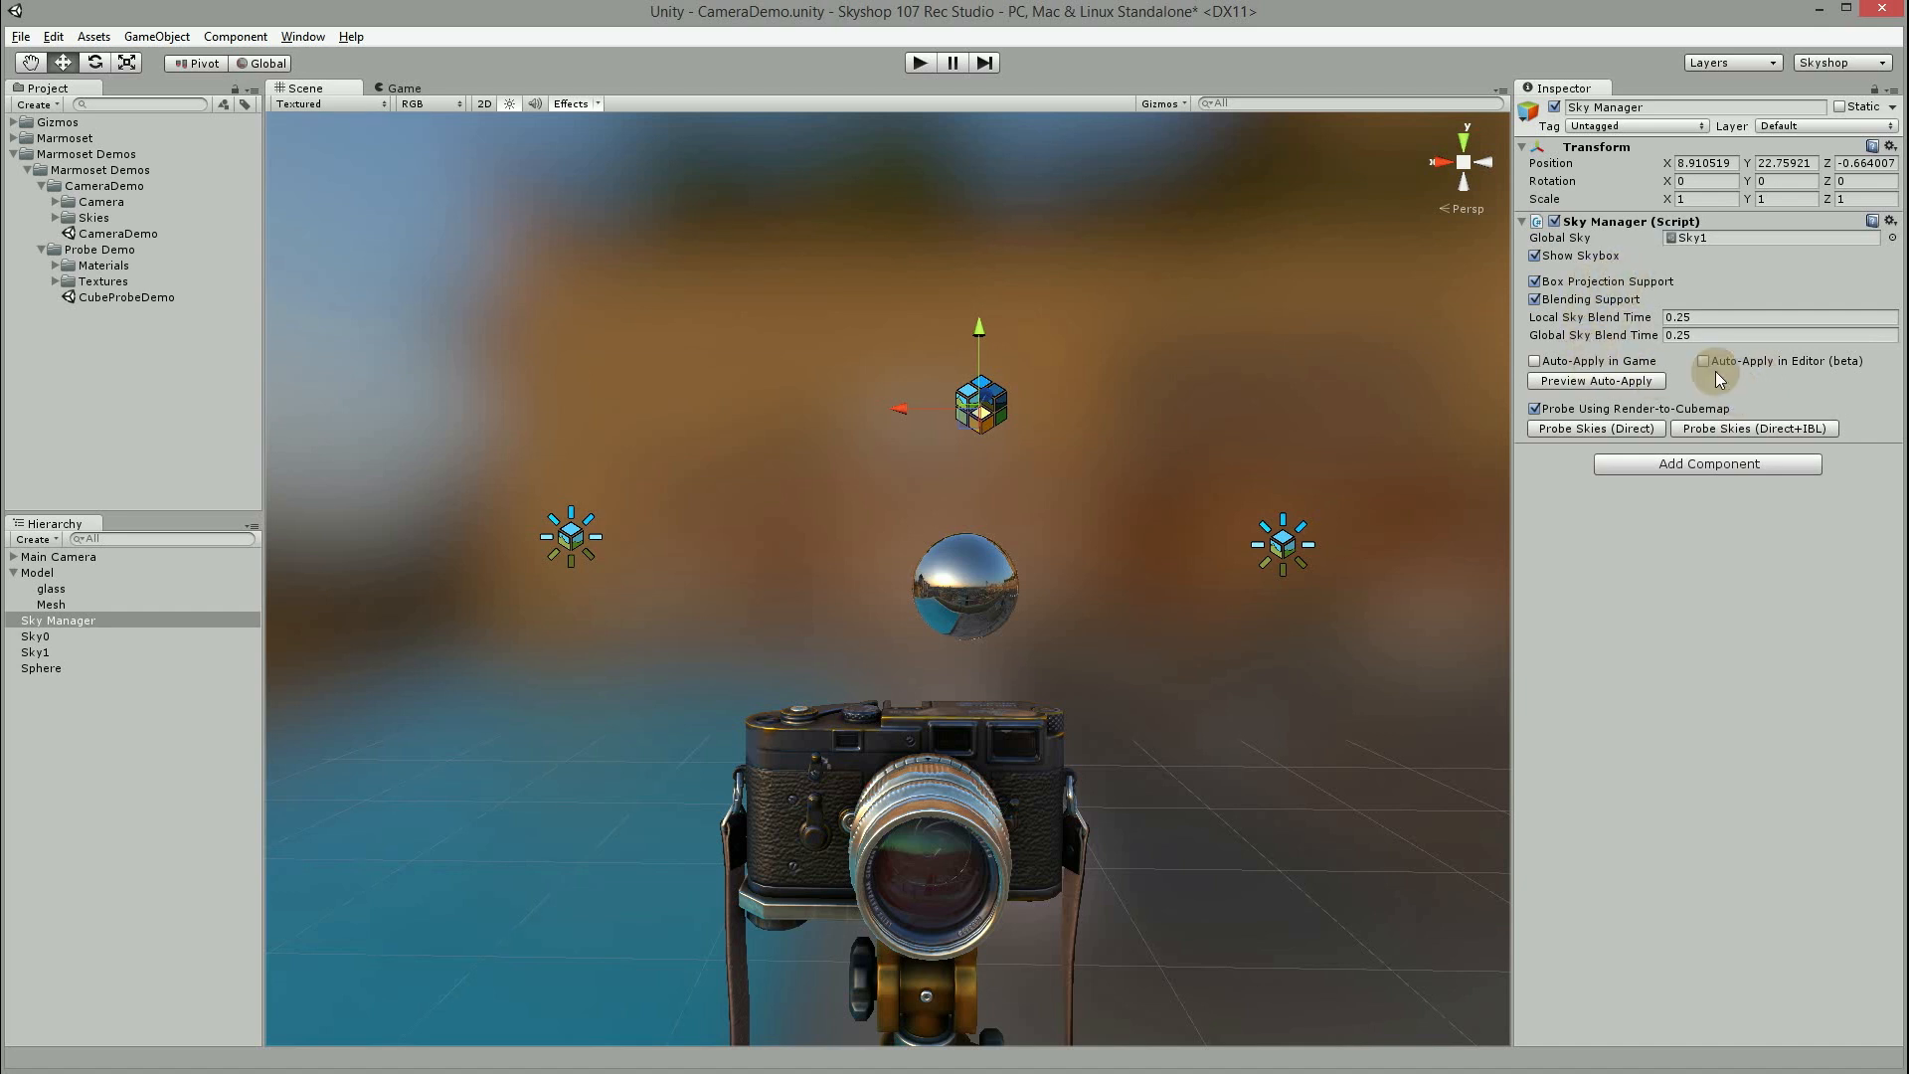
mouse_move(1119, 216)
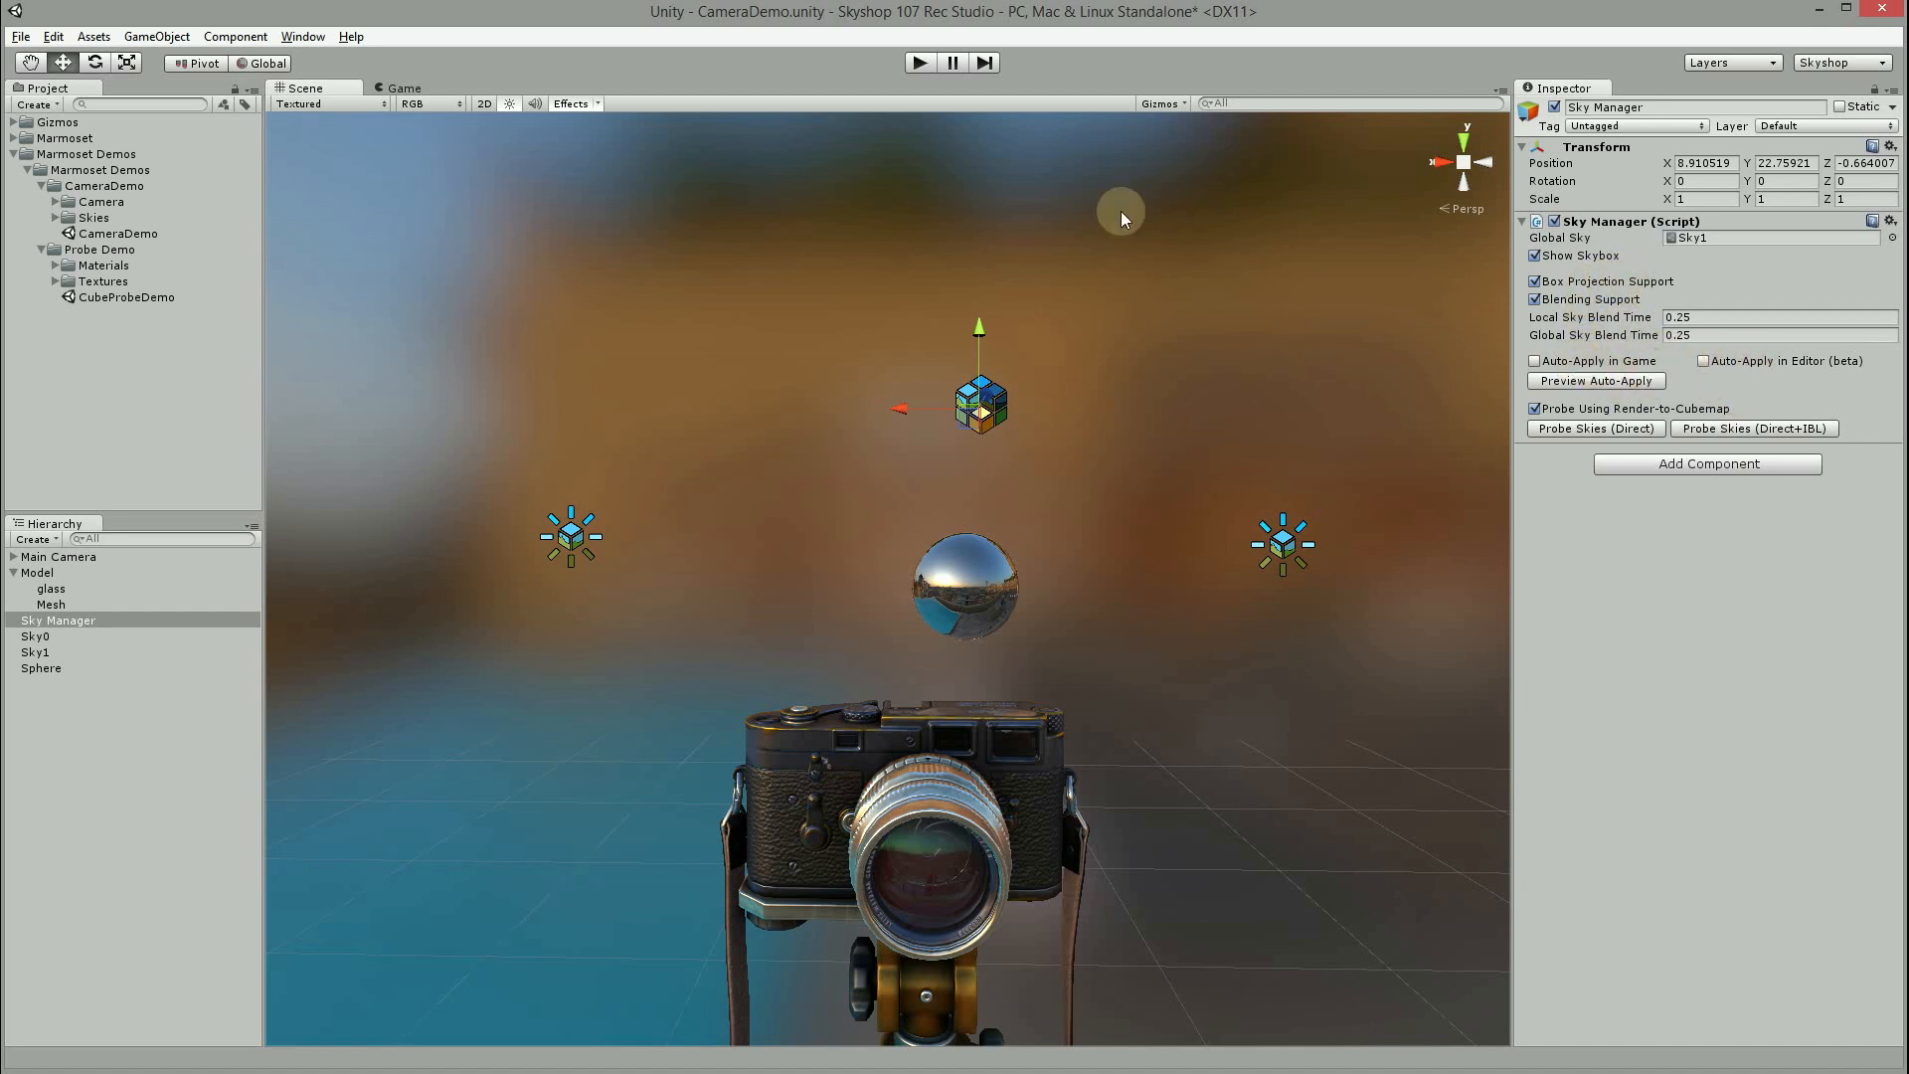